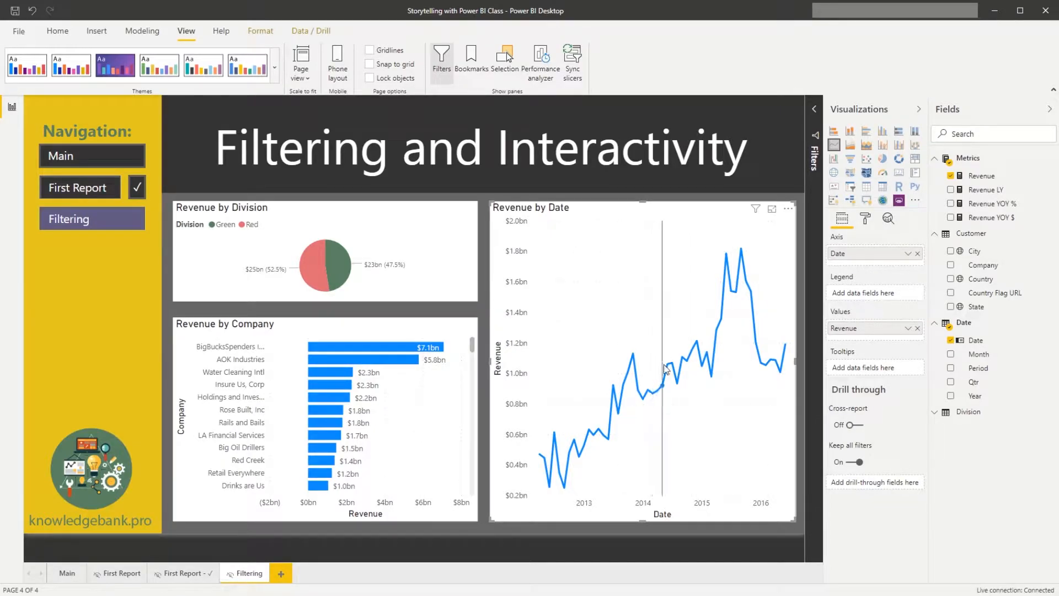
mouse_move(678, 372)
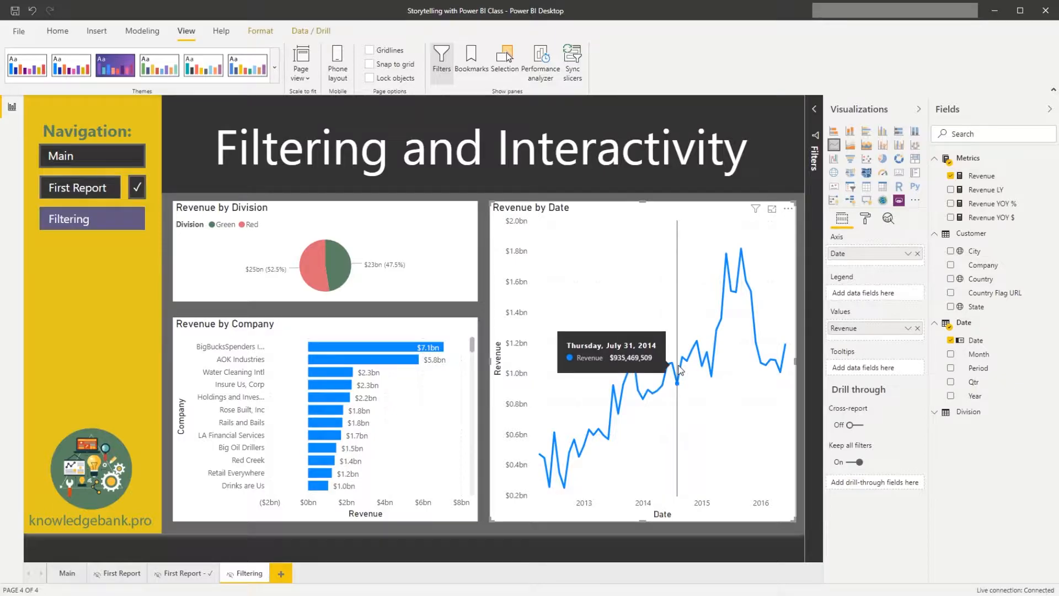
mouse_move(343, 267)
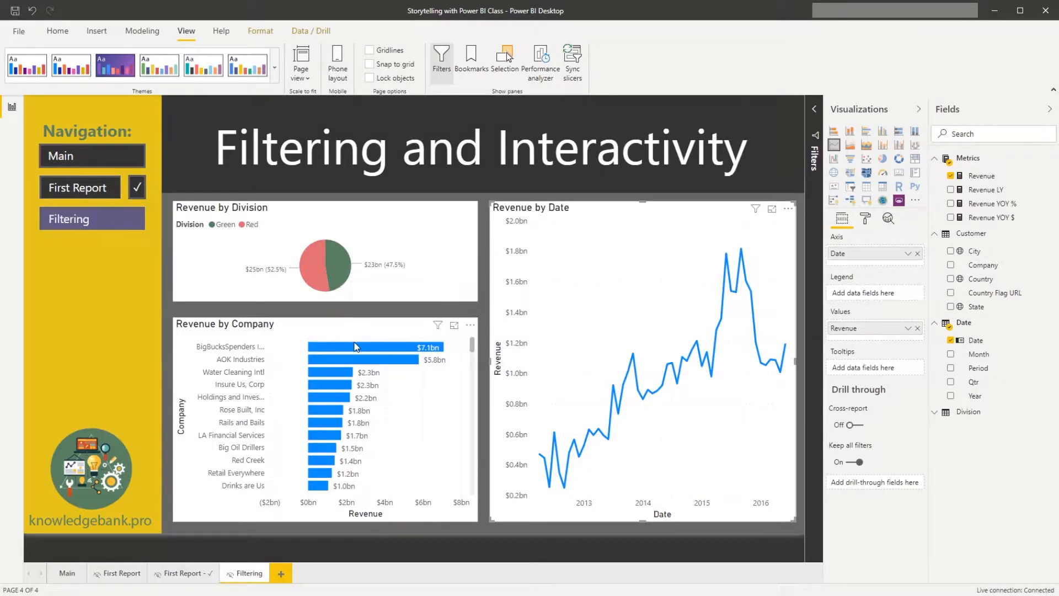
mouse_move(357, 346)
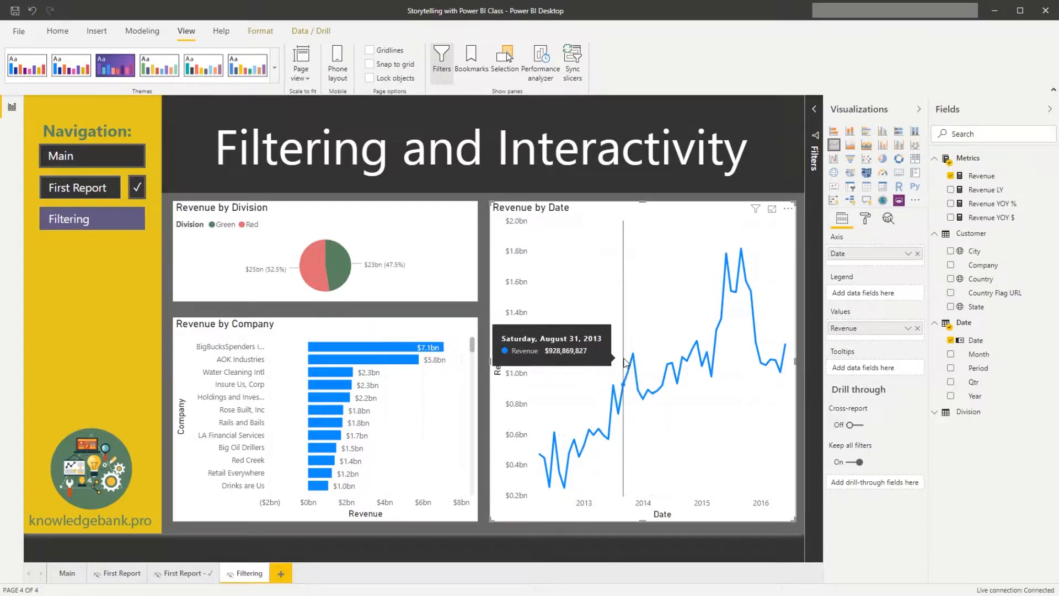
mouse_move(421, 285)
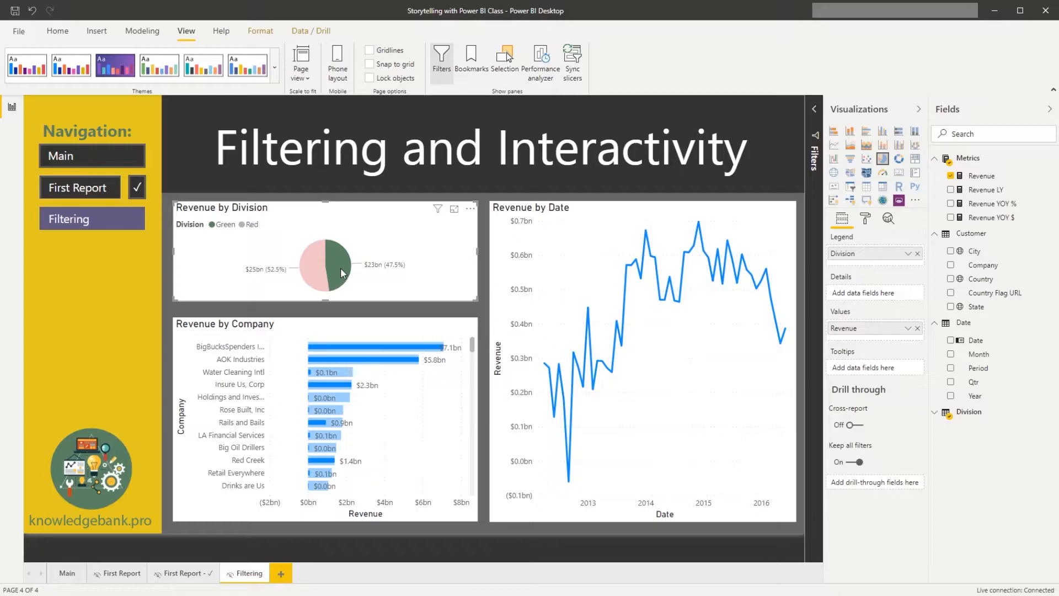
mouse_move(341, 272)
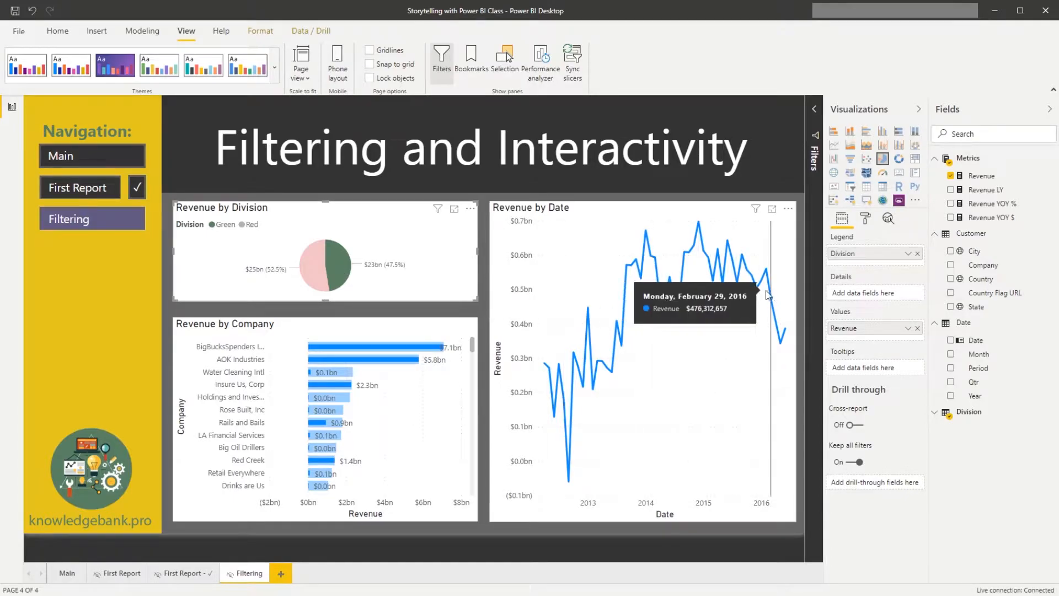
mouse_move(742, 308)
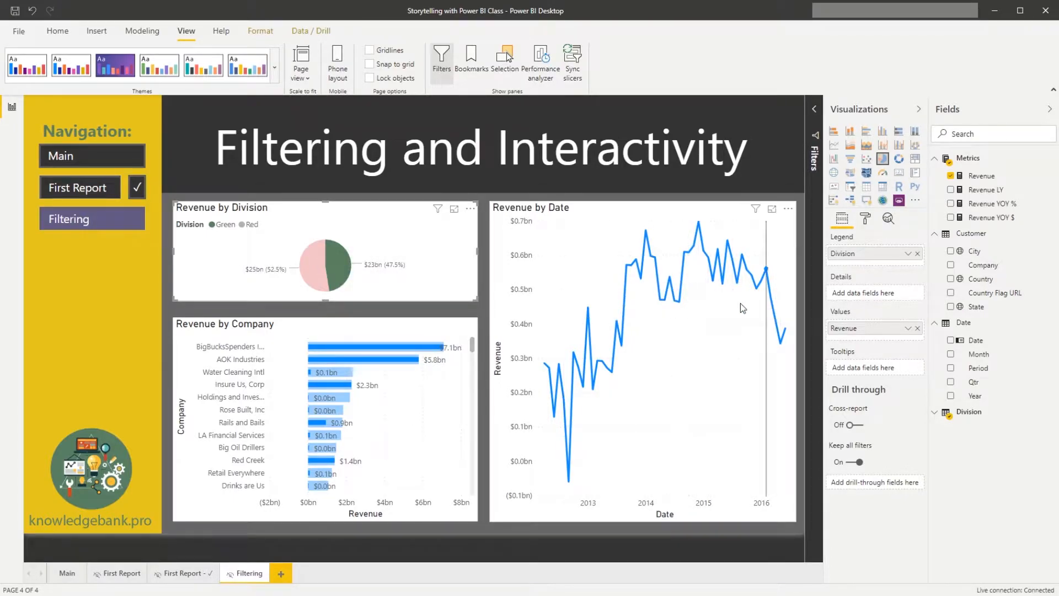
- Cross-filter the charts by the top-revenue company, clear it, then by the Green division
click(311, 277)
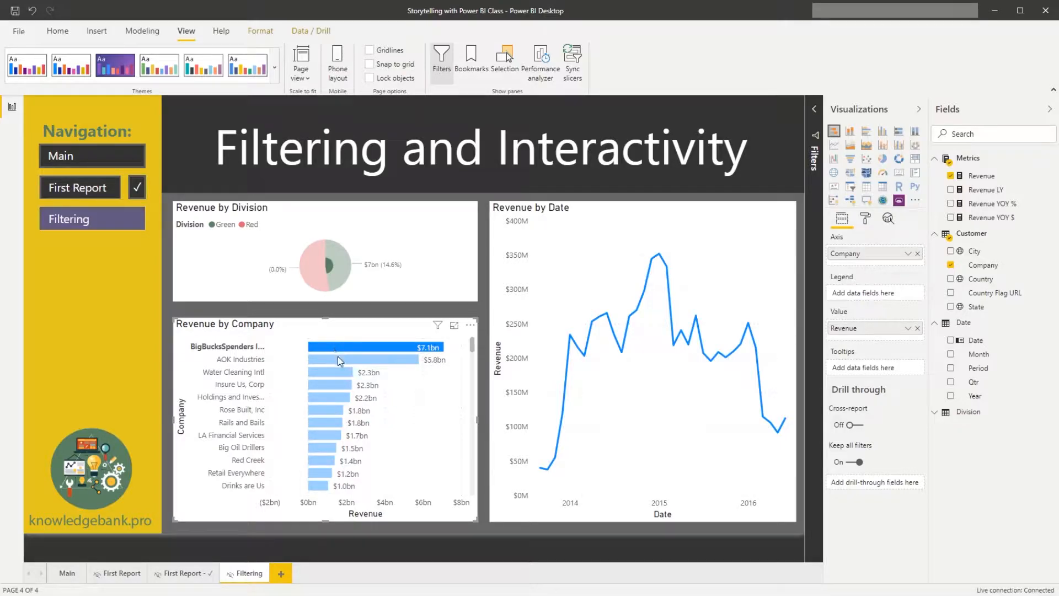
click(375, 347)
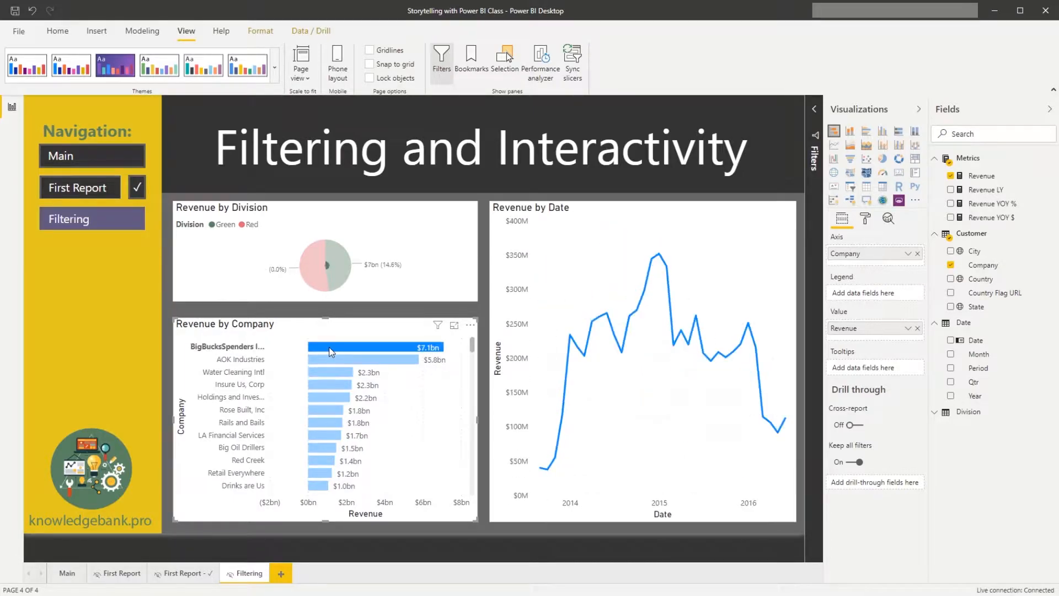
mouse_move(399, 356)
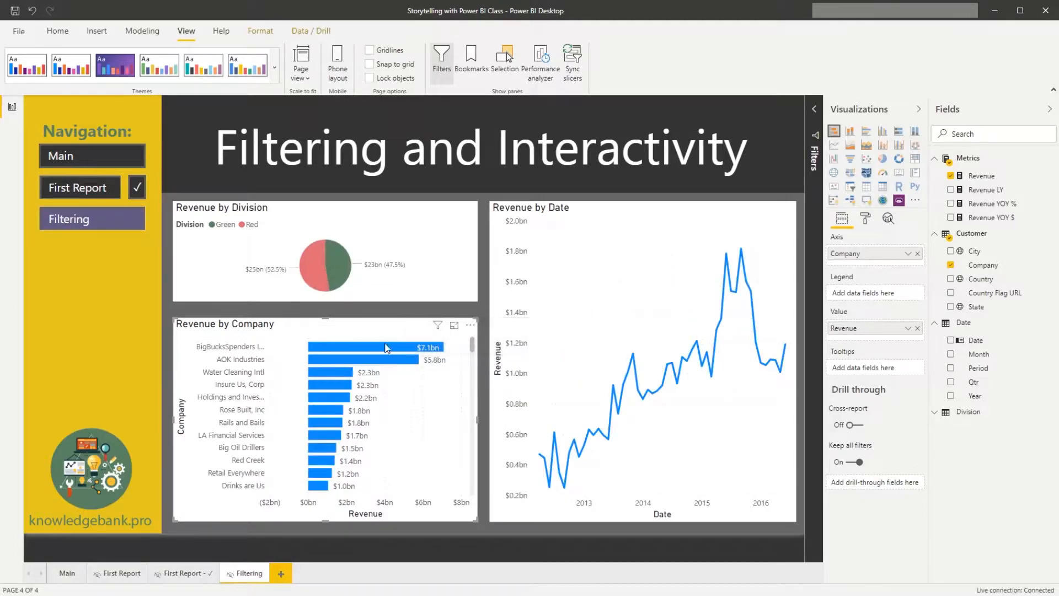
mouse_move(341, 270)
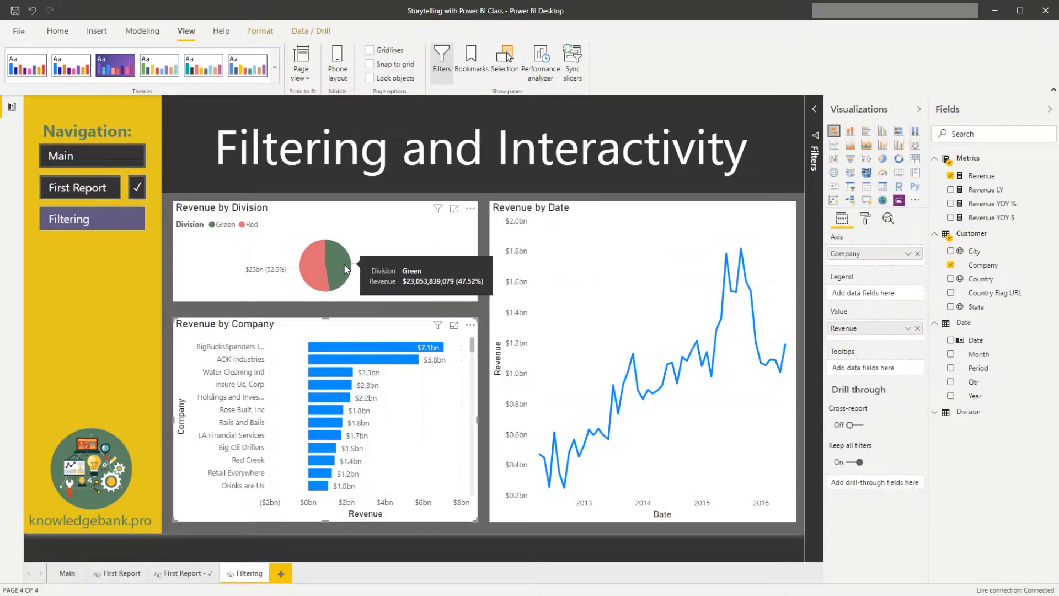
click(314, 250)
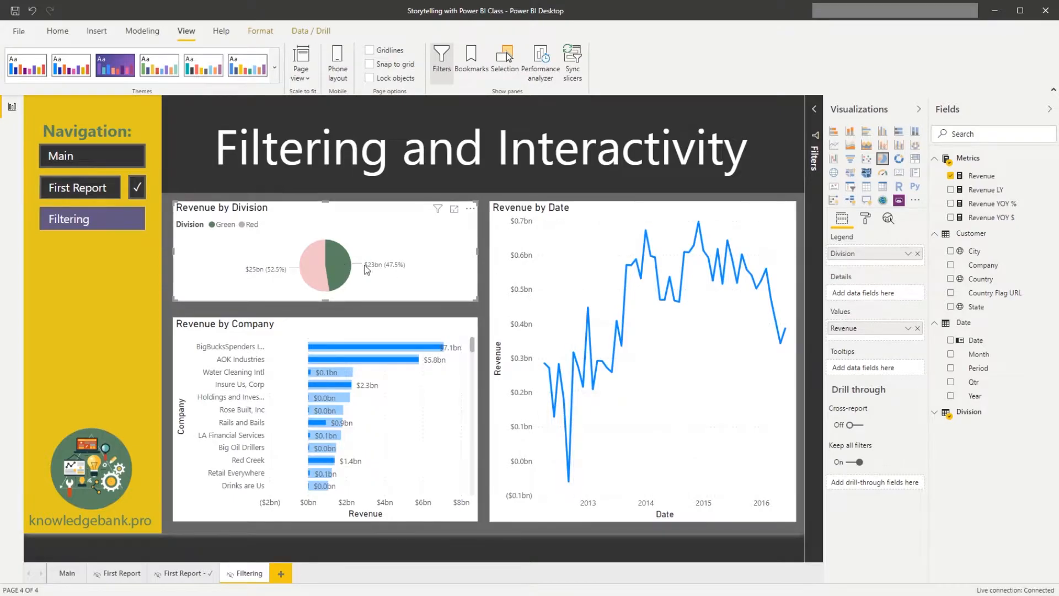
mouse_move(344, 271)
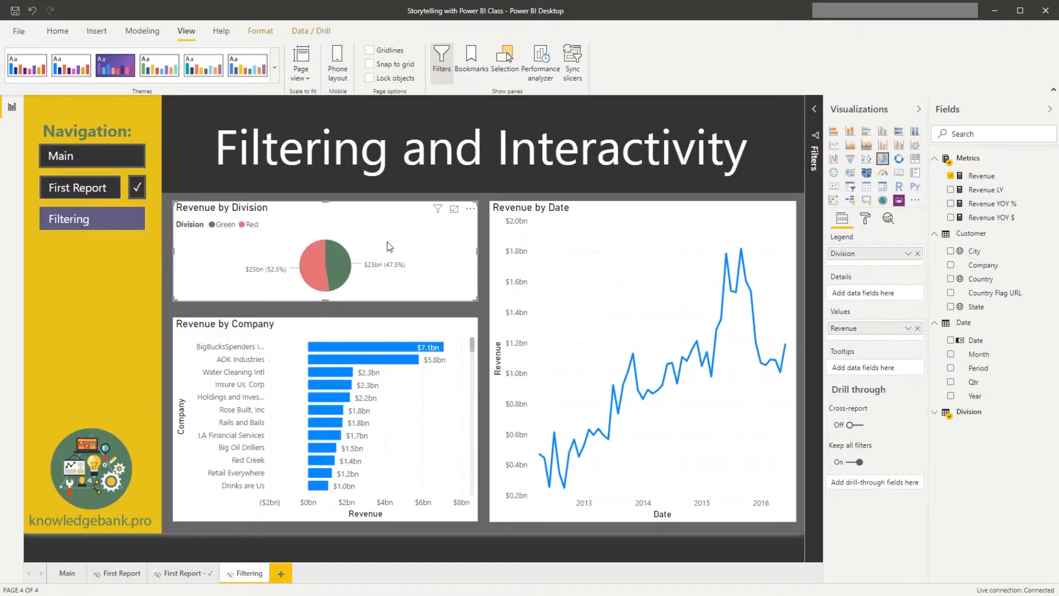
mouse_move(395, 251)
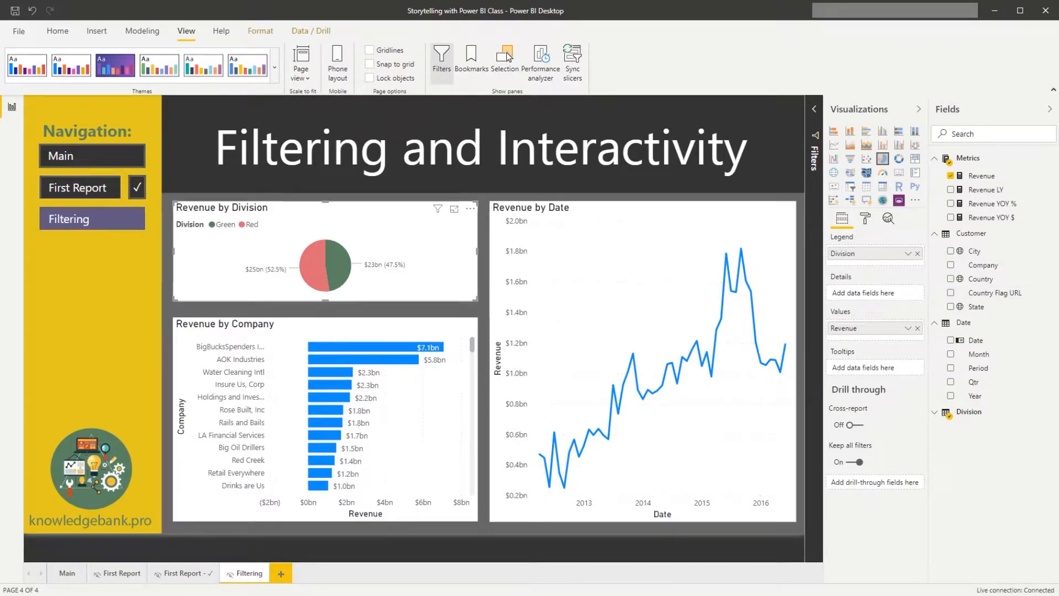
click(318, 269)
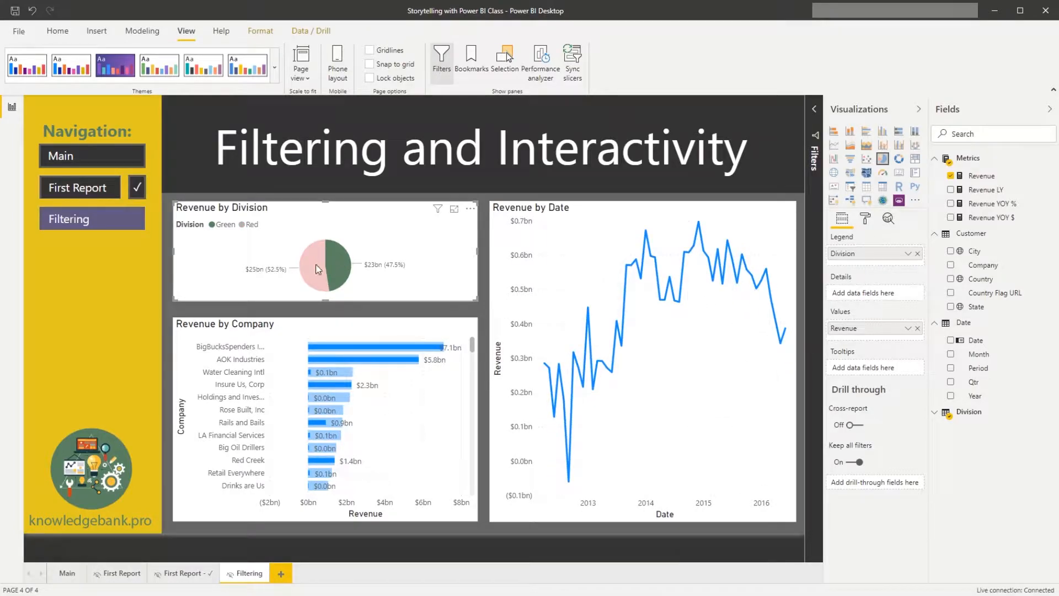
click(308, 263)
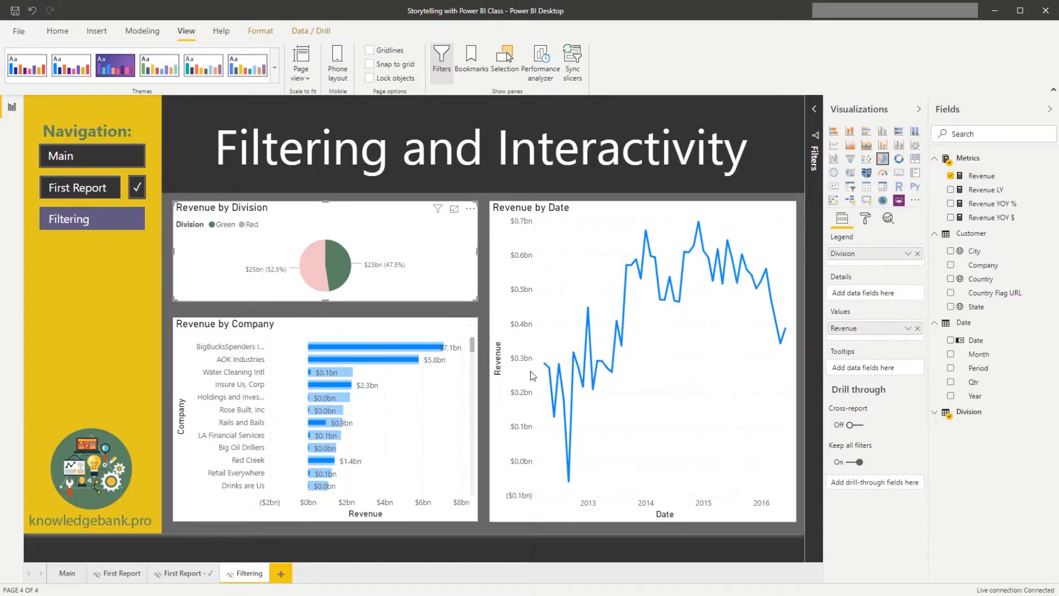
mouse_move(743, 304)
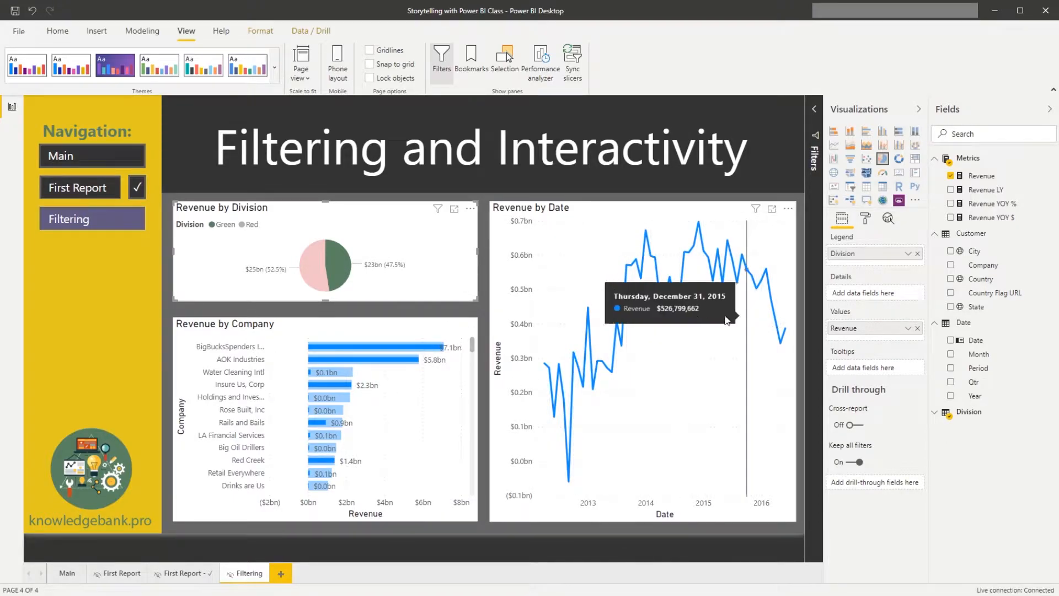
- Cross-filter by the Red division, clear, then Green, ending with Red selected
click(315, 280)
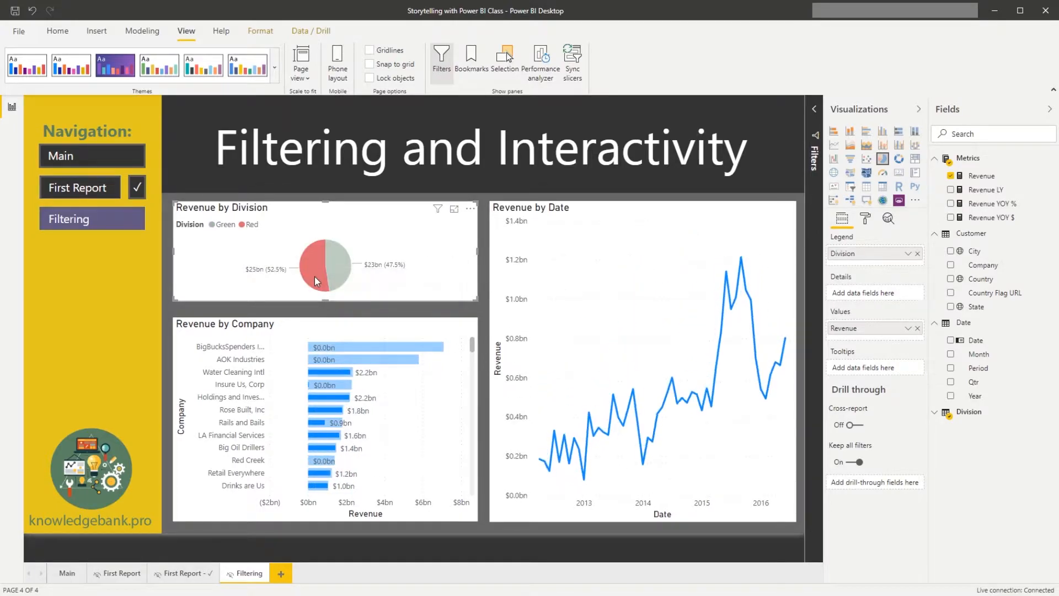
mouse_move(374, 356)
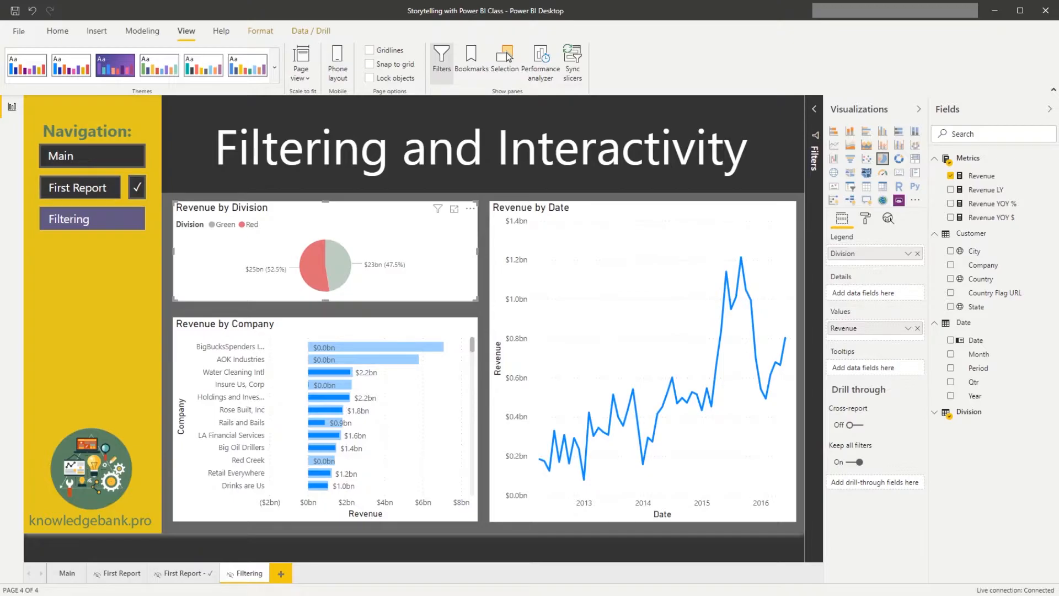
click(337, 267)
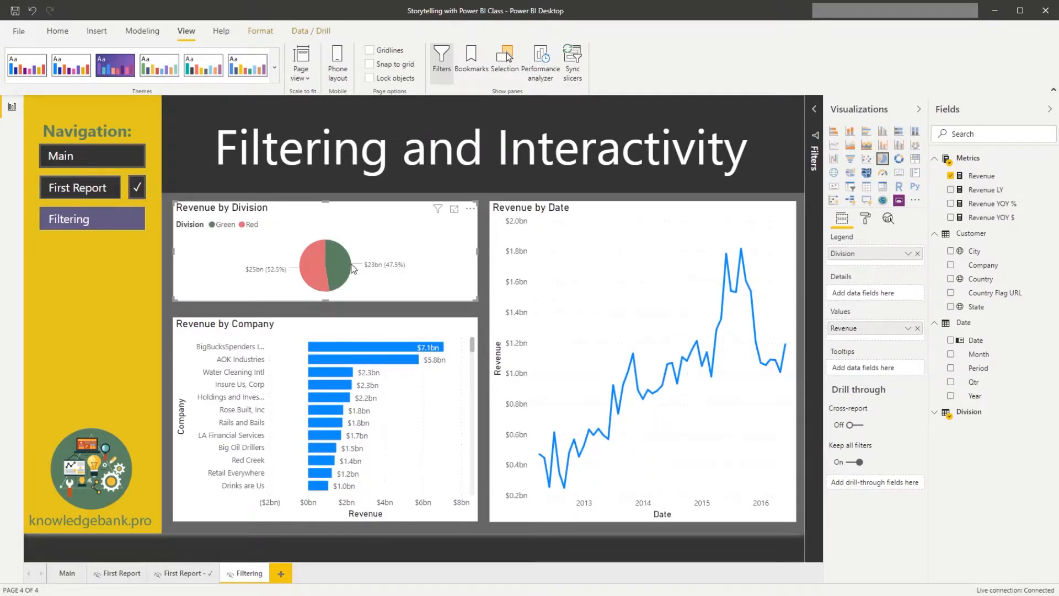
mouse_move(341, 264)
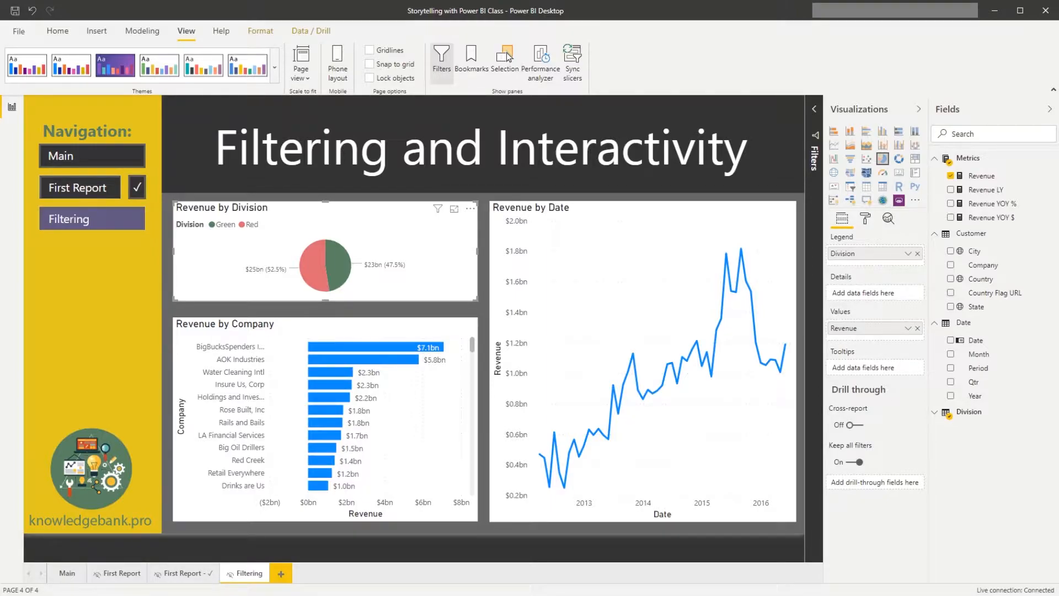
click(341, 263)
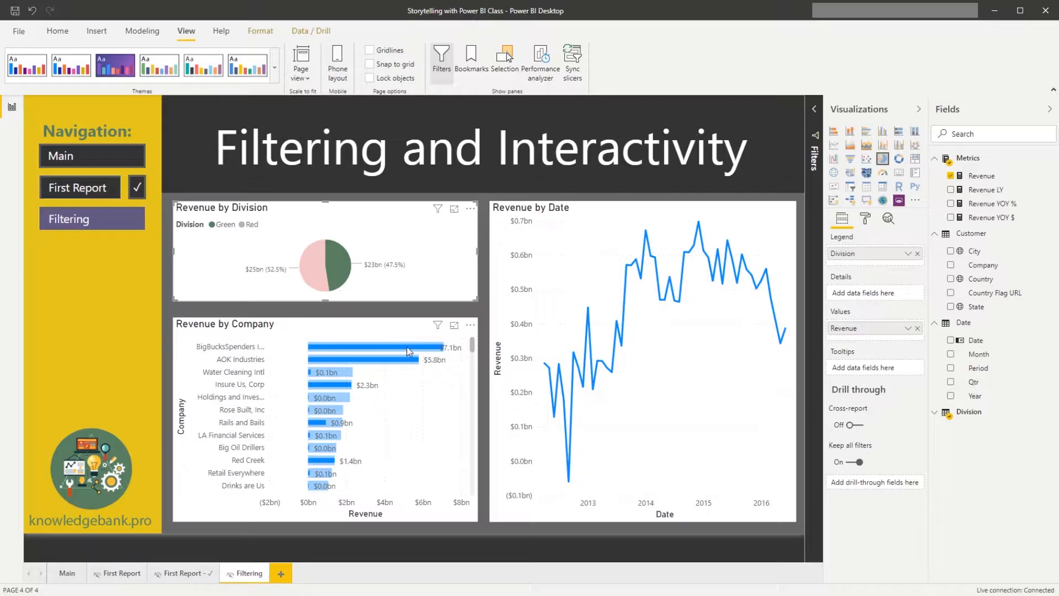
mouse_move(415, 351)
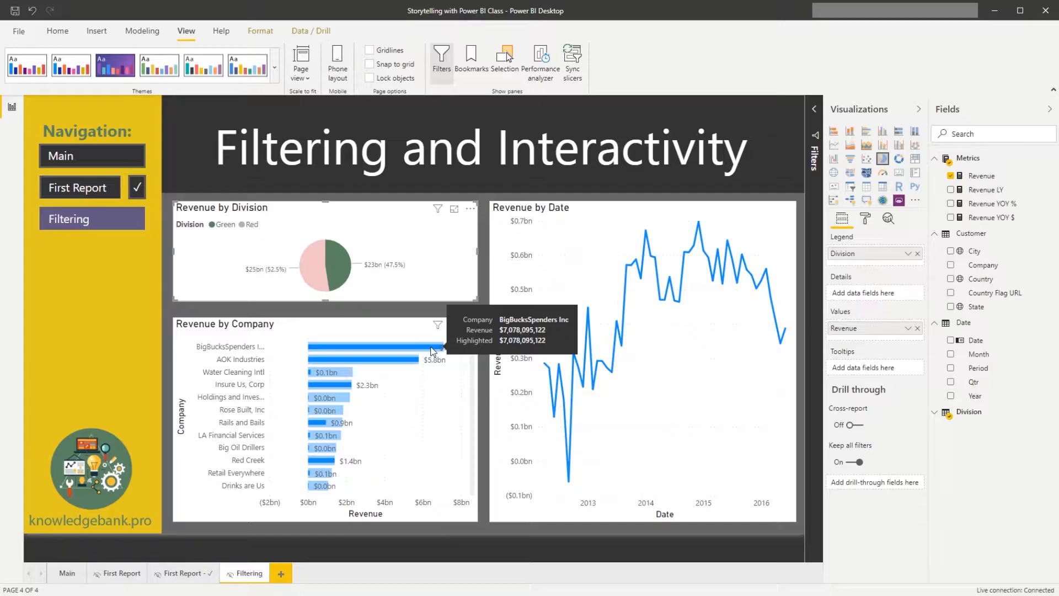
click(311, 273)
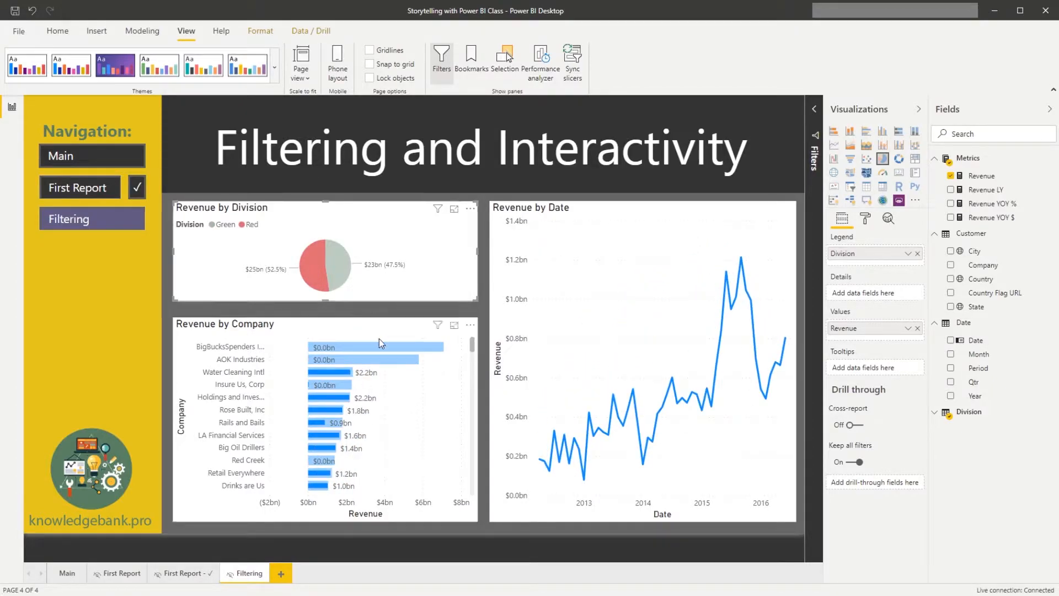
mouse_move(379, 363)
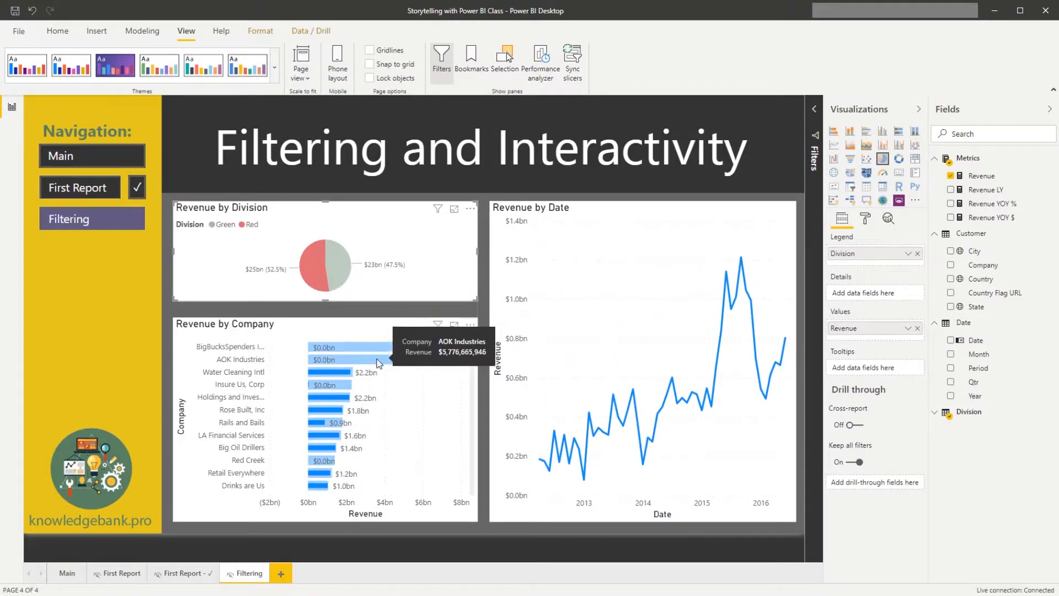
mouse_move(375, 350)
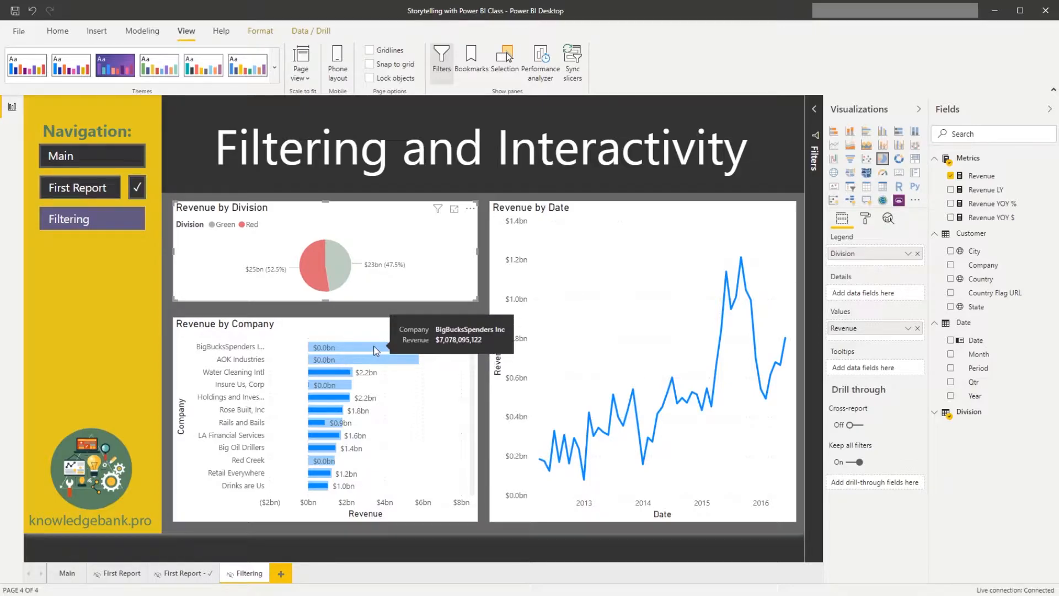
mouse_move(328, 375)
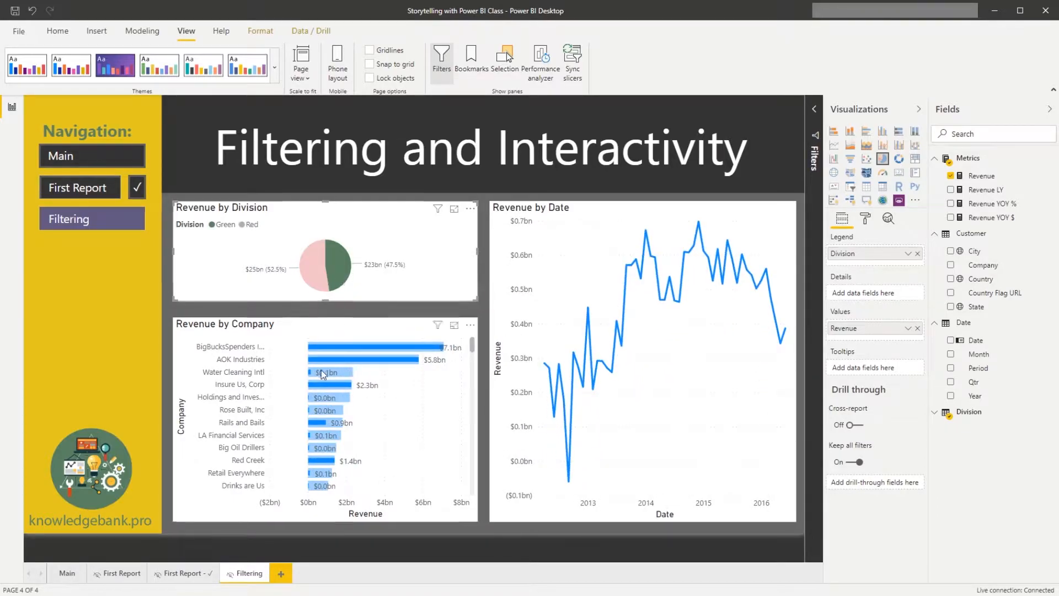
mouse_move(321, 372)
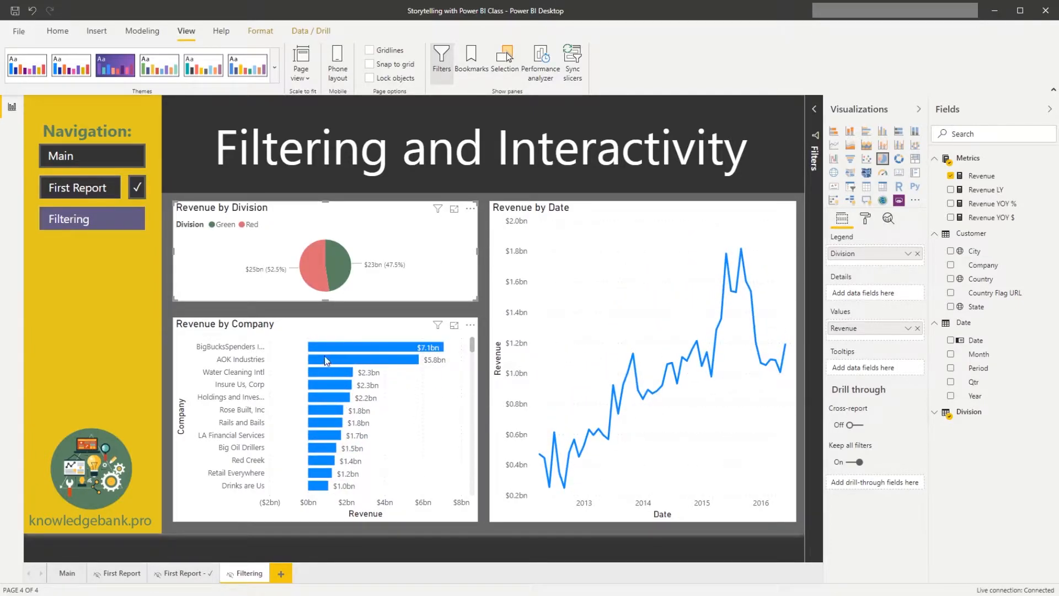
mouse_move(357, 353)
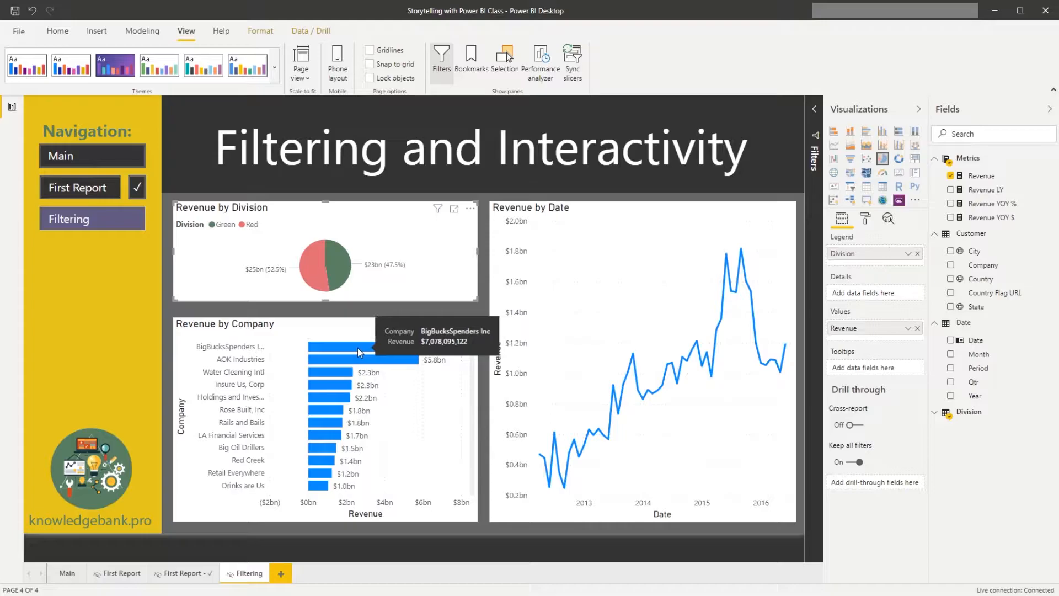
mouse_move(306, 420)
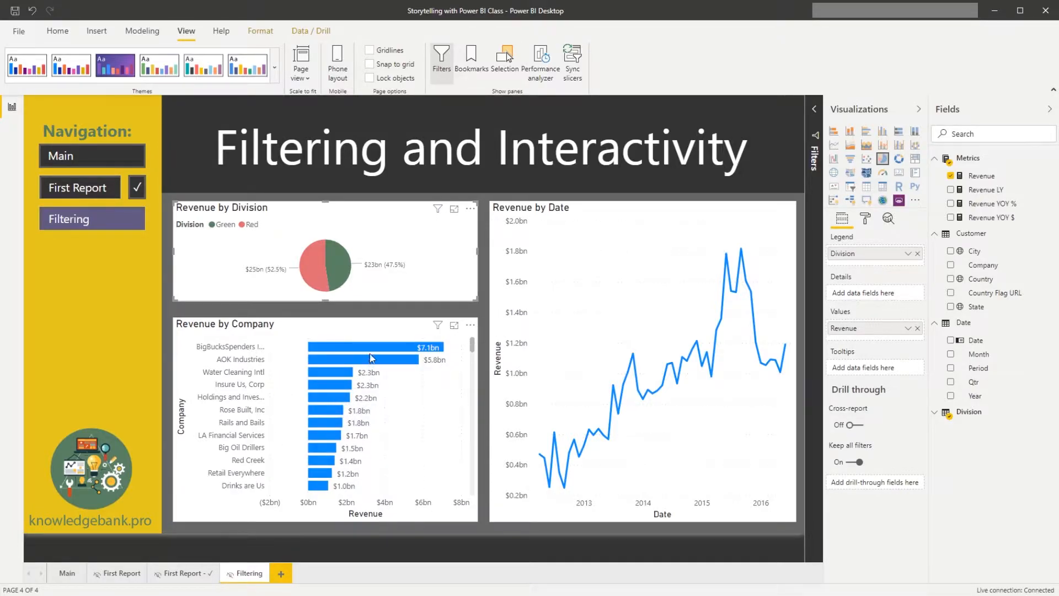
- Select the BigBucksSpenders bar to cross-filter the division pie and revenue trend
click(371, 347)
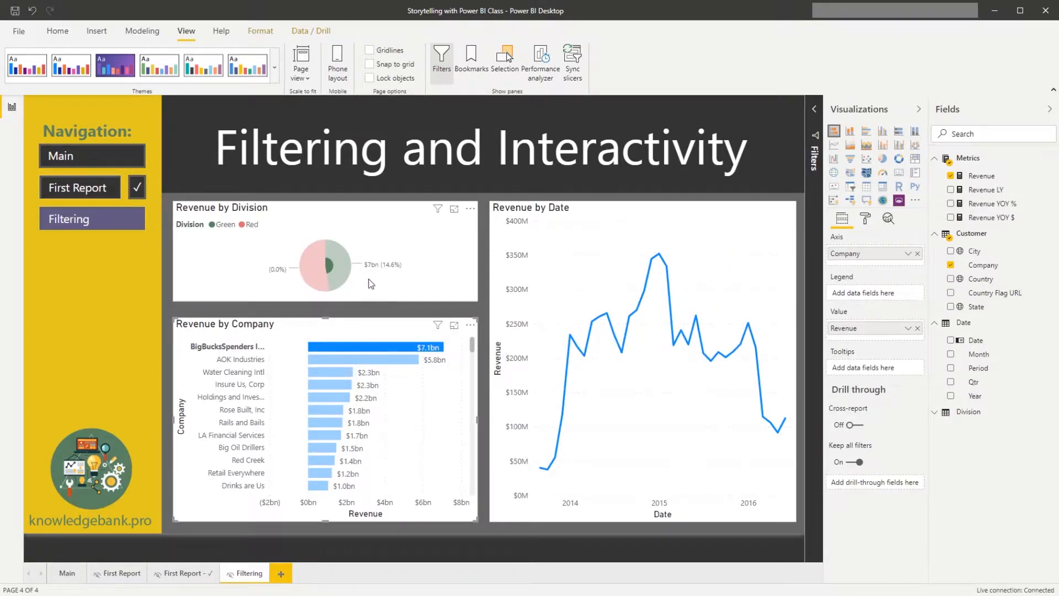
mouse_move(331, 267)
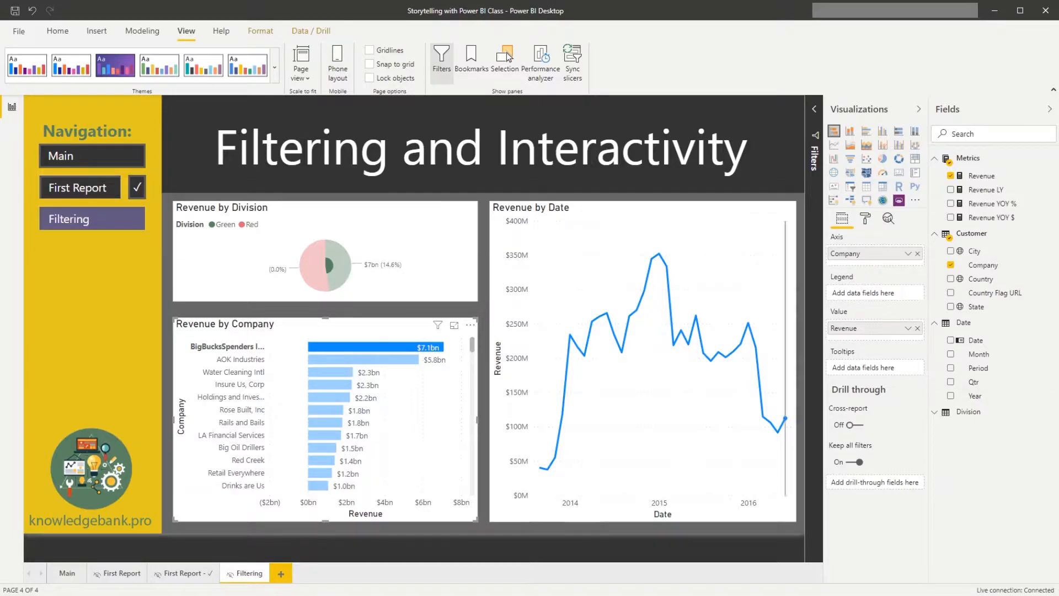
mouse_move(335, 261)
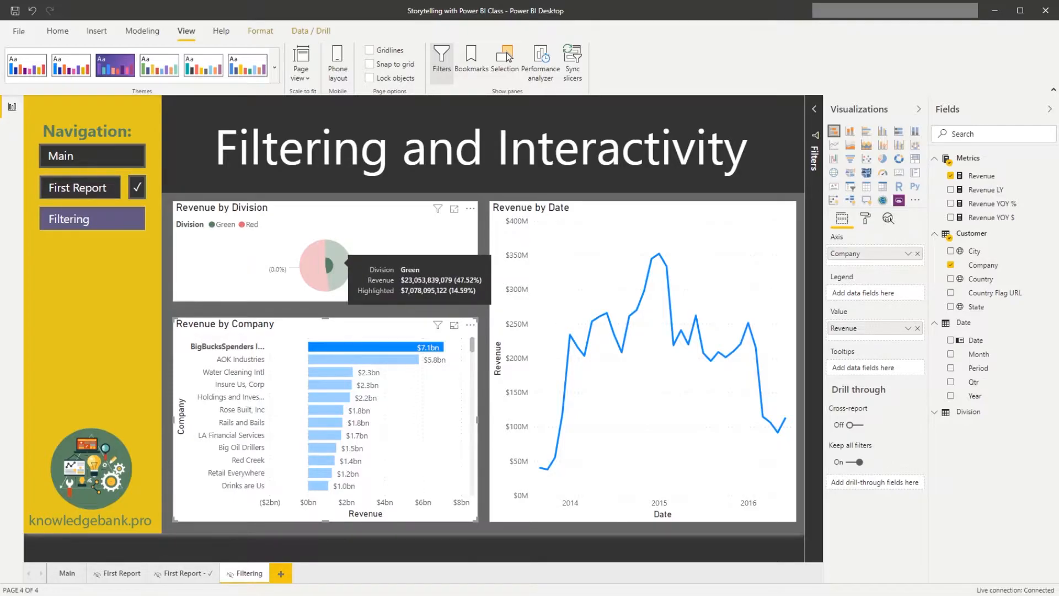
mouse_move(331, 486)
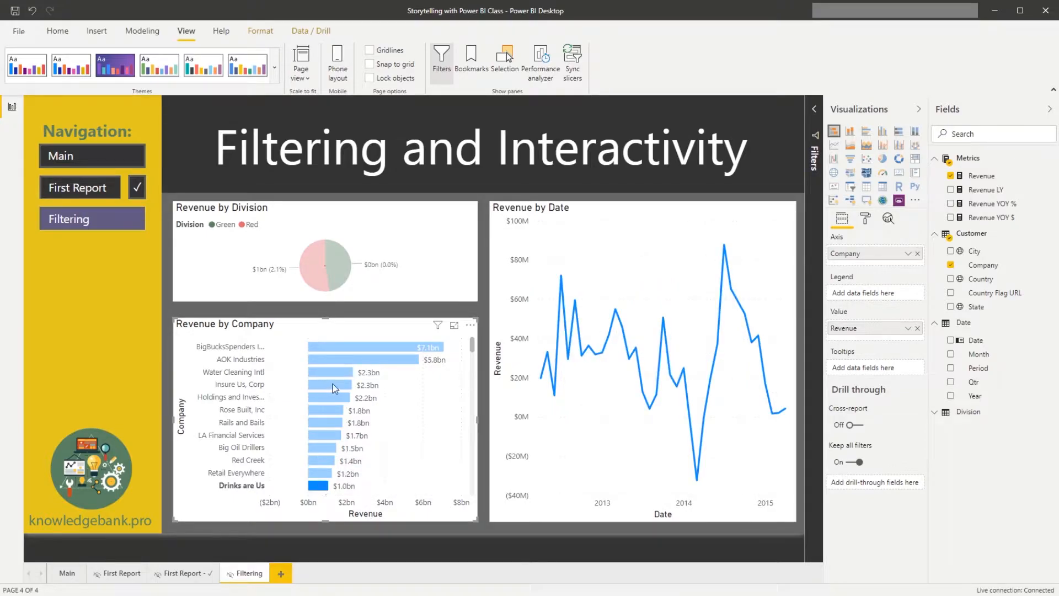
mouse_move(324, 271)
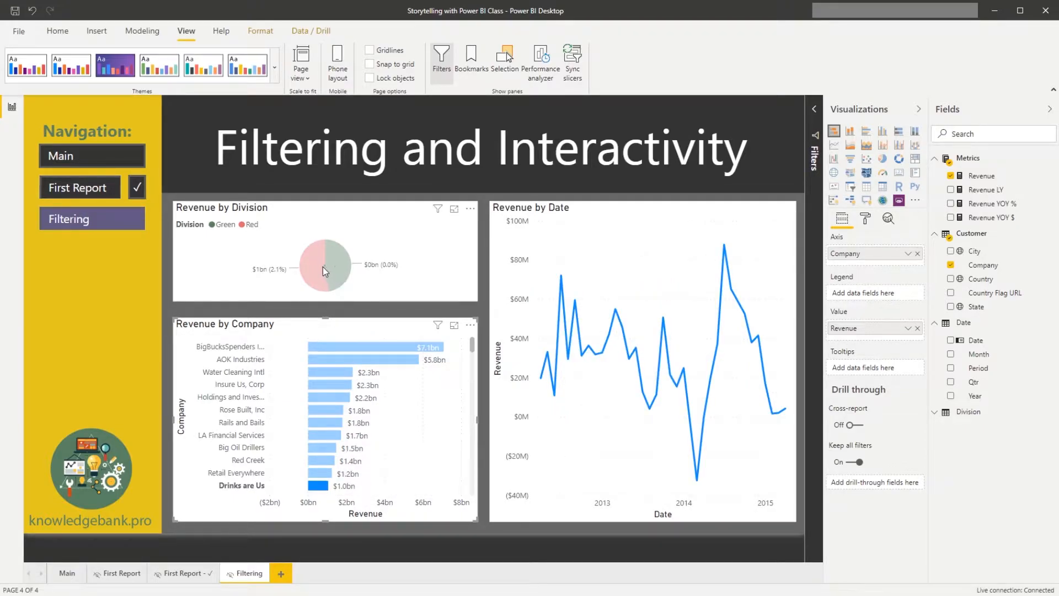
mouse_move(324, 270)
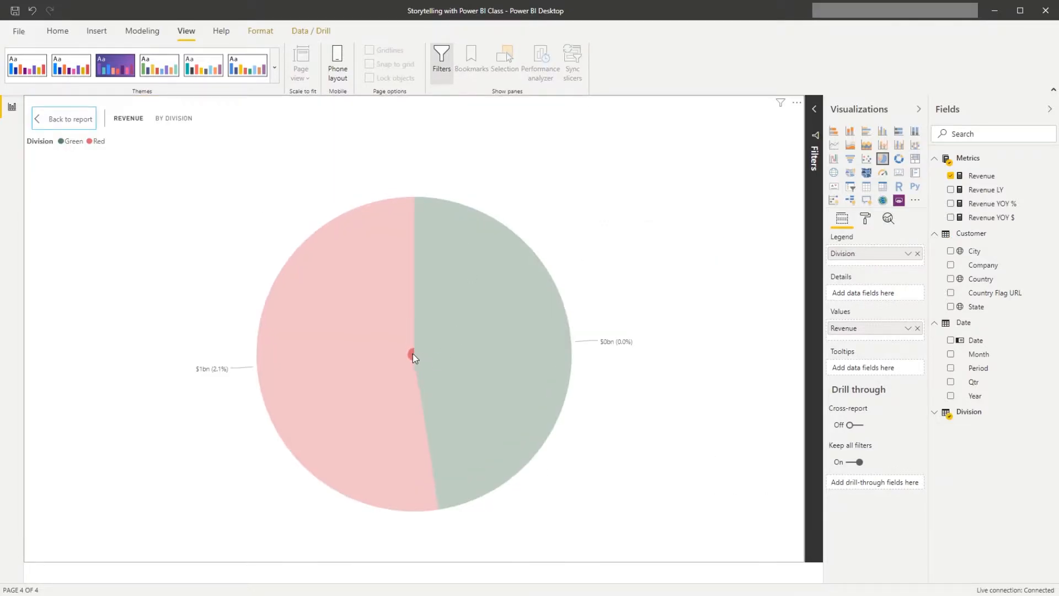
mouse_move(411, 354)
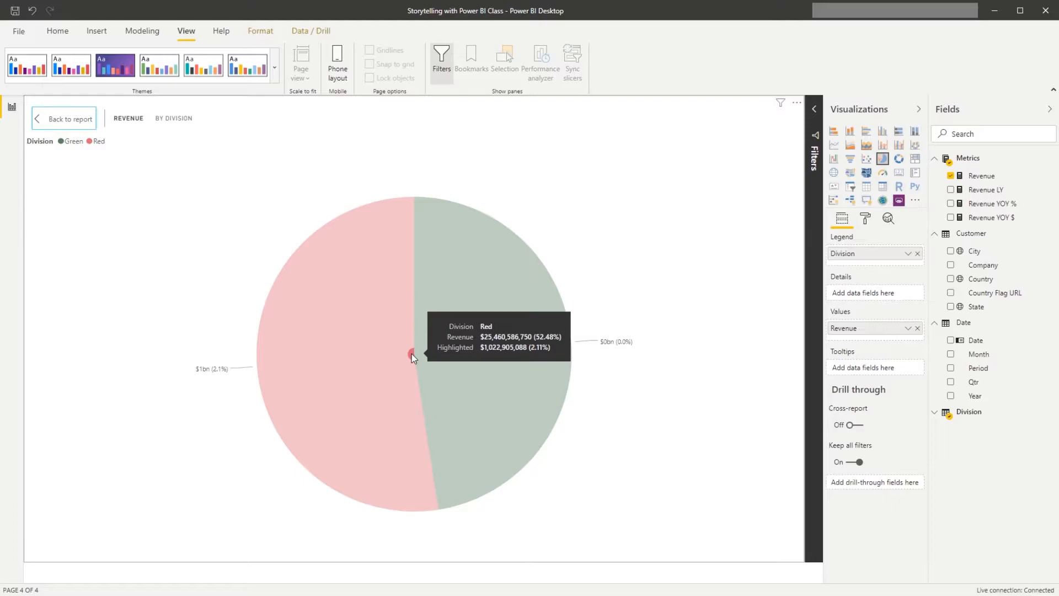
mouse_move(82, 123)
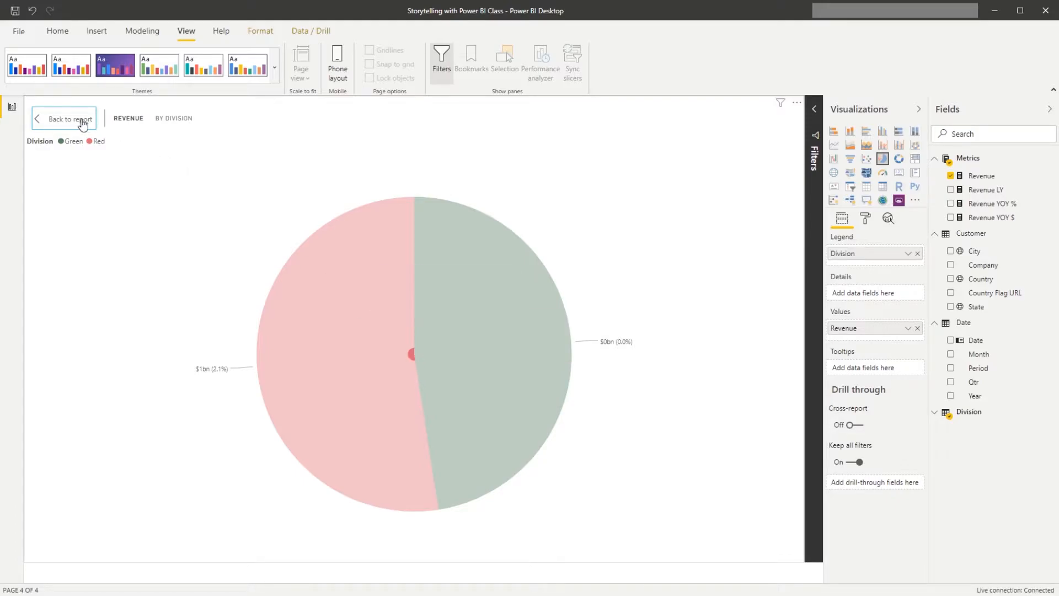
- Return from the enlarged pie to the report and cross-filter by the Red Creek bar
click(71, 118)
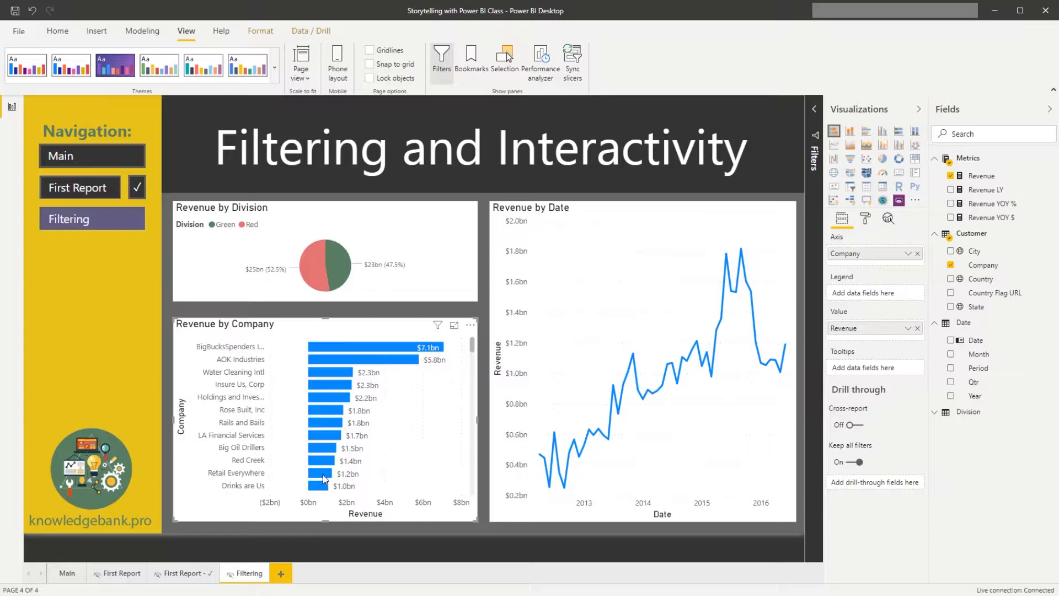
click(323, 465)
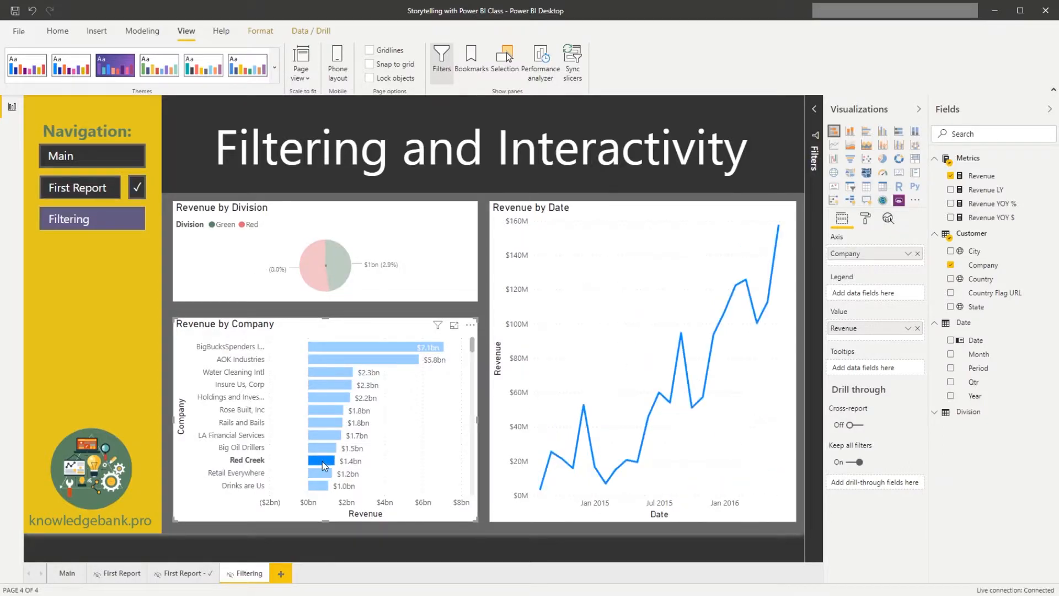
mouse_move(323, 462)
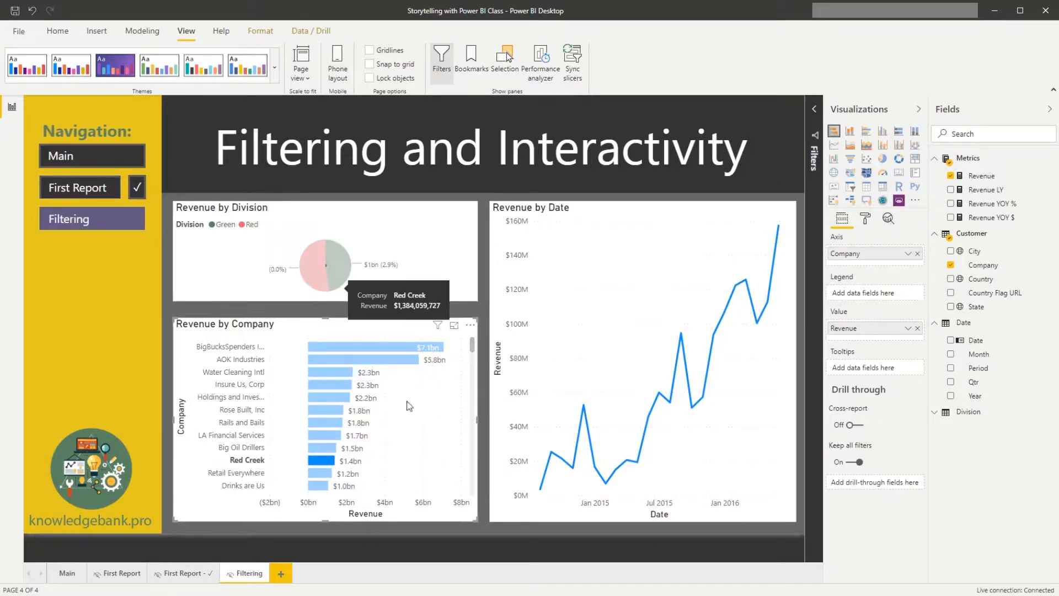
mouse_move(438, 470)
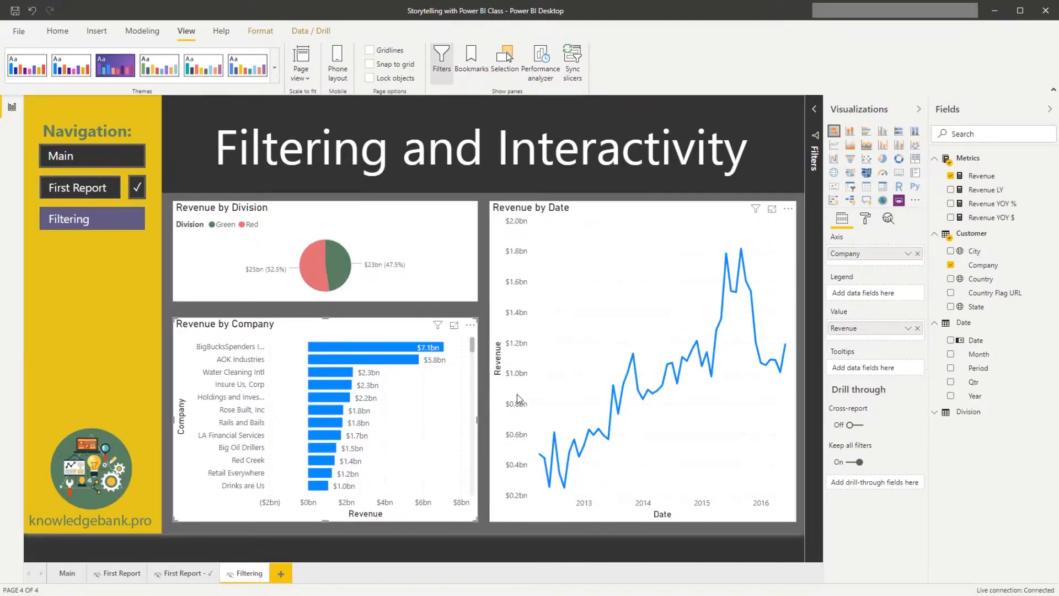
mouse_move(512, 395)
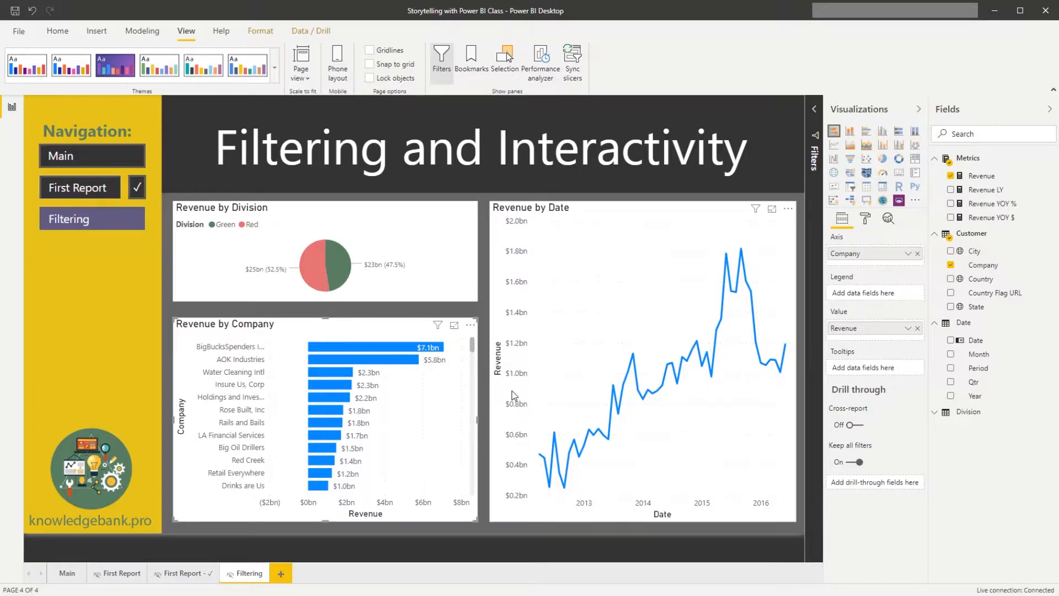
mouse_move(486, 324)
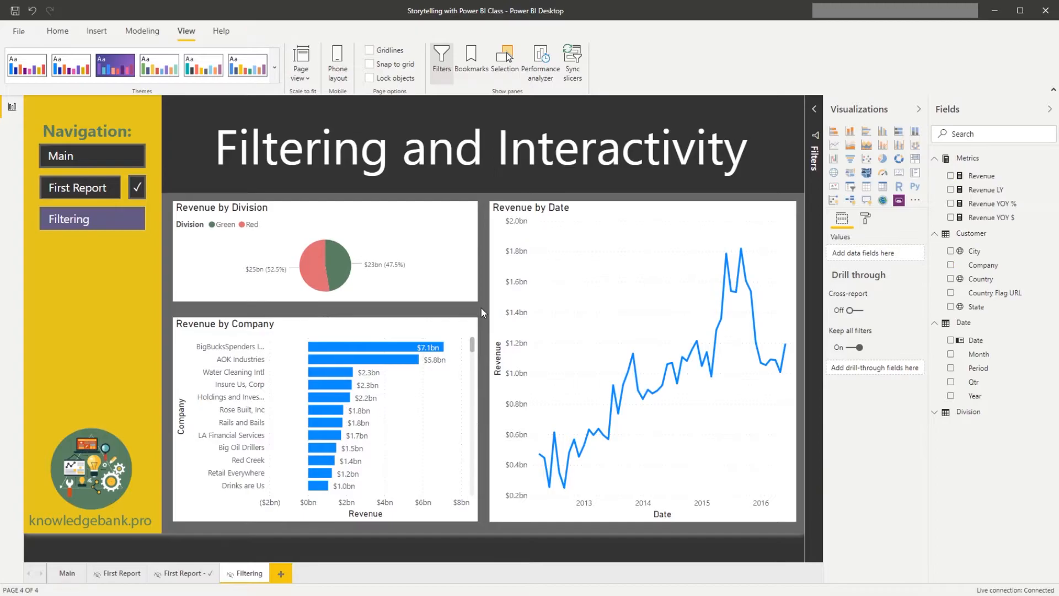
mouse_move(19, 275)
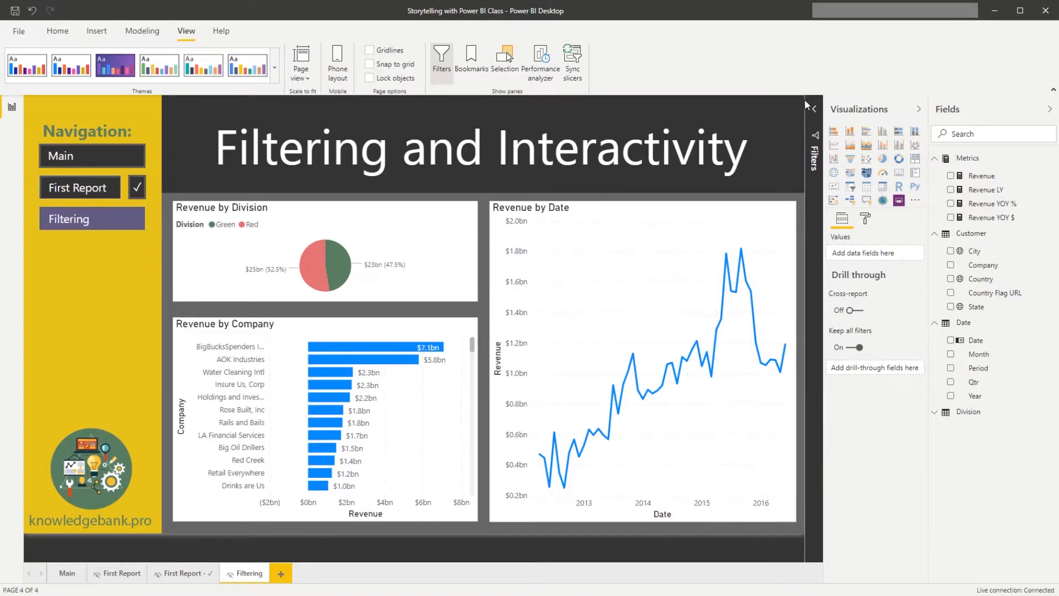
click(441, 57)
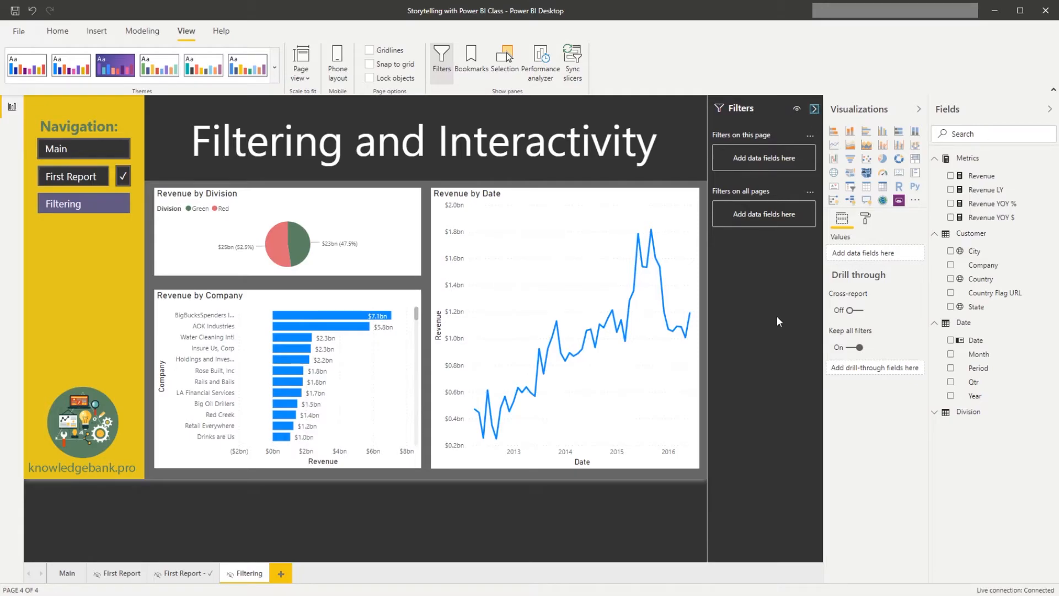
mouse_move(810, 248)
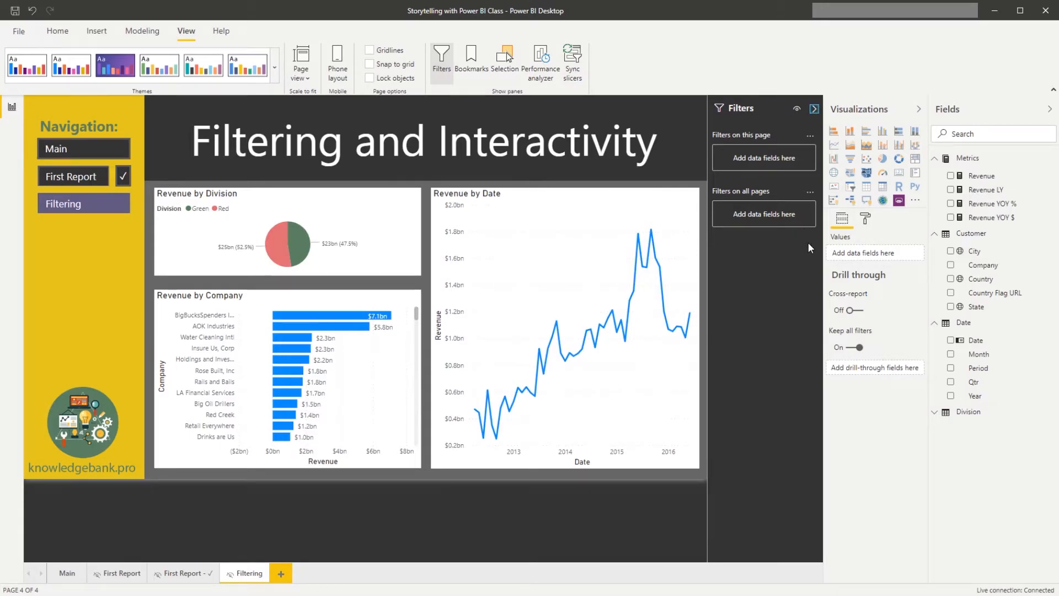
mouse_move(766, 359)
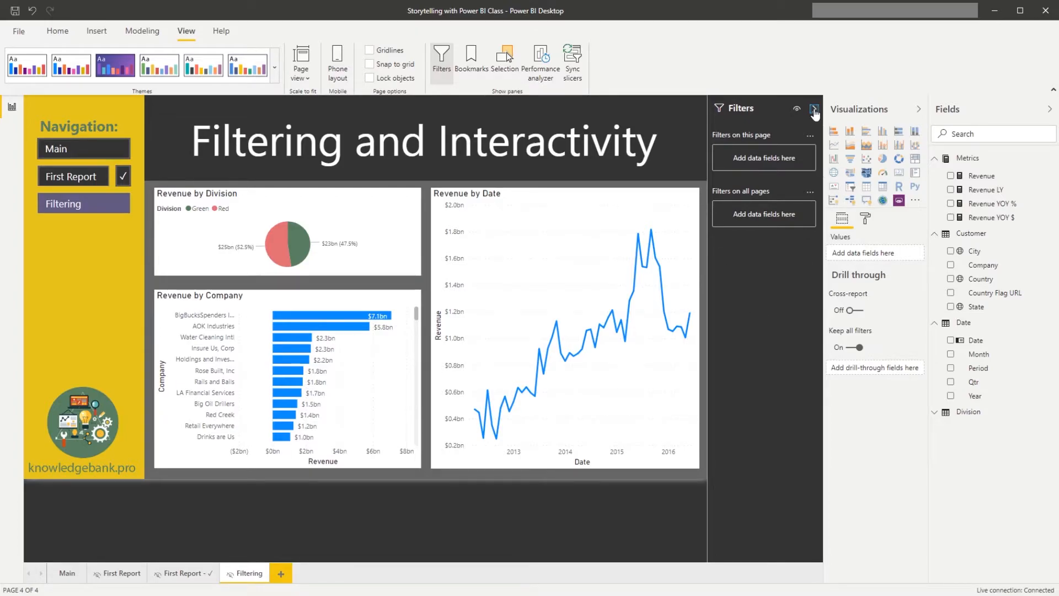
click(814, 109)
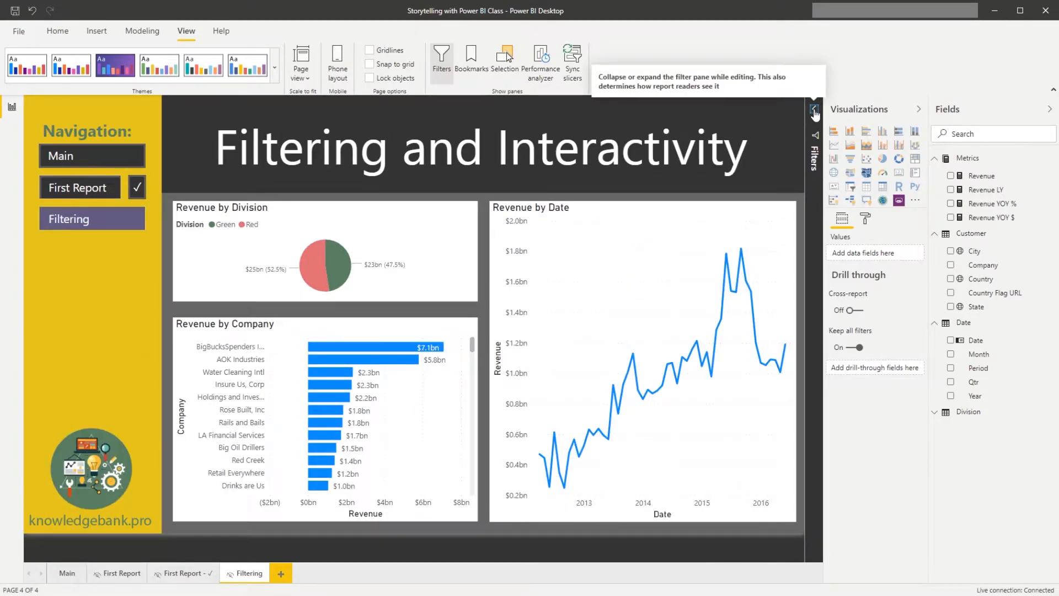
click(814, 109)
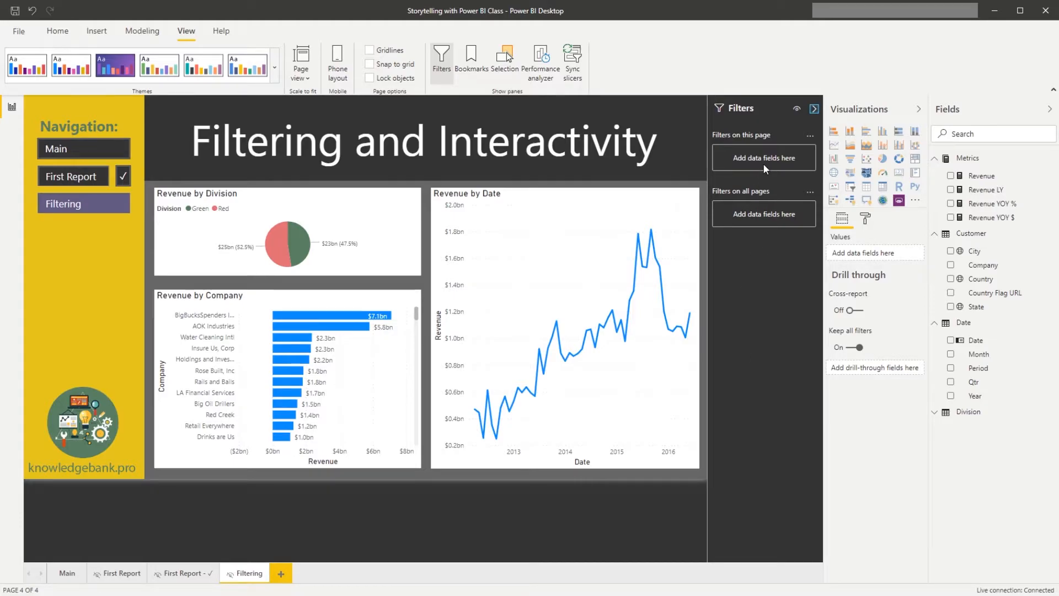
mouse_move(789, 303)
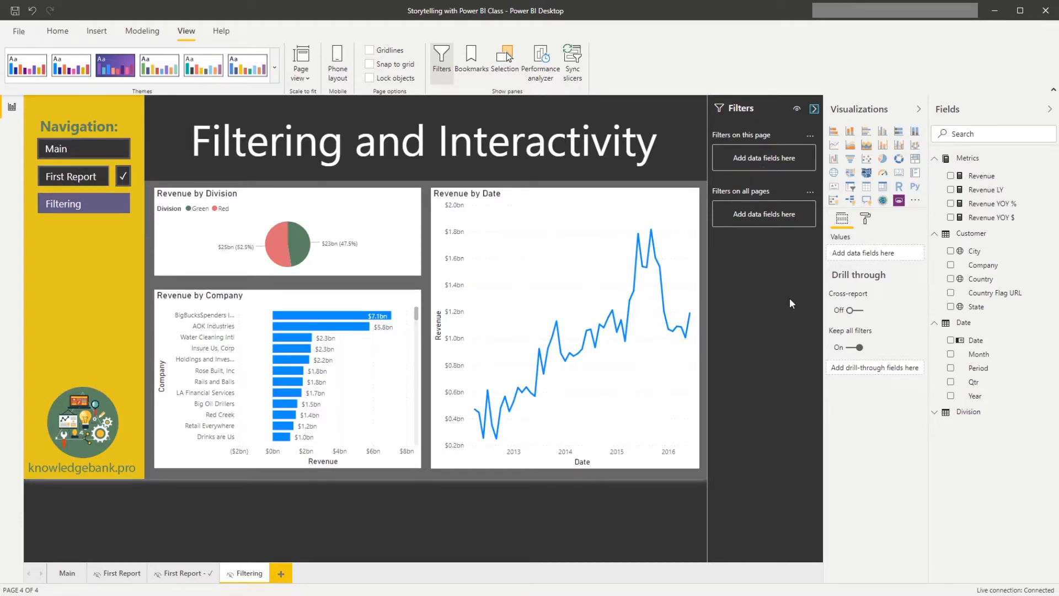
mouse_move(559, 111)
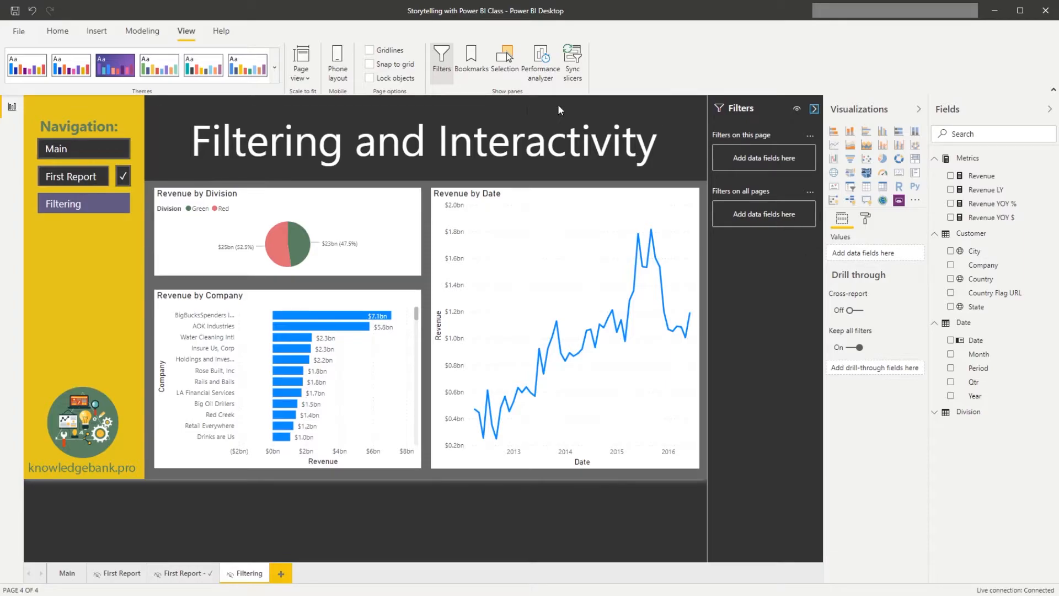
mouse_move(594, 176)
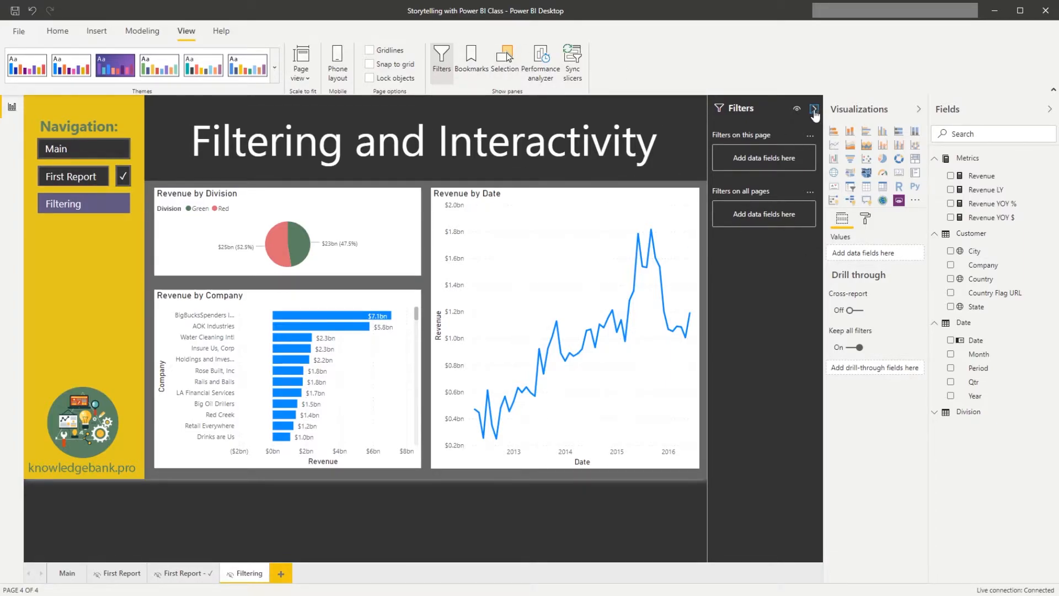
mouse_move(814, 109)
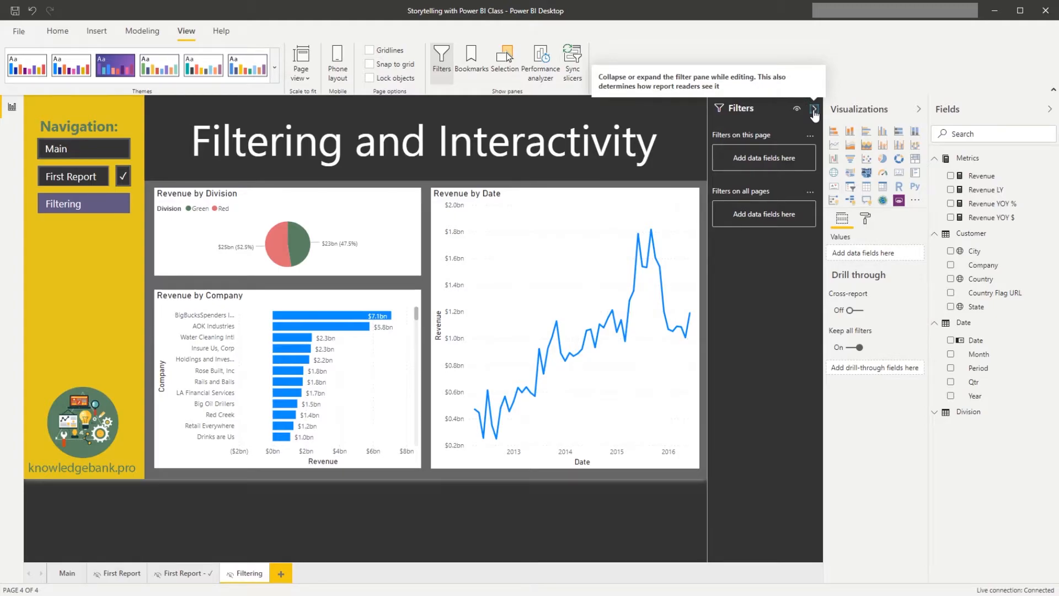
click(814, 109)
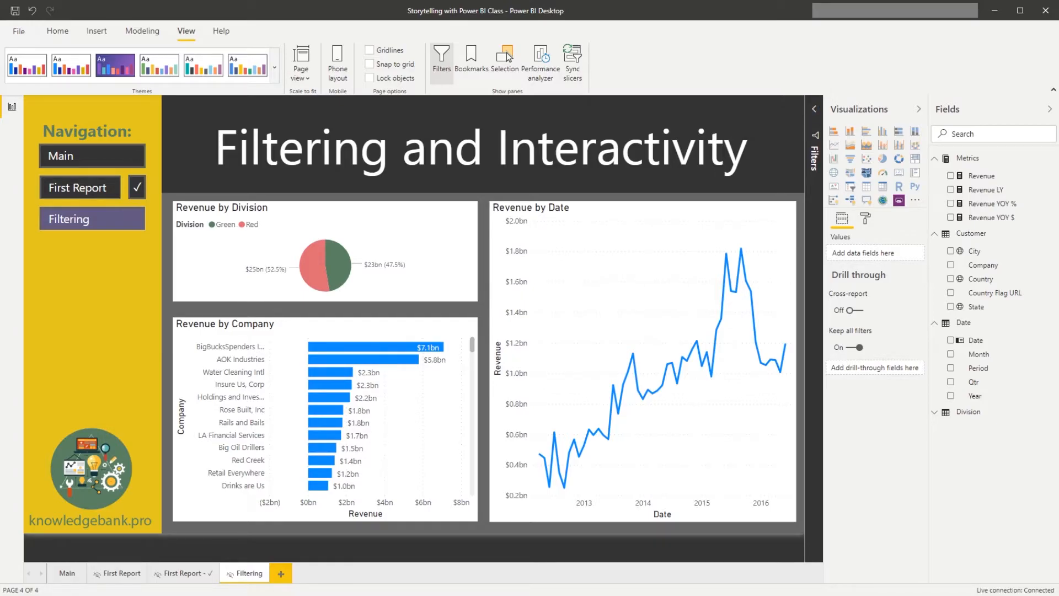
mouse_move(814, 109)
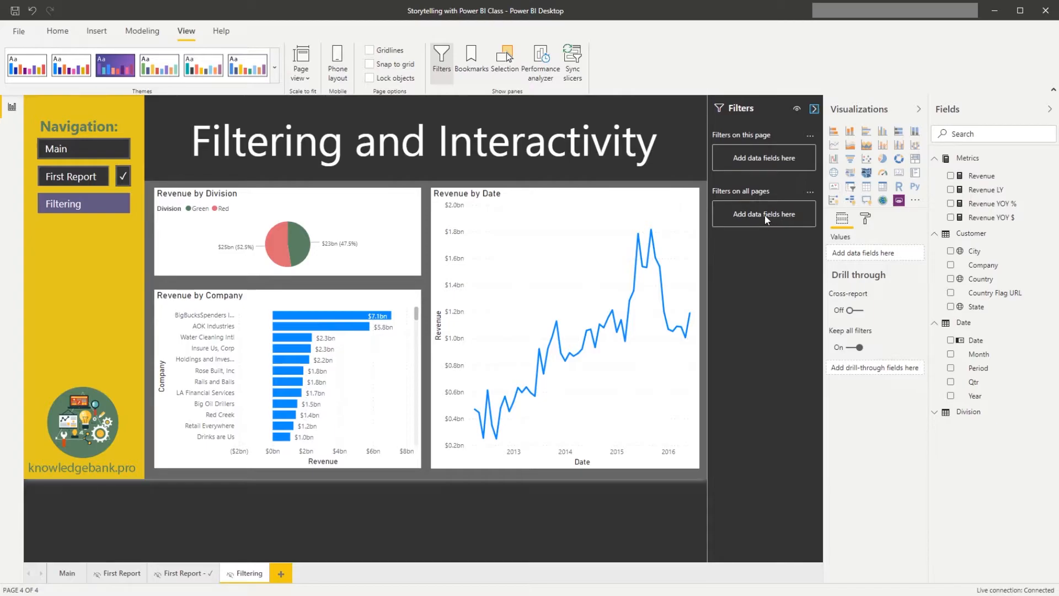
mouse_move(753, 134)
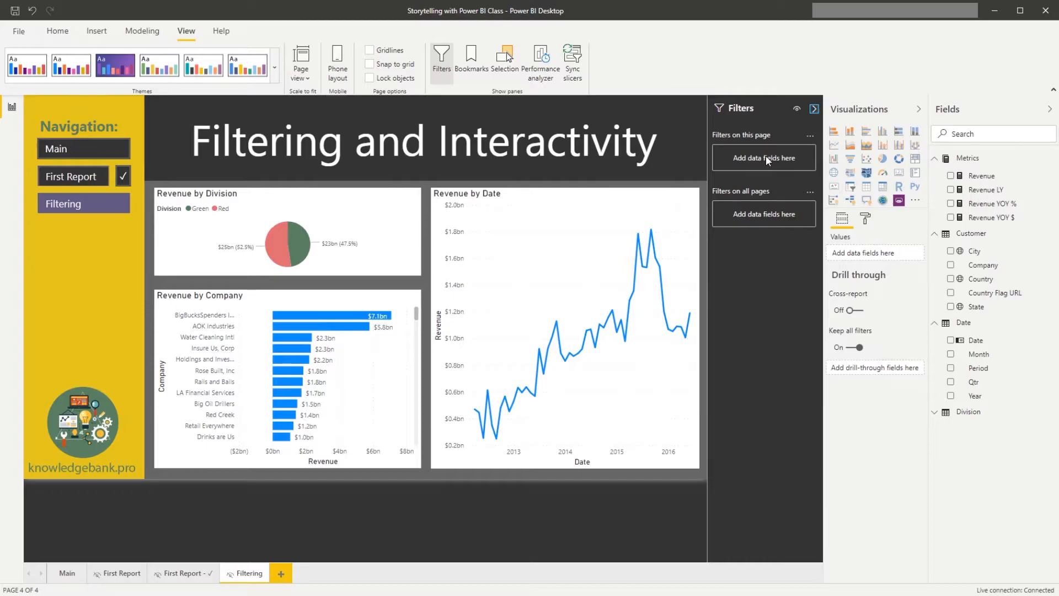
mouse_move(776, 161)
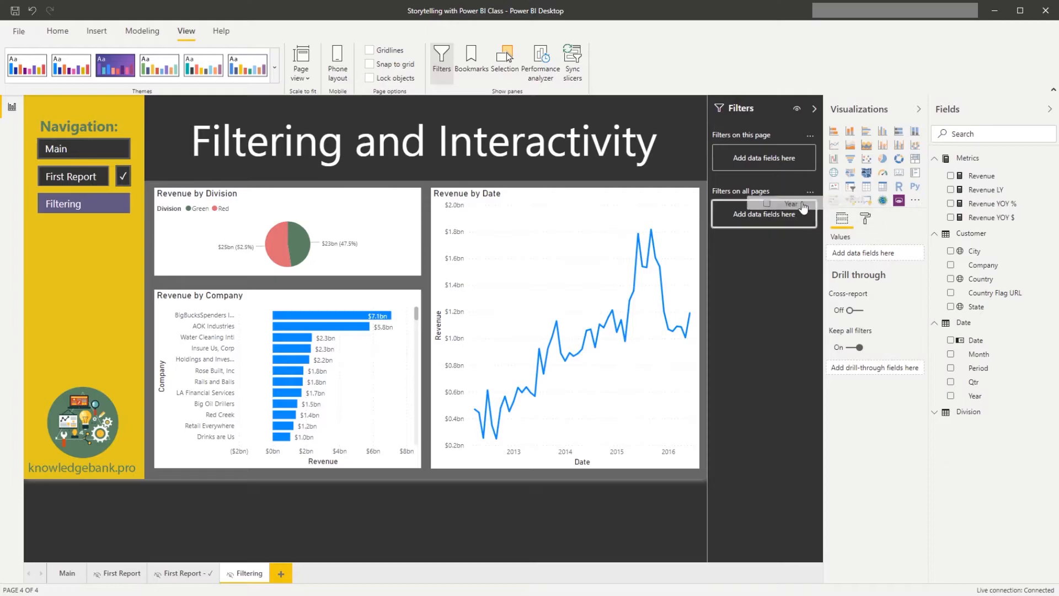
- Add Year as a page-level filter and switch it to Basic list filtering
click(763, 204)
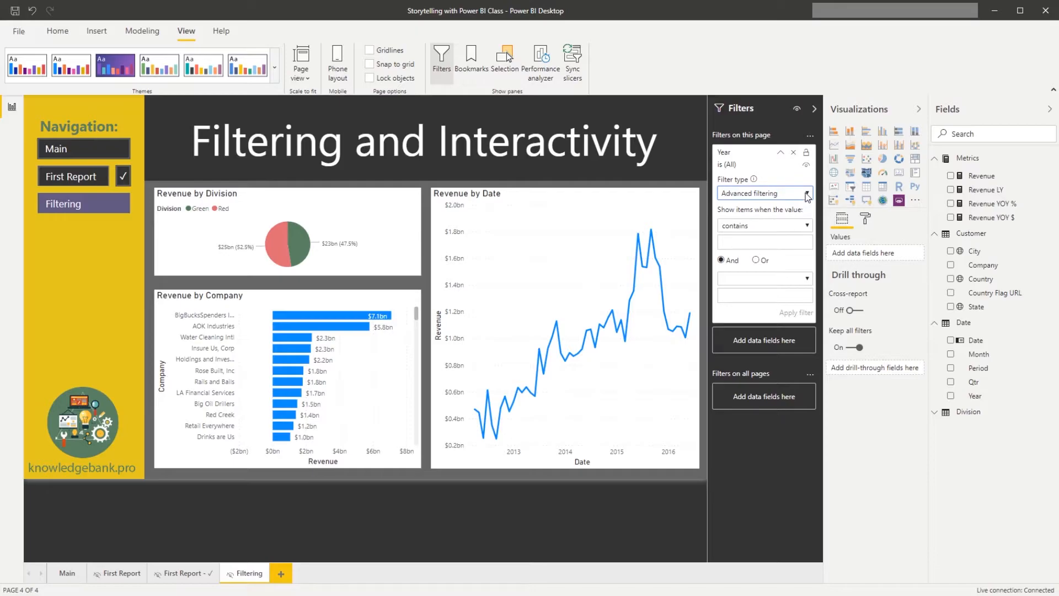
click(763, 193)
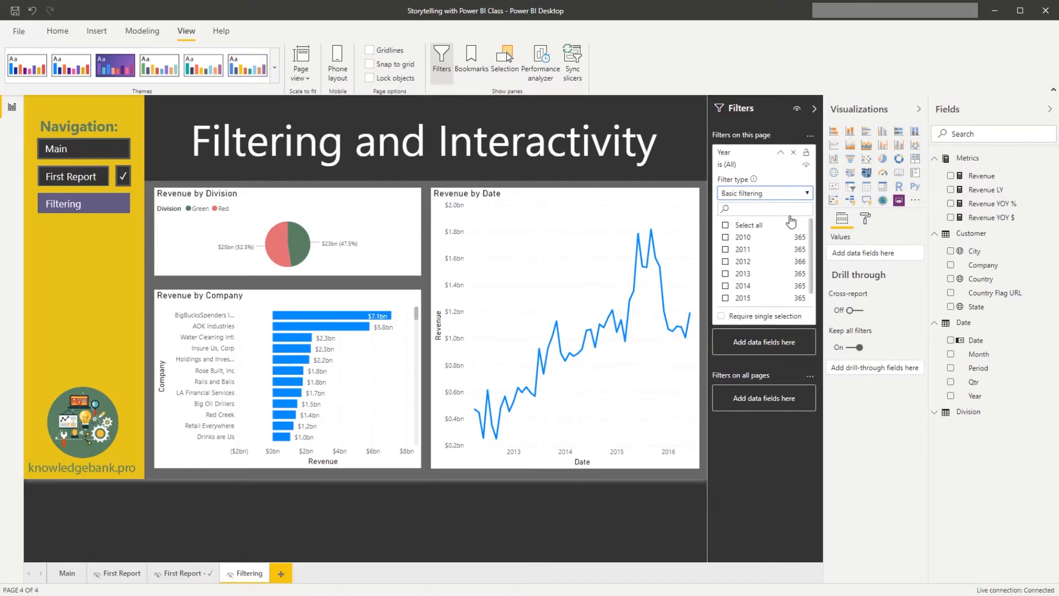
scroll(down, 3)
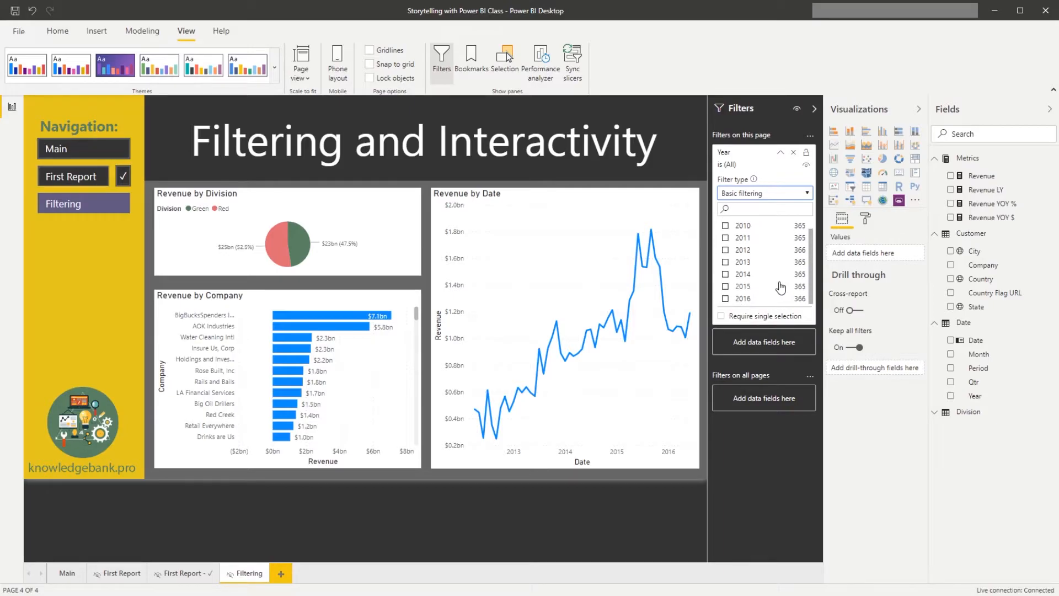
mouse_move(726, 308)
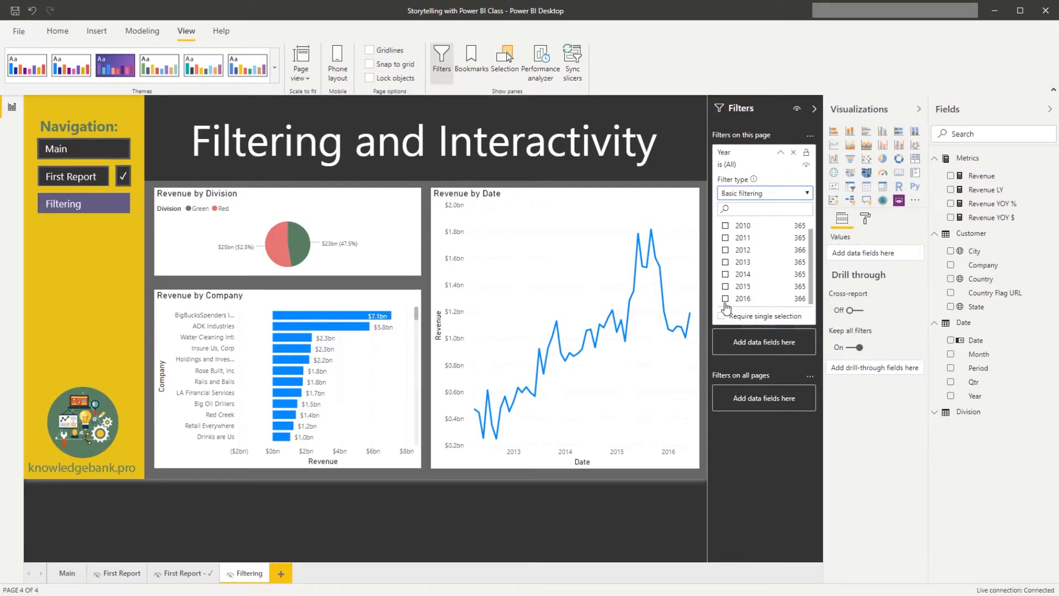
- Tick and untick years so the page filter ends on 2013, 2014 and 2015
click(726, 298)
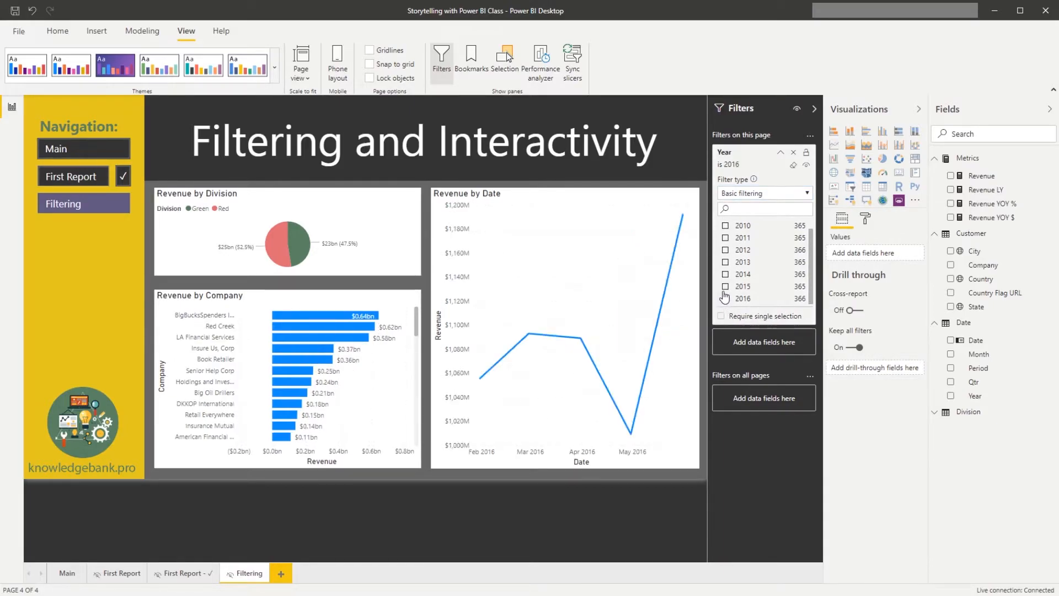
click(726, 286)
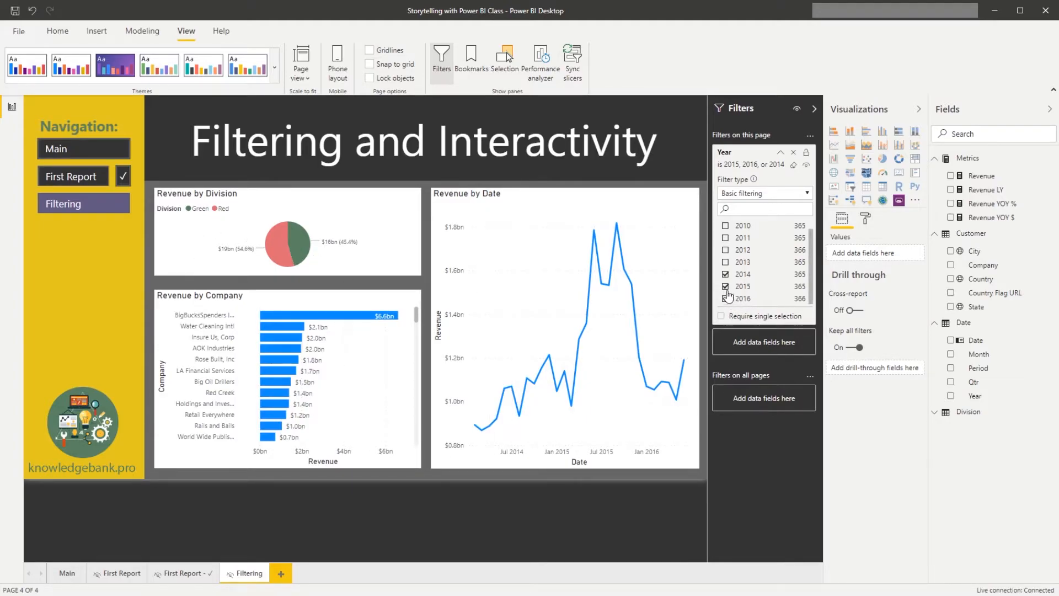
click(725, 274)
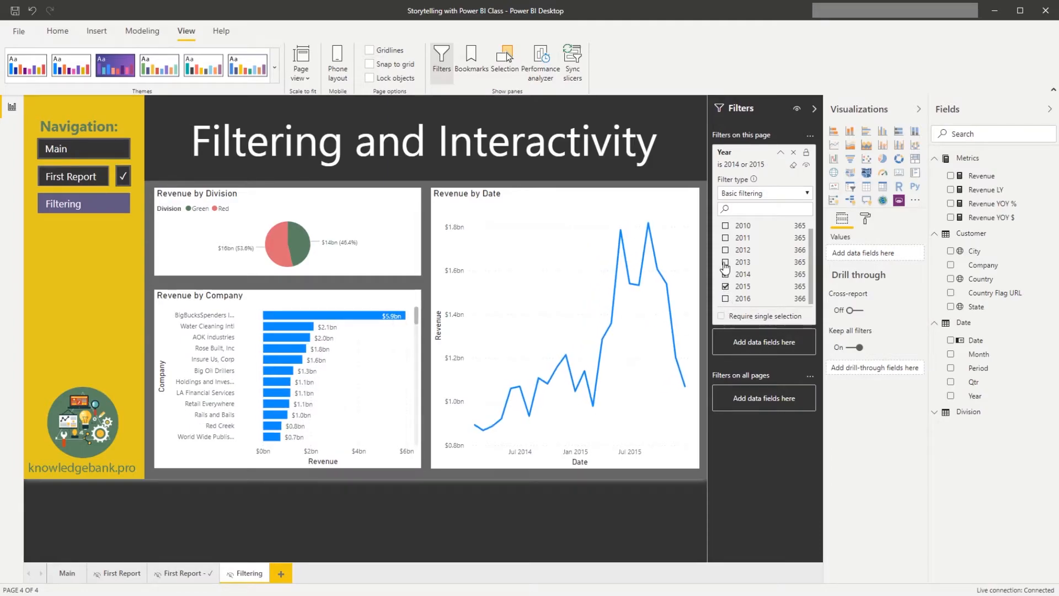
click(725, 263)
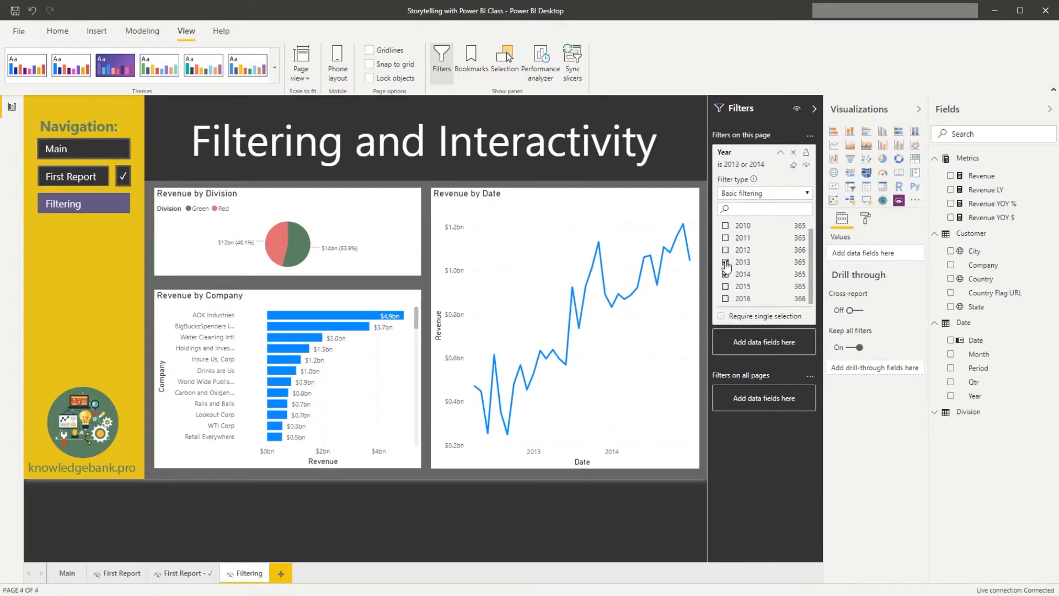
click(725, 287)
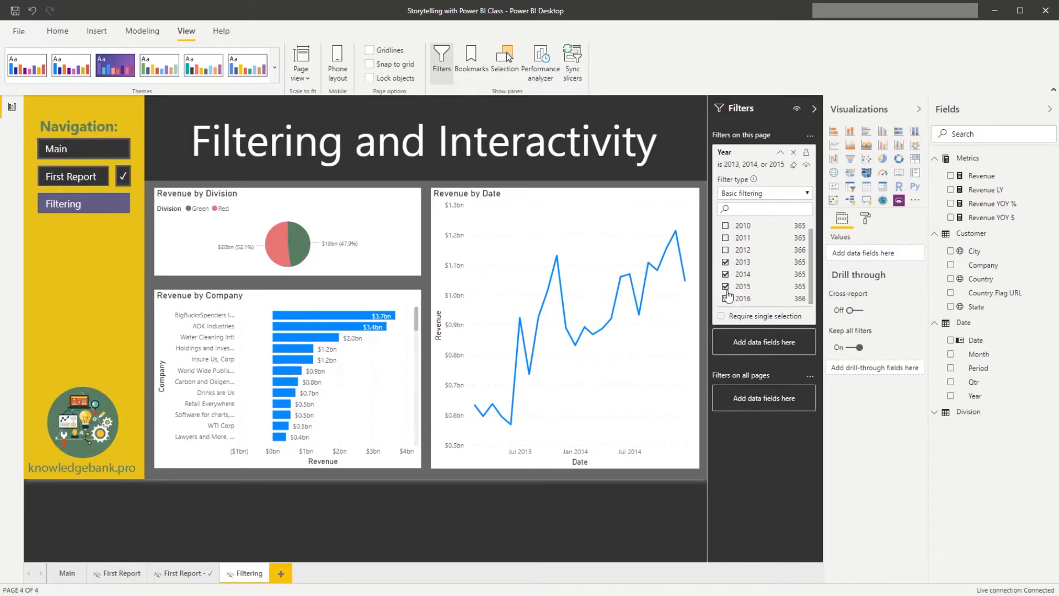
click(725, 298)
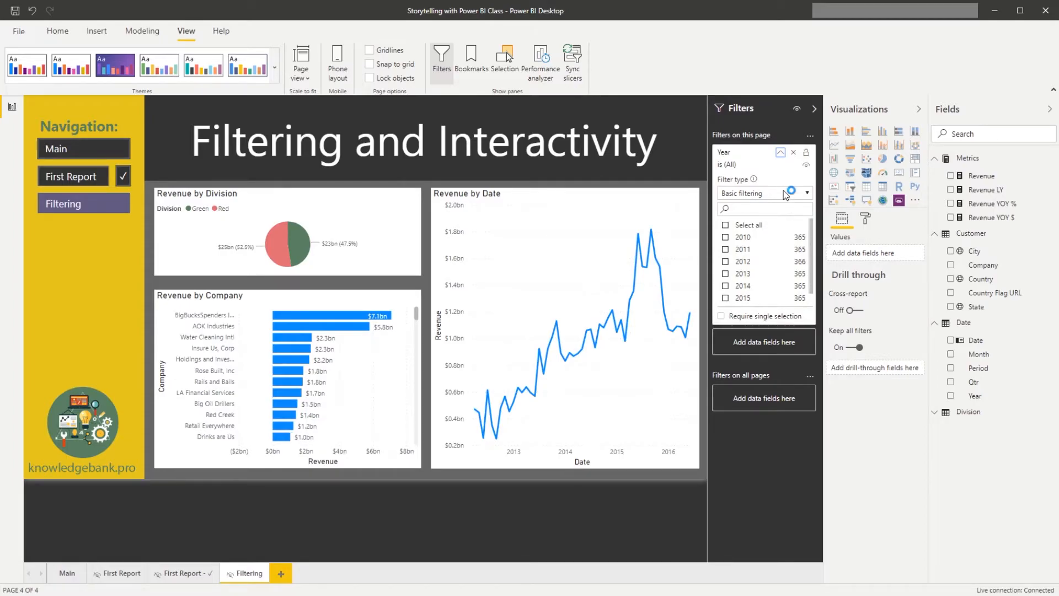
mouse_move(796, 162)
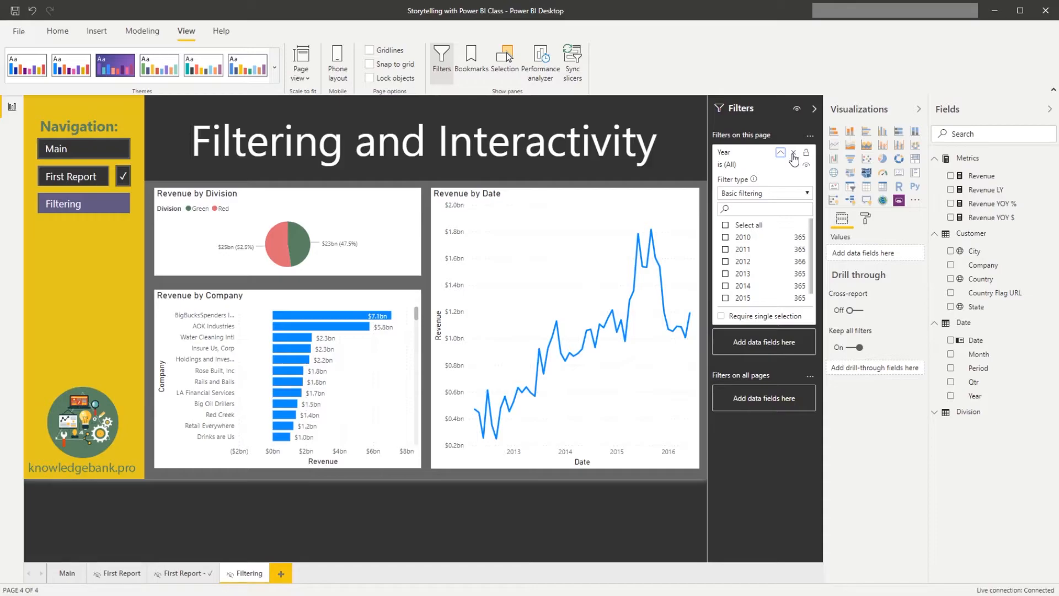
- Remove the Year filter card from Filters on this page
click(794, 156)
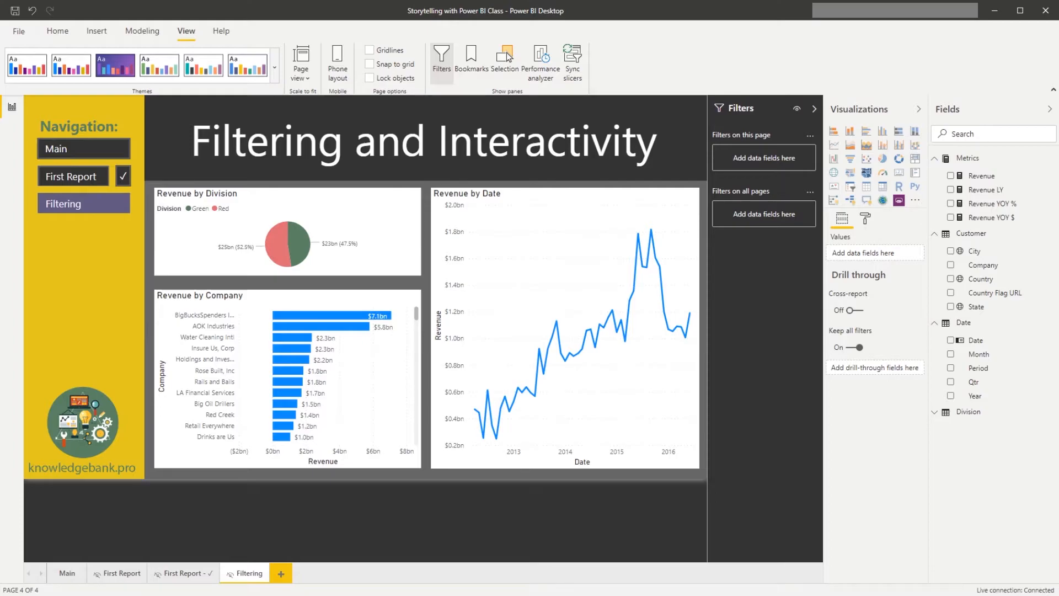
mouse_move(757, 218)
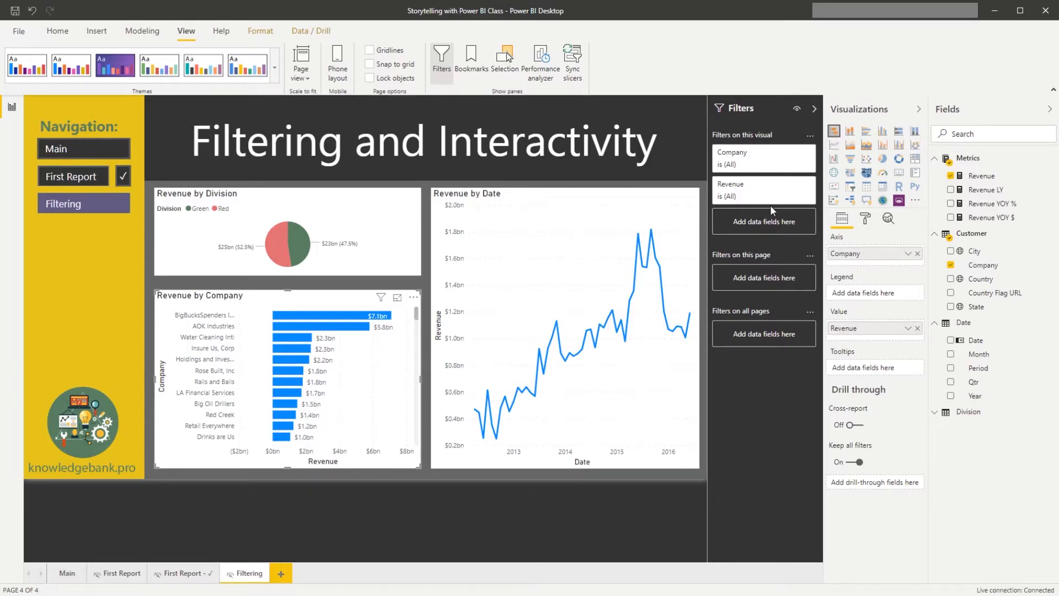
mouse_move(780, 266)
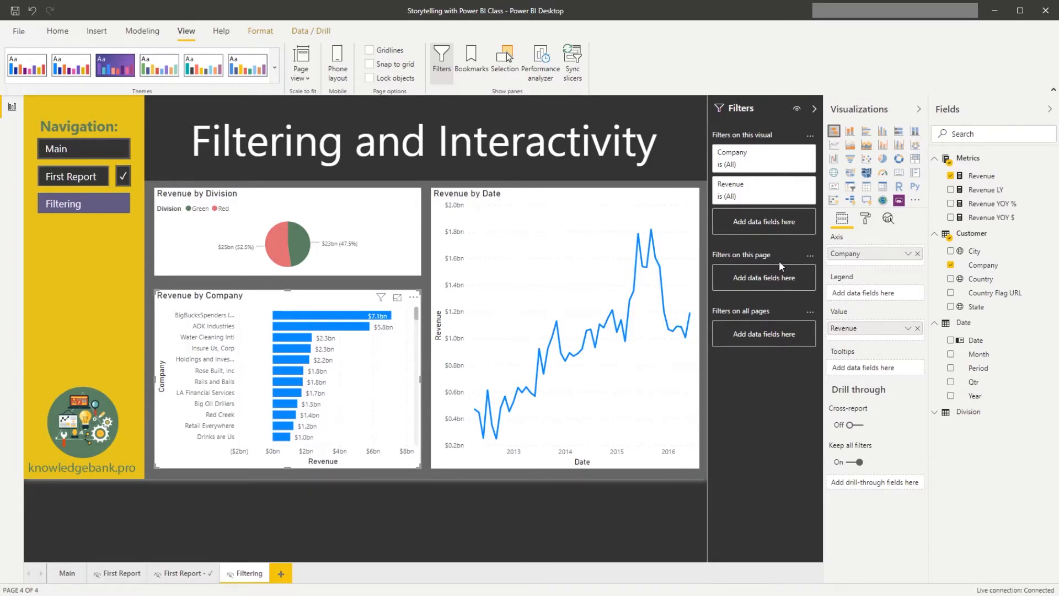
mouse_move(750, 312)
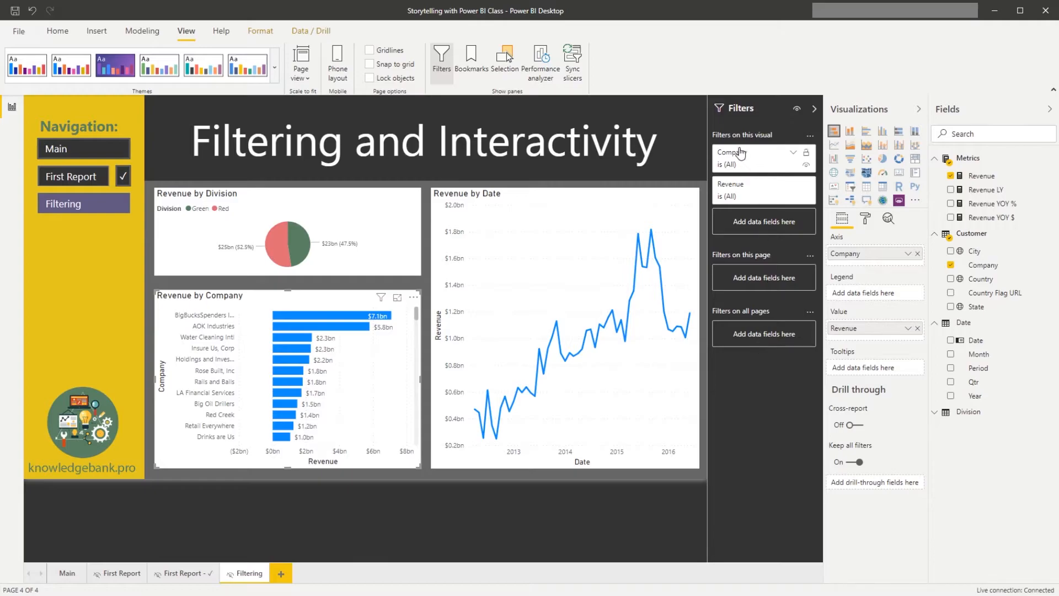
mouse_move(755, 205)
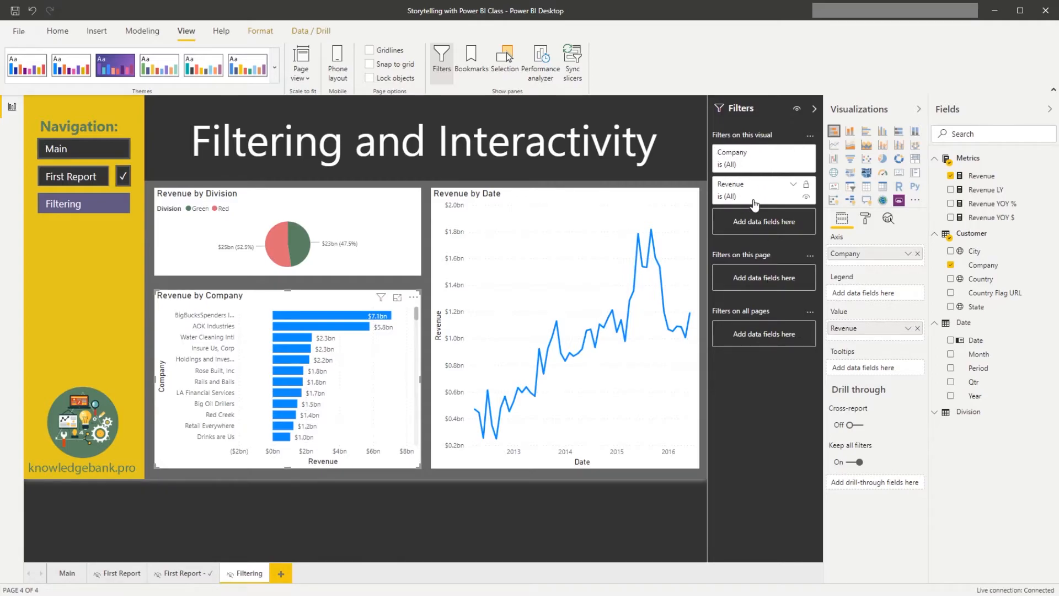
mouse_move(496, 305)
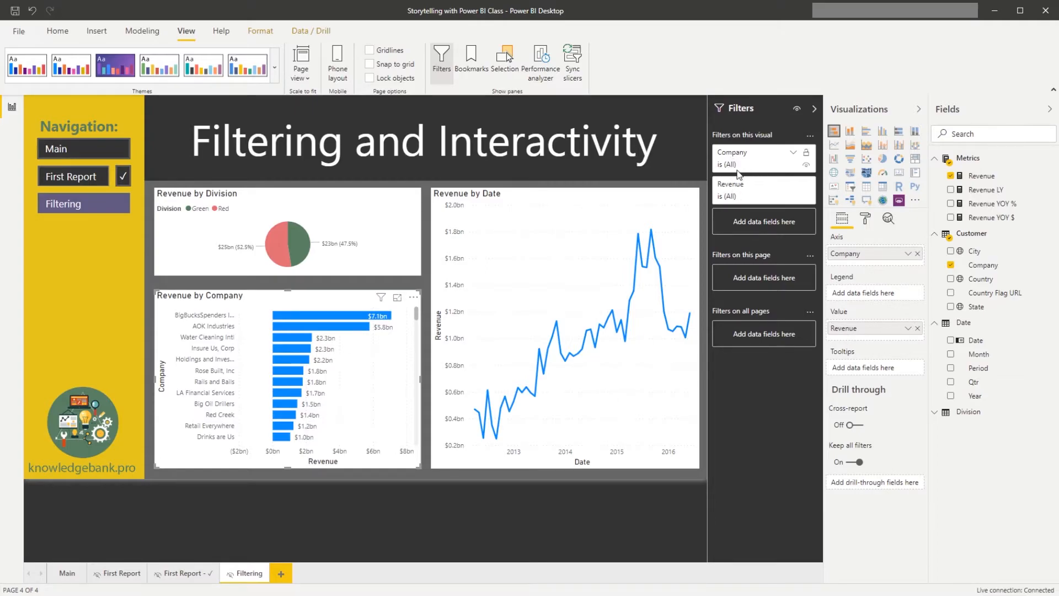
mouse_move(769, 164)
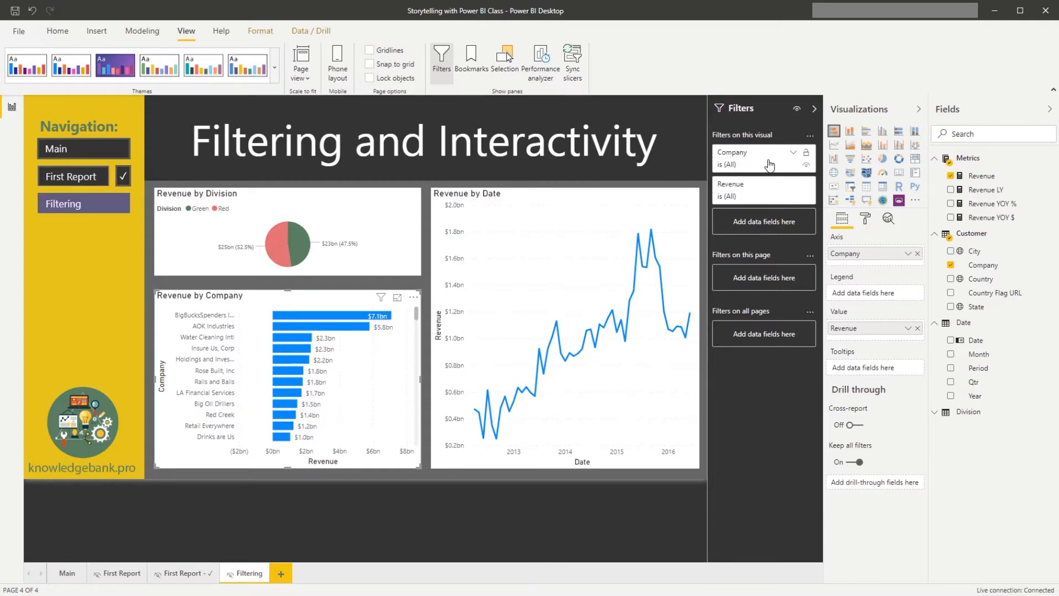
mouse_move(769, 168)
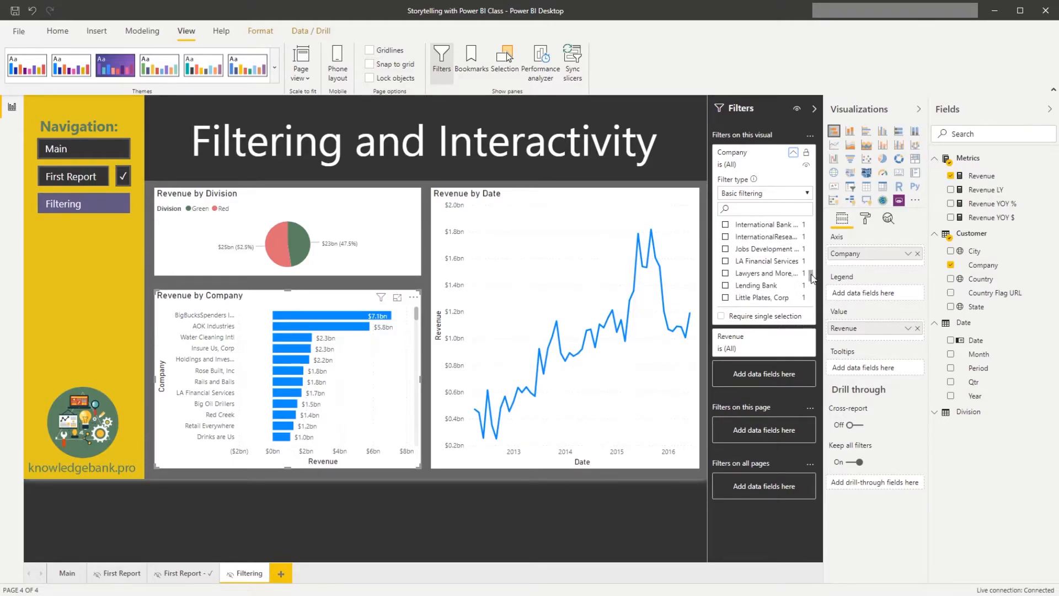
- Filter the company chart to Blue Pen Bank and two more companies
scroll(down, 3)
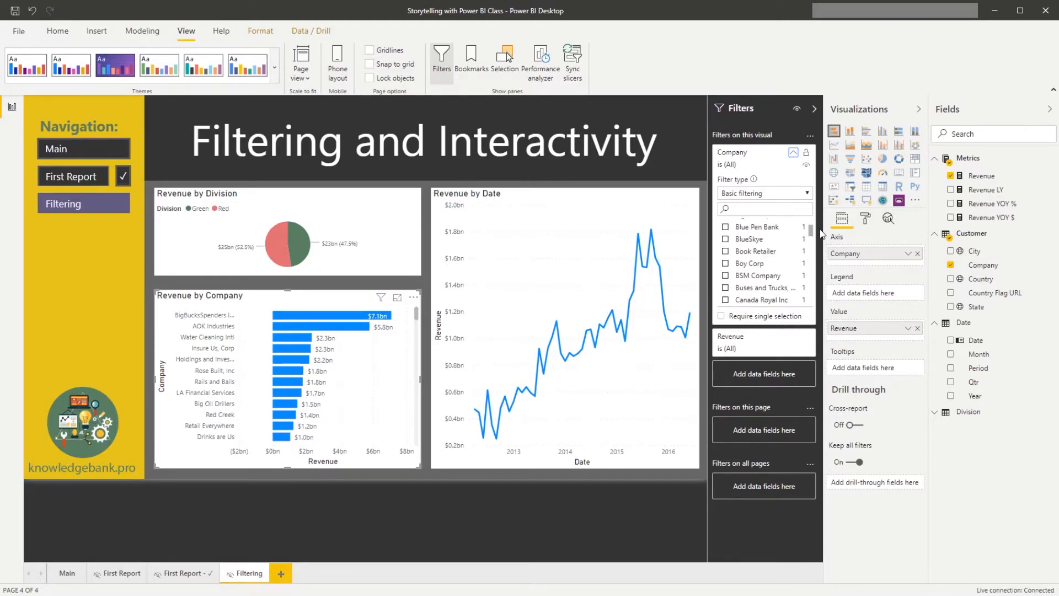
click(726, 226)
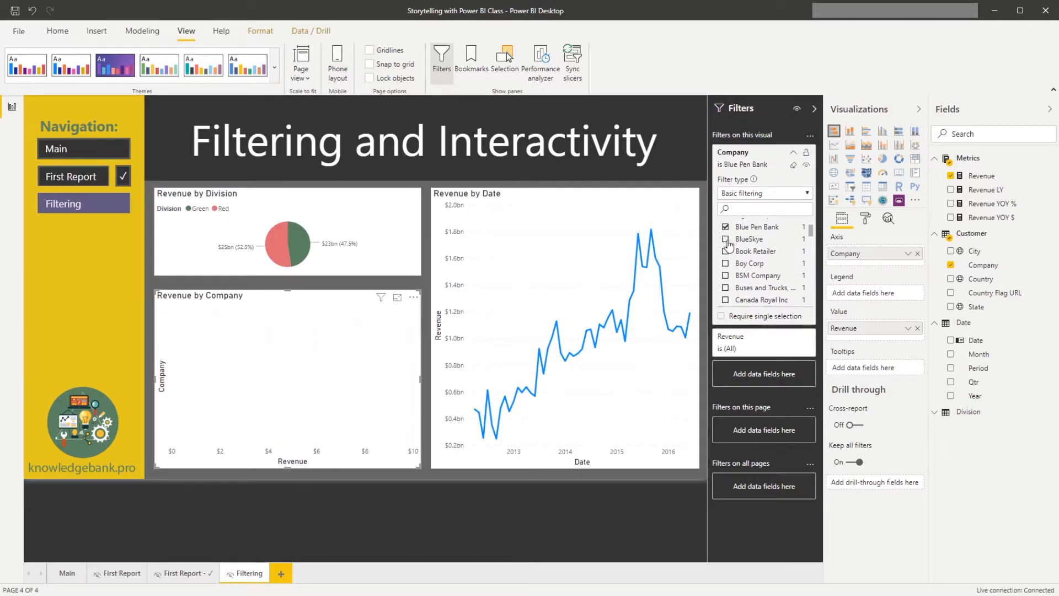
click(726, 240)
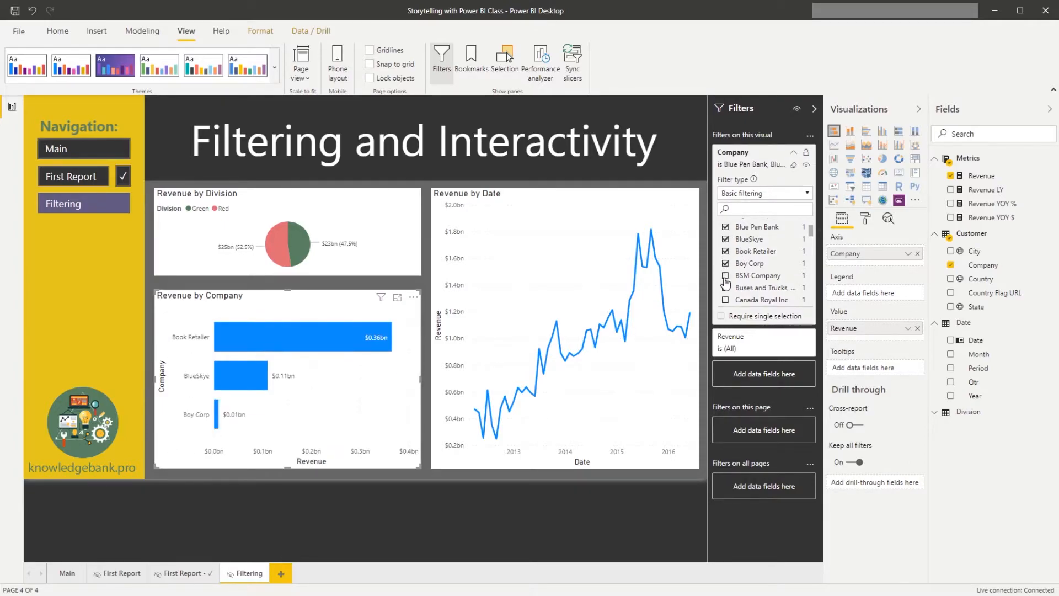
click(726, 276)
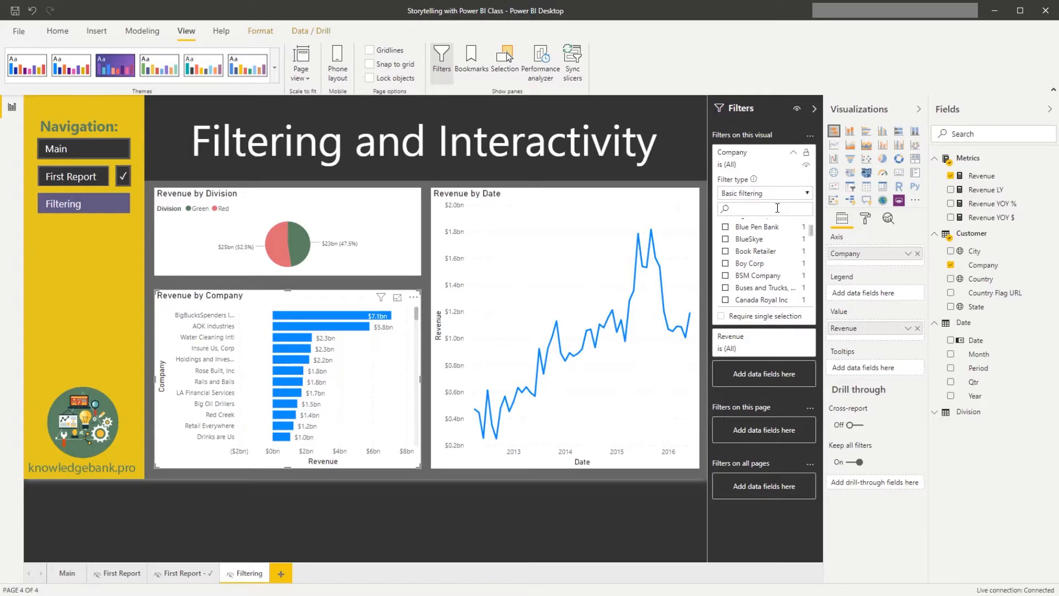
- Search 'big', tick Big Oil Drillers and the second Big company, then clear the selection
text(big)
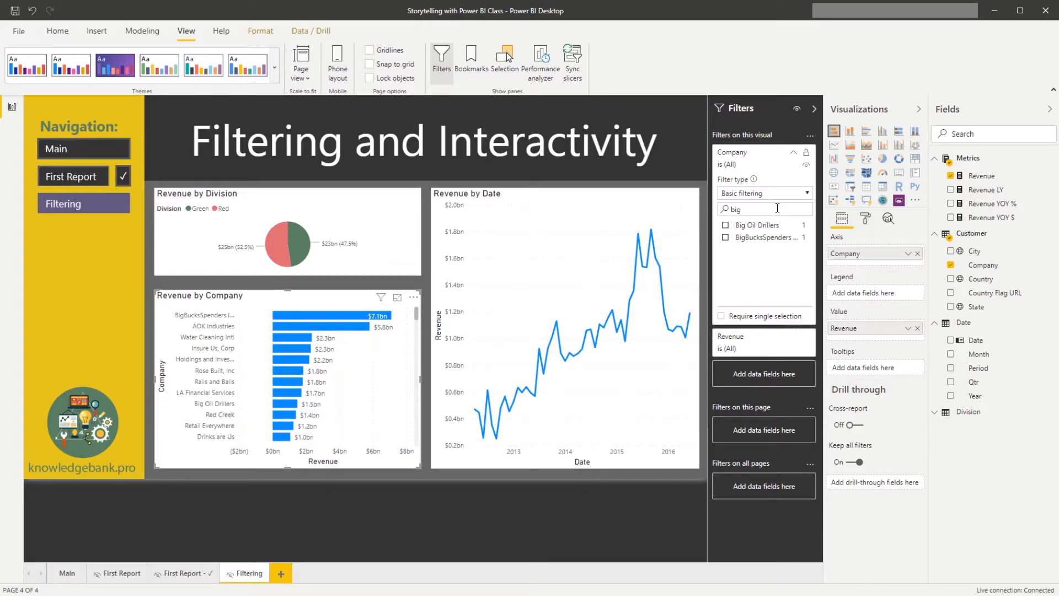
click(725, 225)
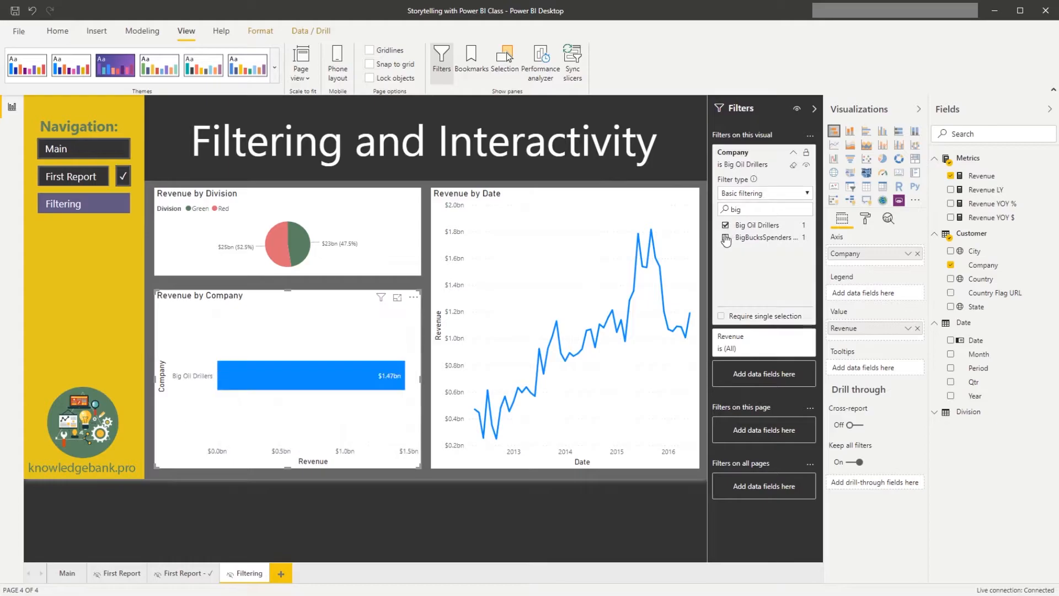
click(726, 237)
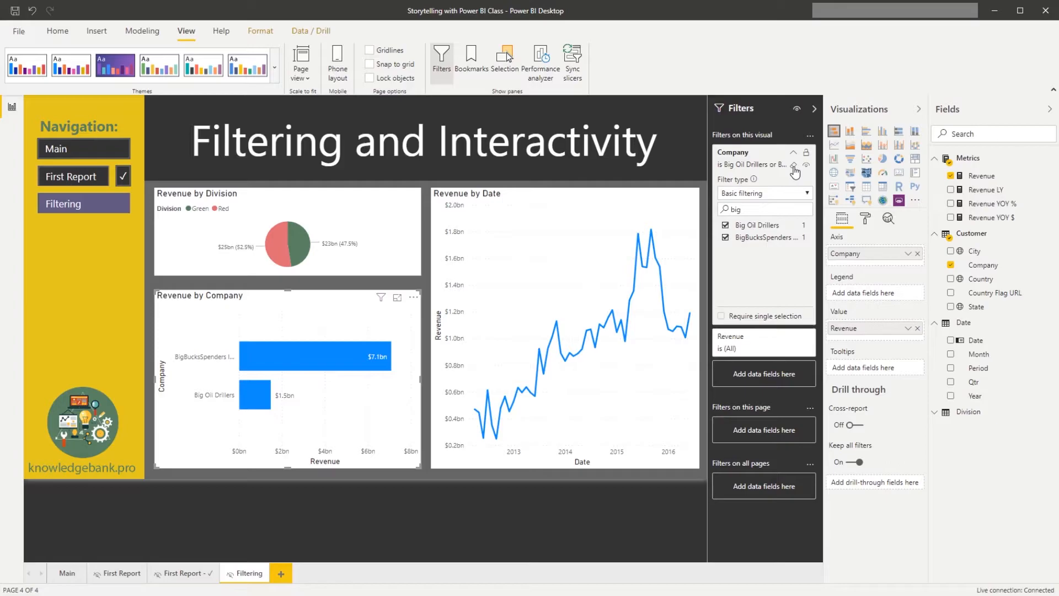
click(794, 167)
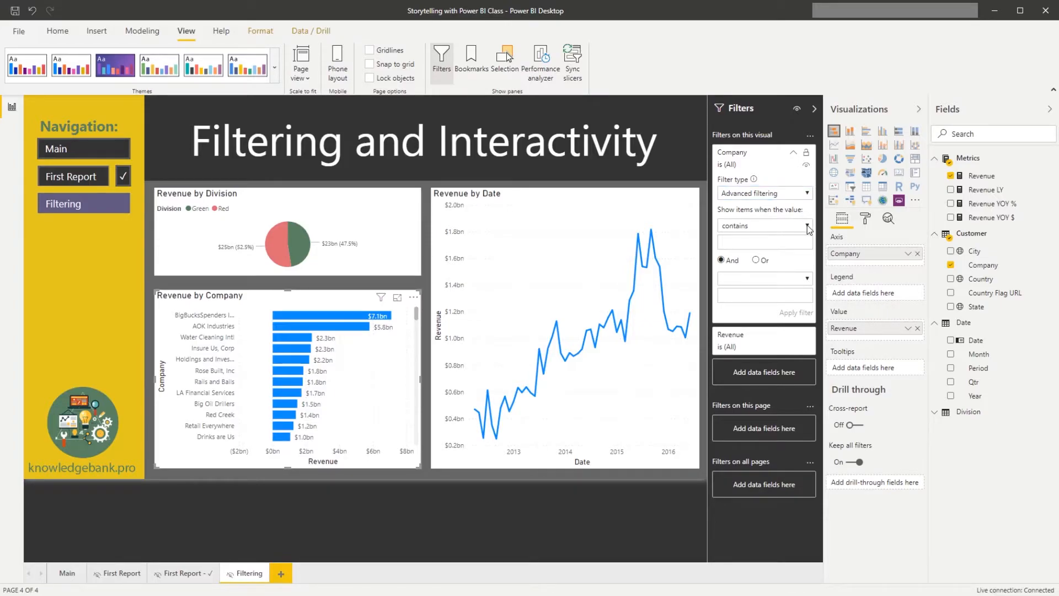
mouse_move(807, 230)
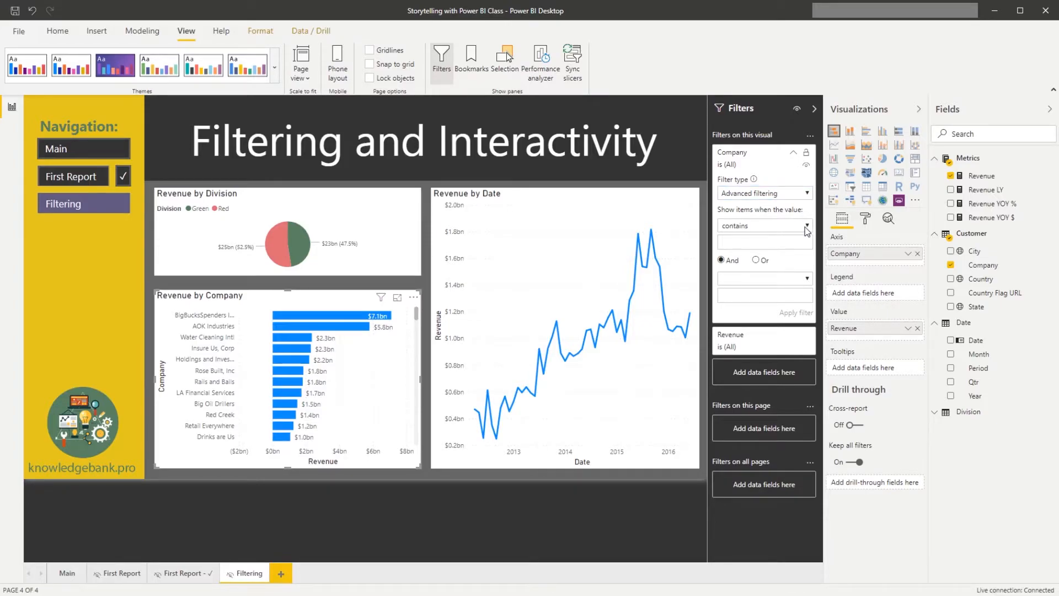
- Enter 'w' as the advanced Company filter condition value
text(w)
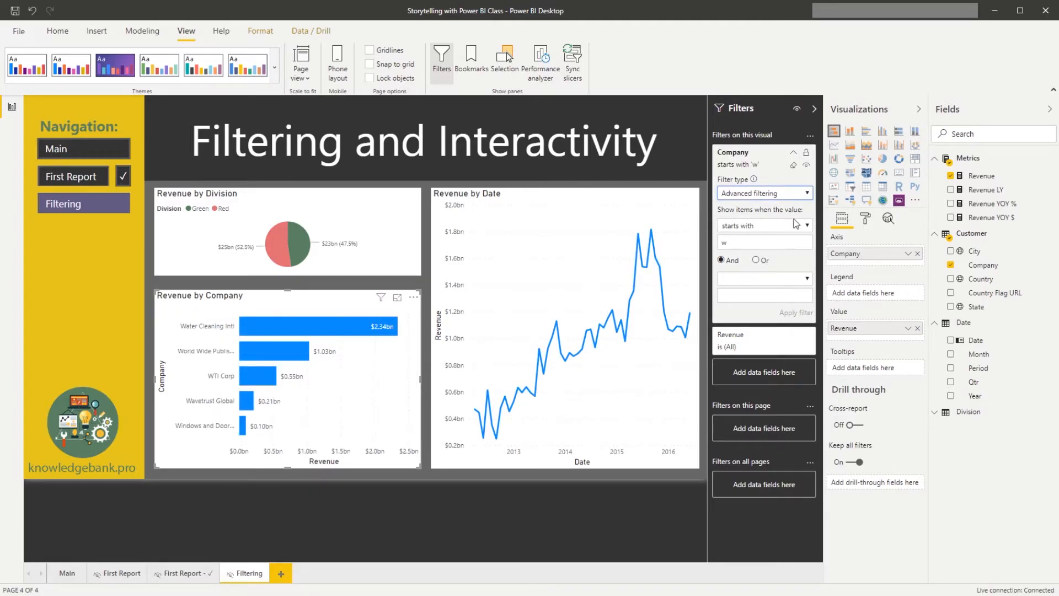
- Clear the chart's Company filter back to all companies
click(795, 168)
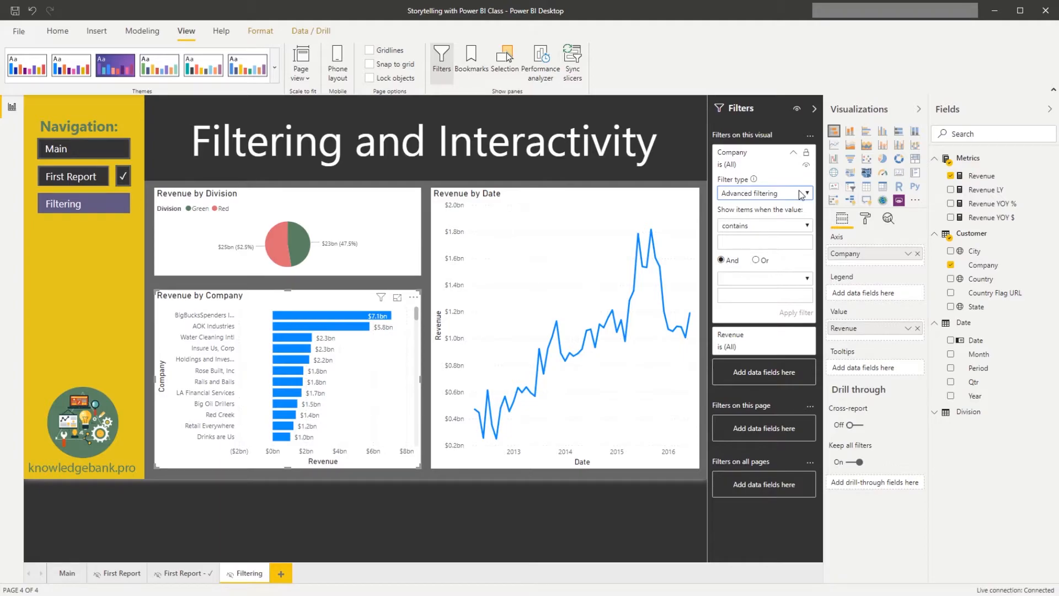
mouse_move(760, 227)
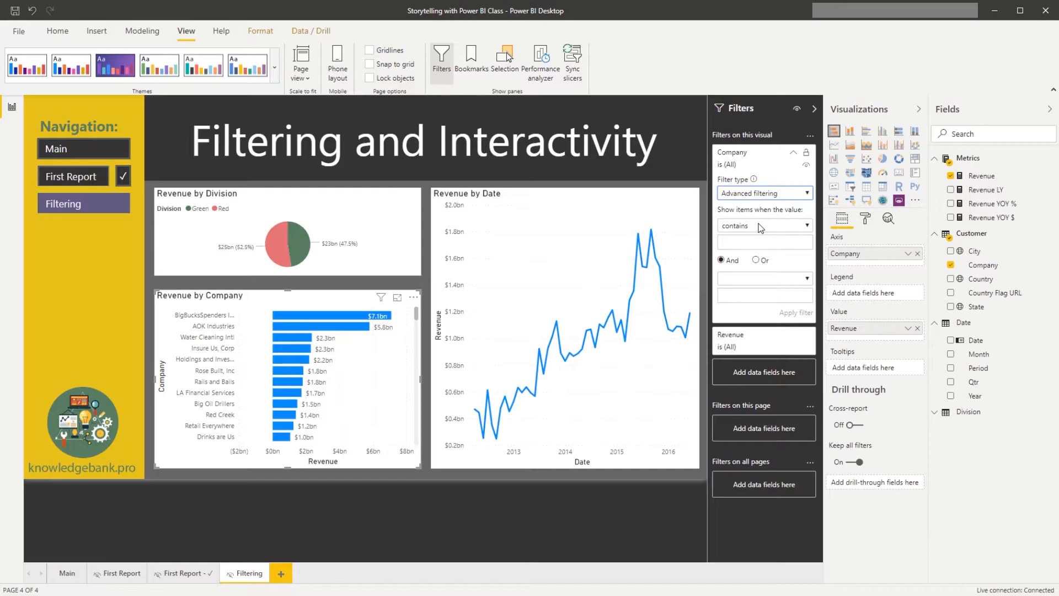
- Set the Company filter to Top N with 5 by Revenue and apply it
click(763, 192)
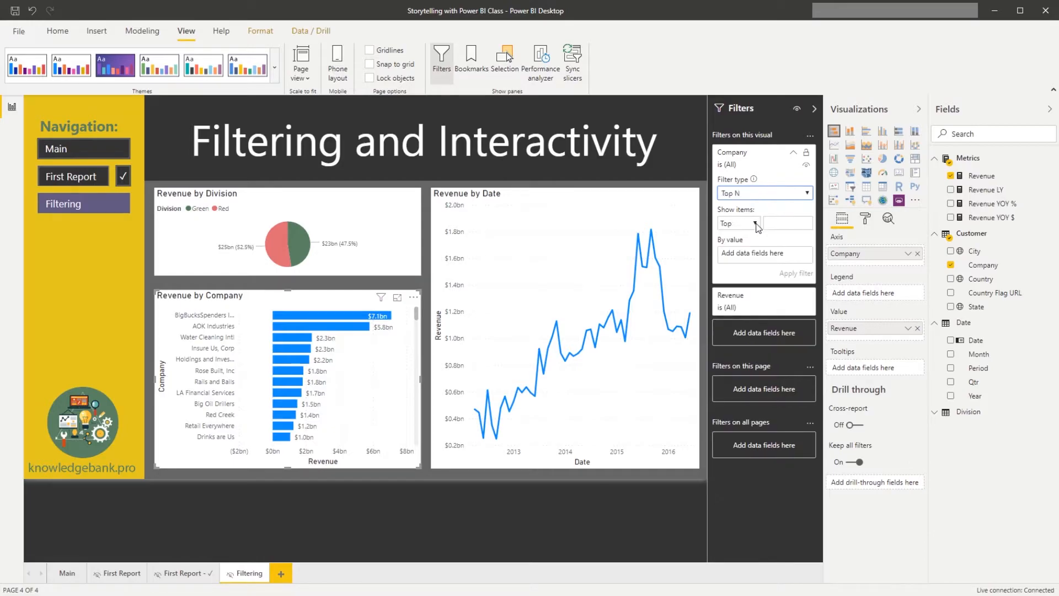
click(786, 223)
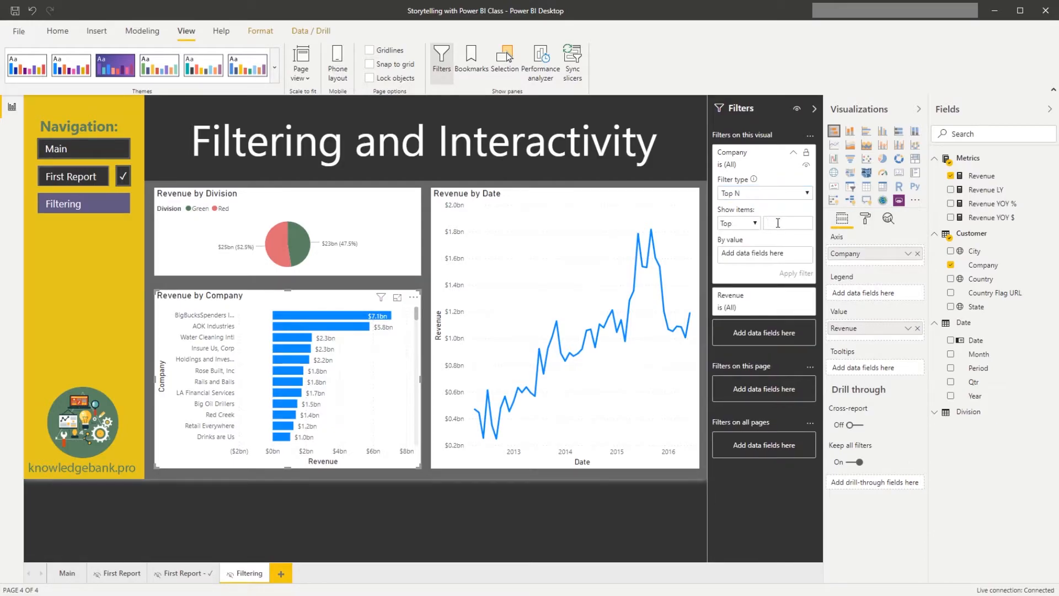
text(5)
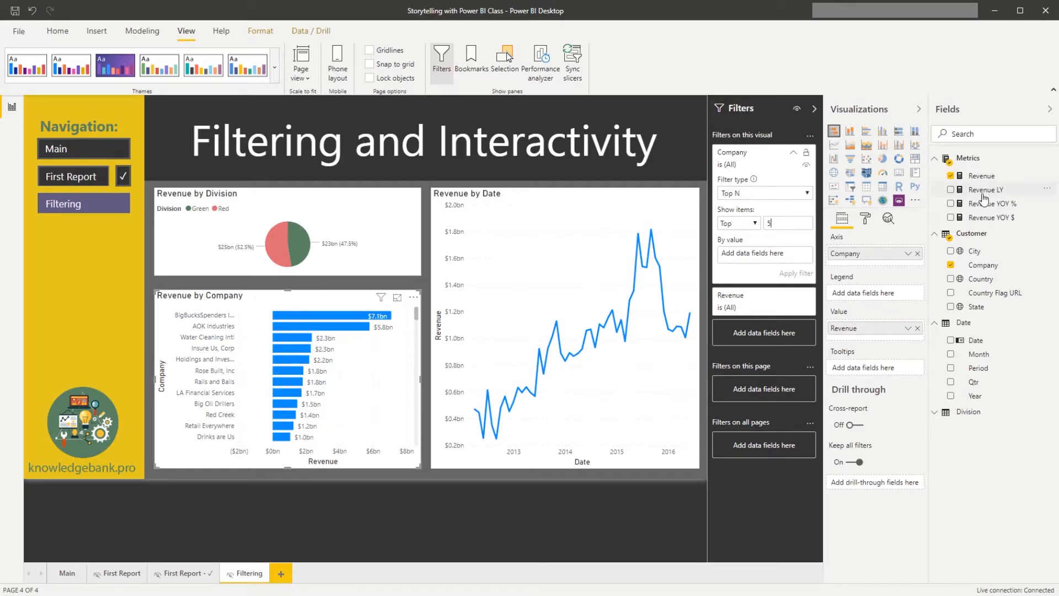
mouse_move(910, 199)
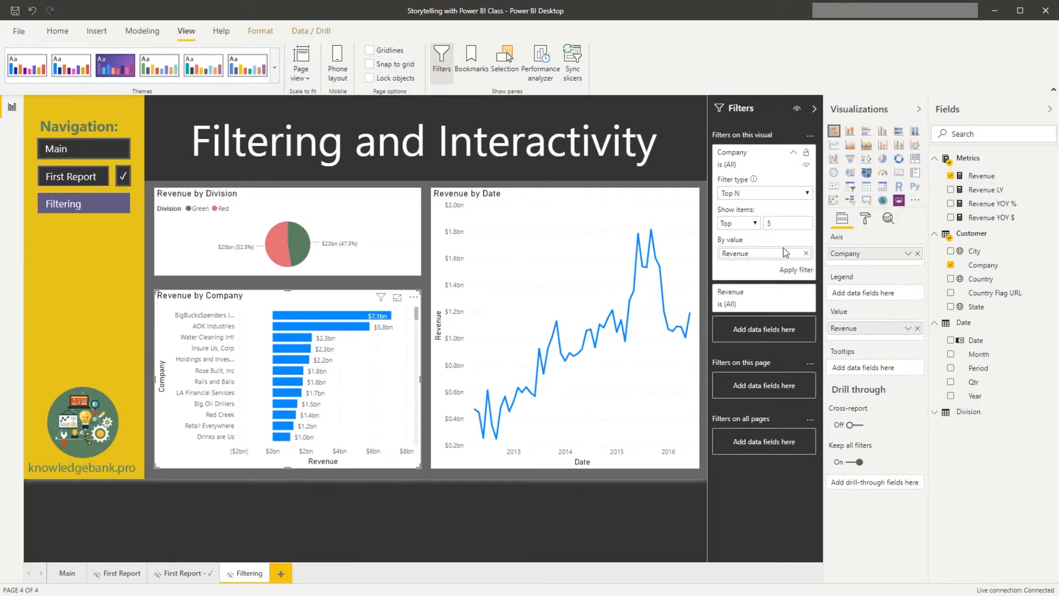
mouse_move(767, 262)
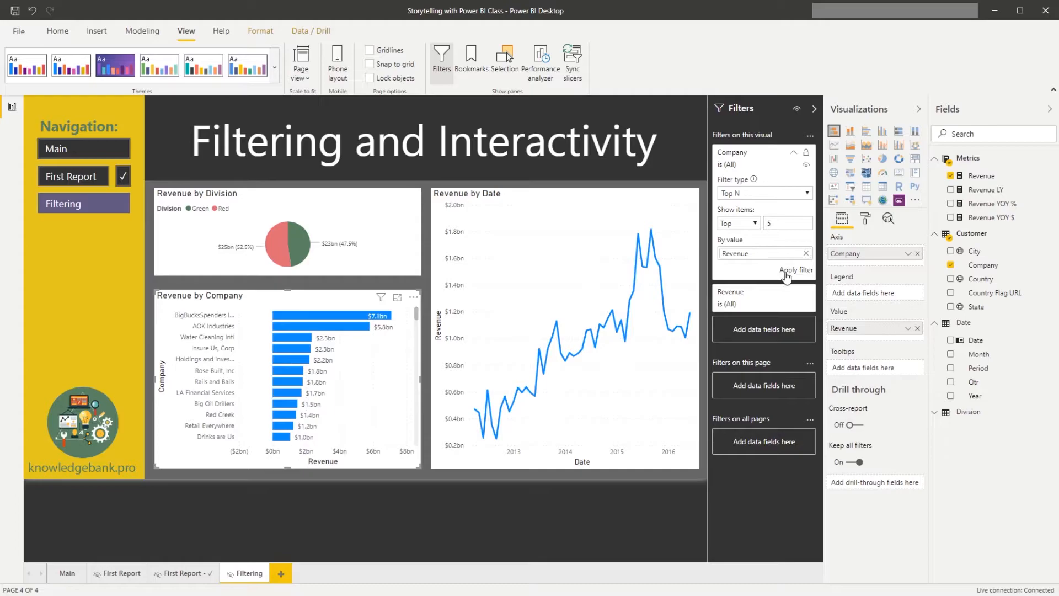
click(795, 270)
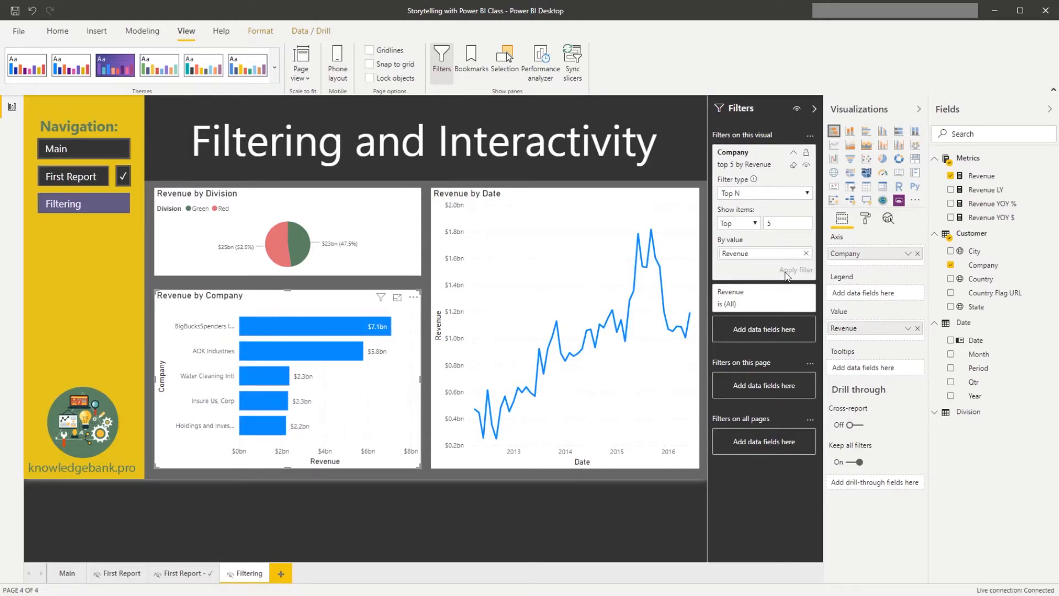
mouse_move(427, 354)
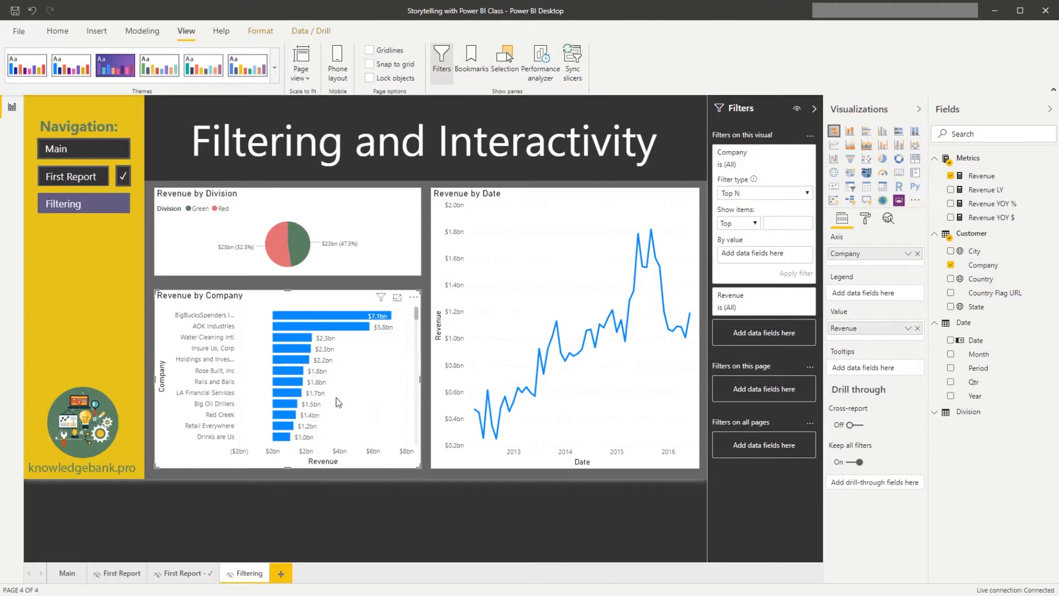
mouse_move(277, 347)
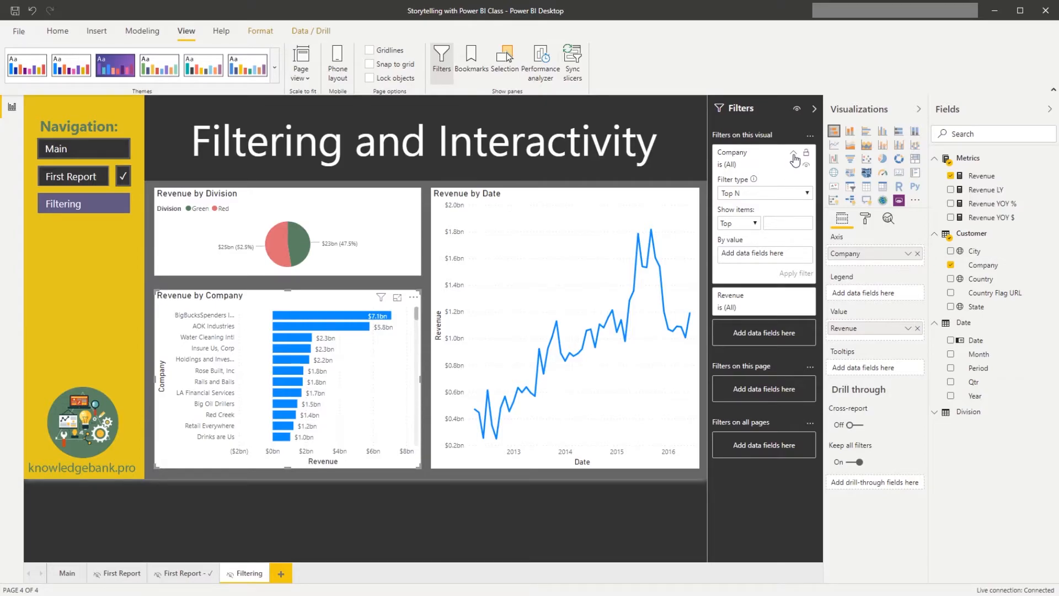
click(793, 153)
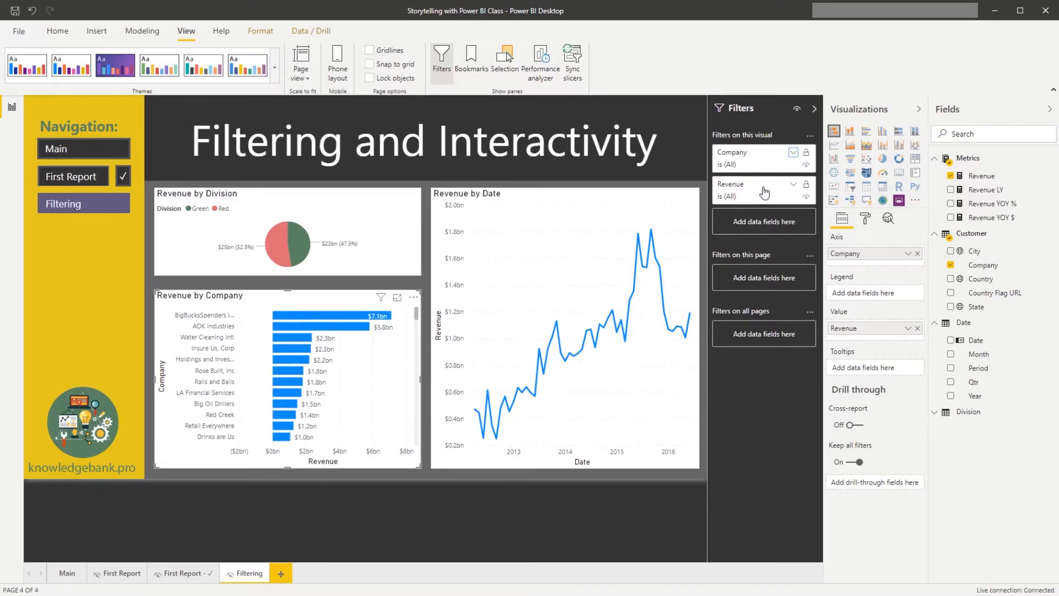
click(758, 185)
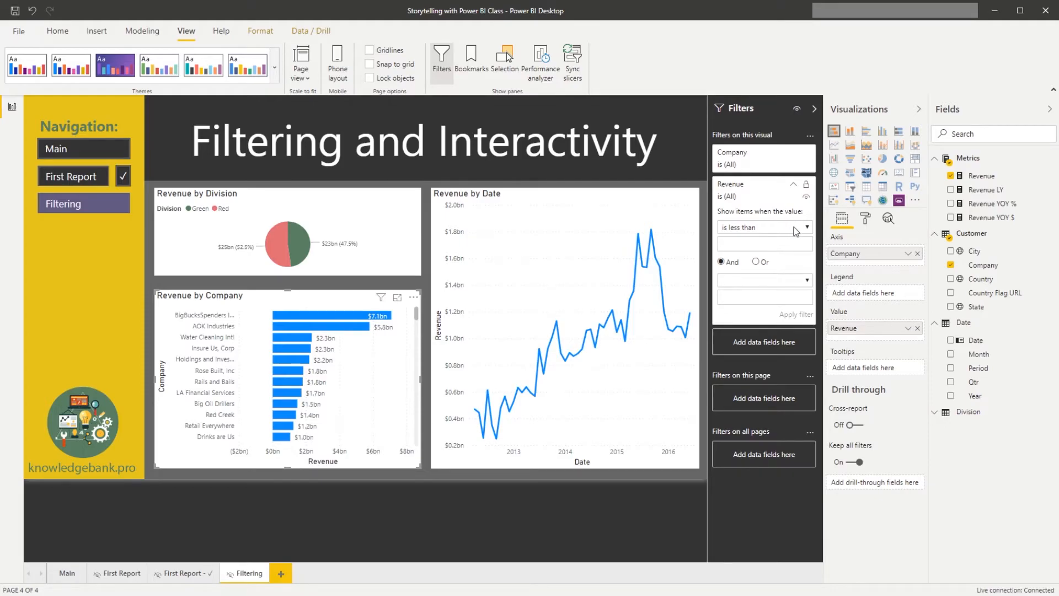
mouse_move(798, 231)
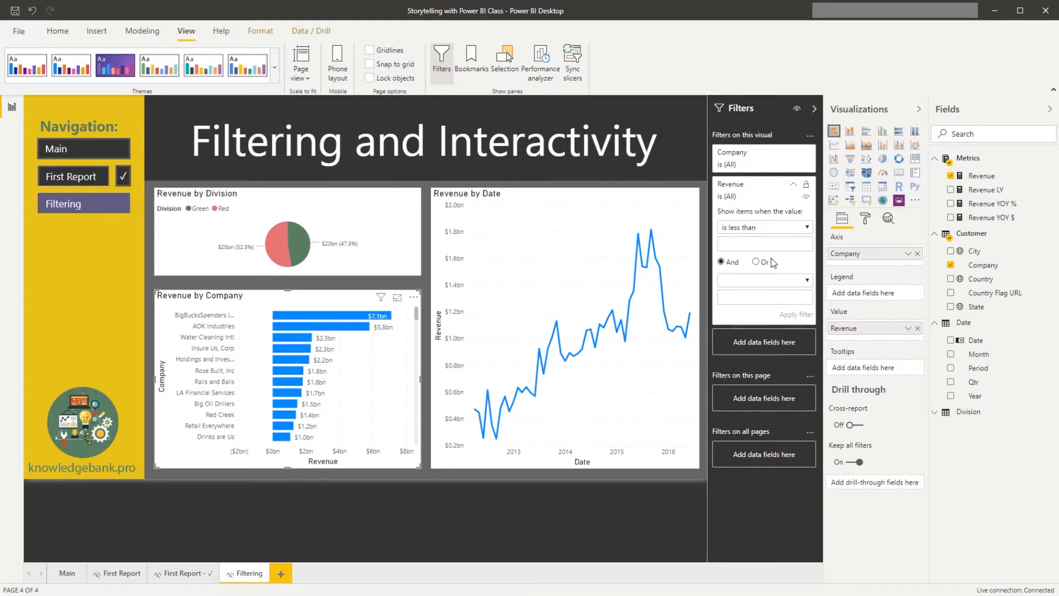
click(763, 228)
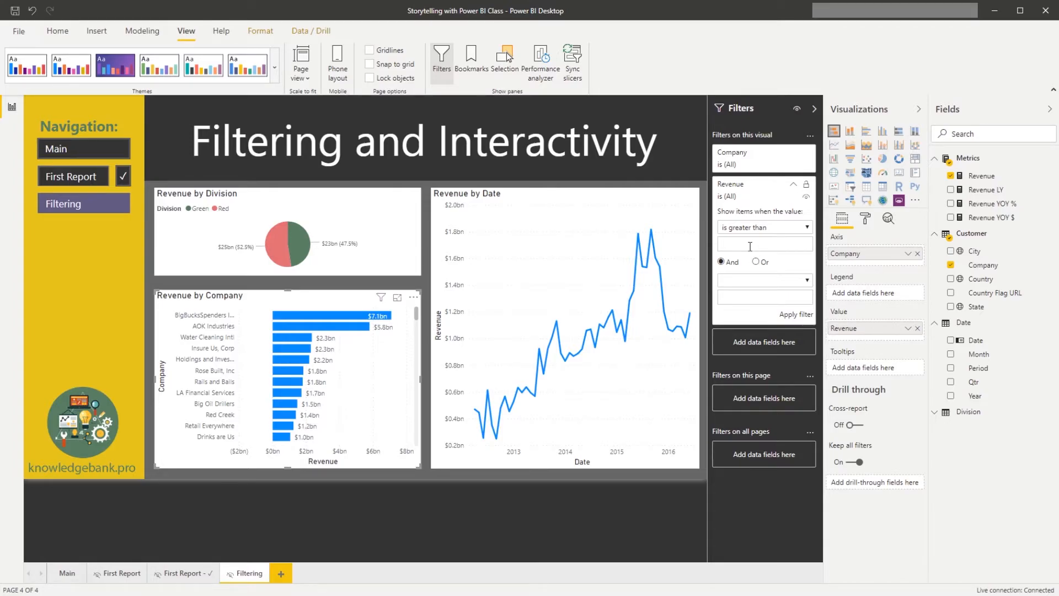
text(2000000000)
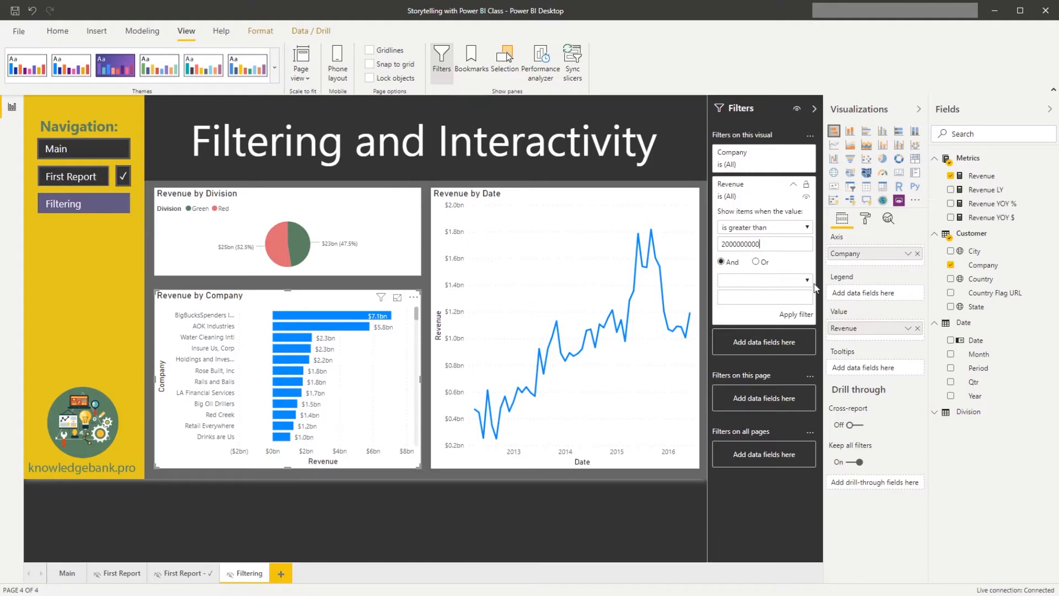
click(795, 313)
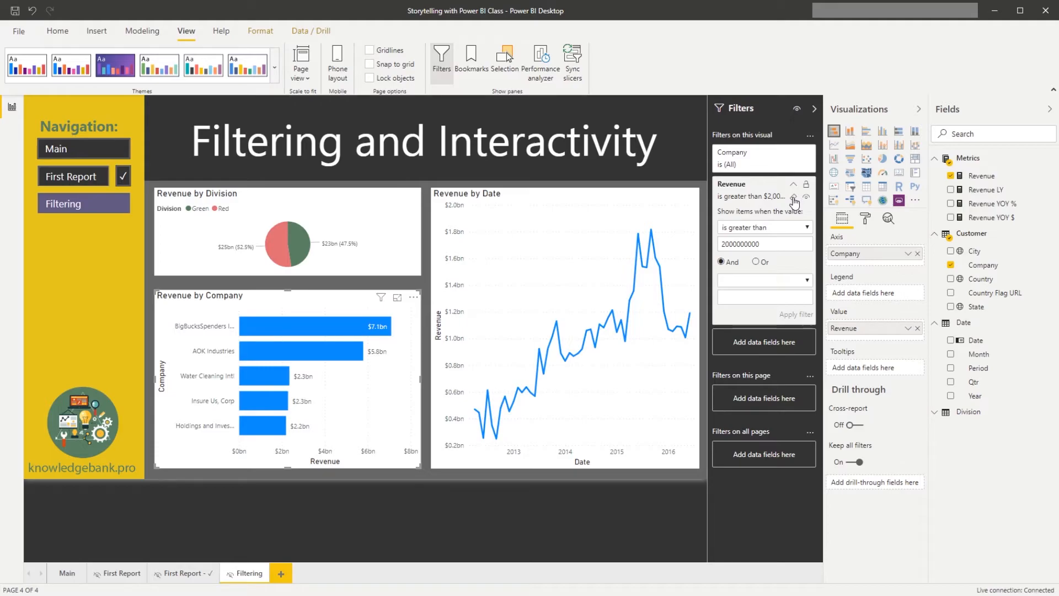
click(793, 197)
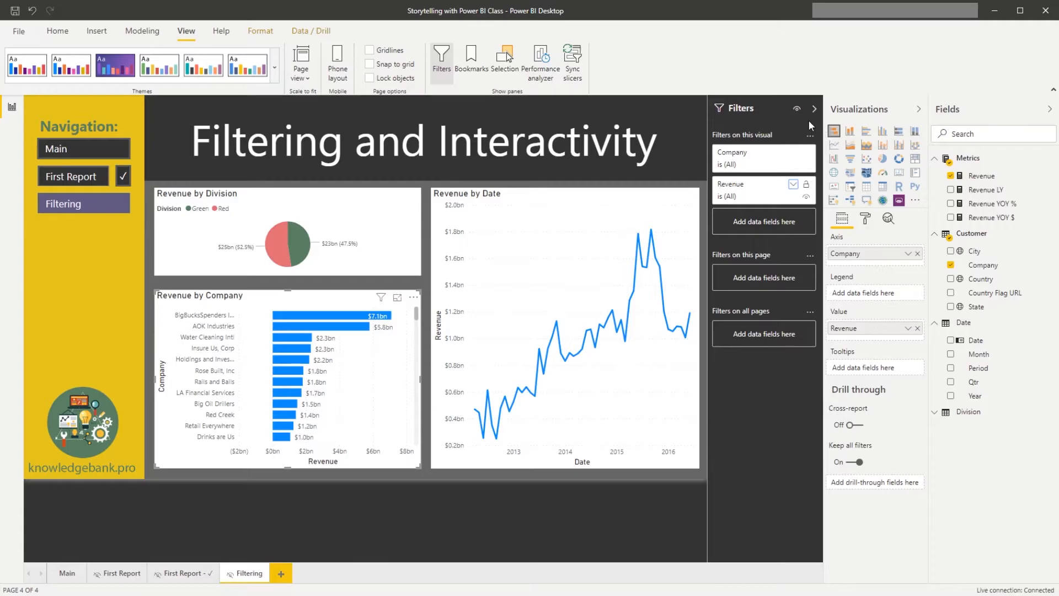
- Hide the Filters pane and cross-filter the page by Retail Everywhere, then Drinks are Us bars
click(813, 108)
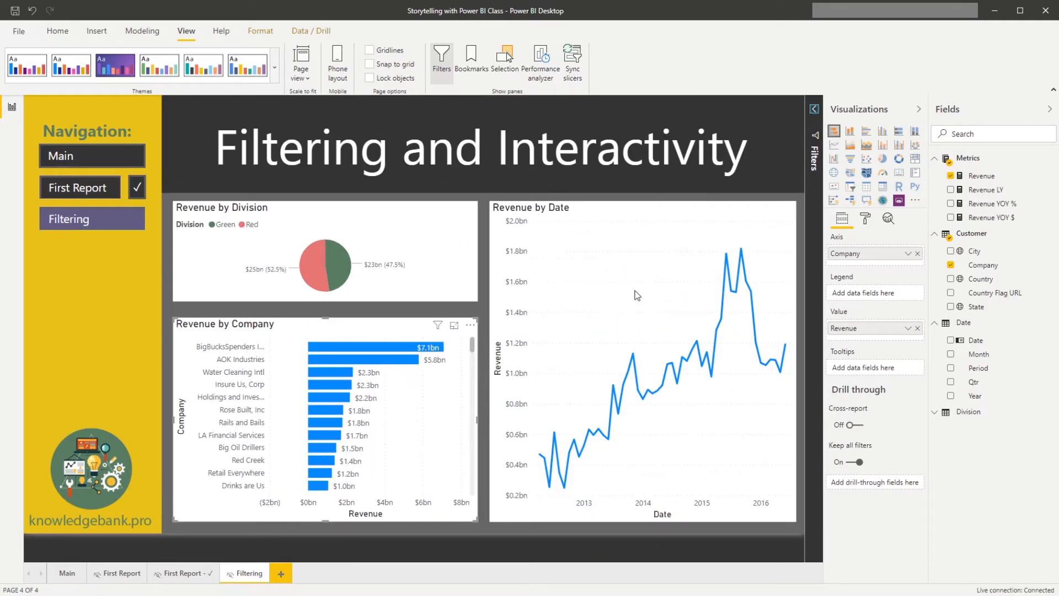
mouse_move(459, 399)
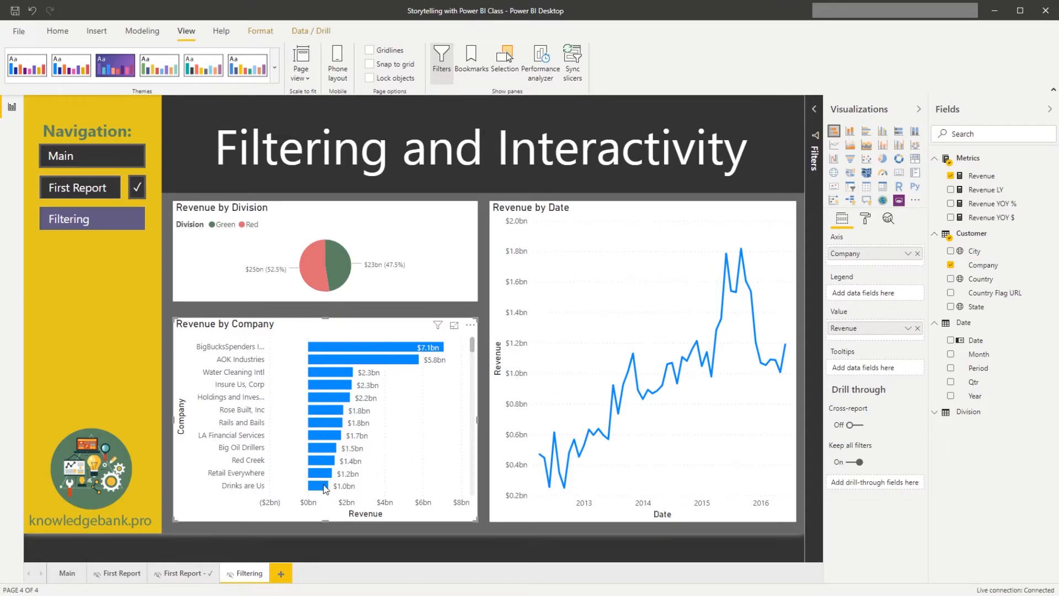
click(319, 485)
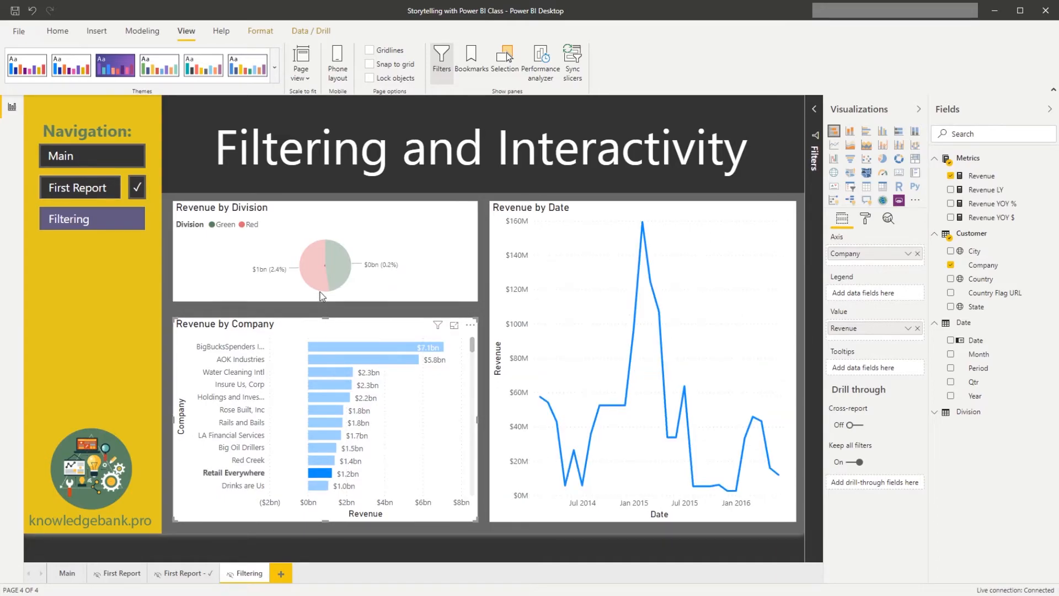
mouse_move(328, 270)
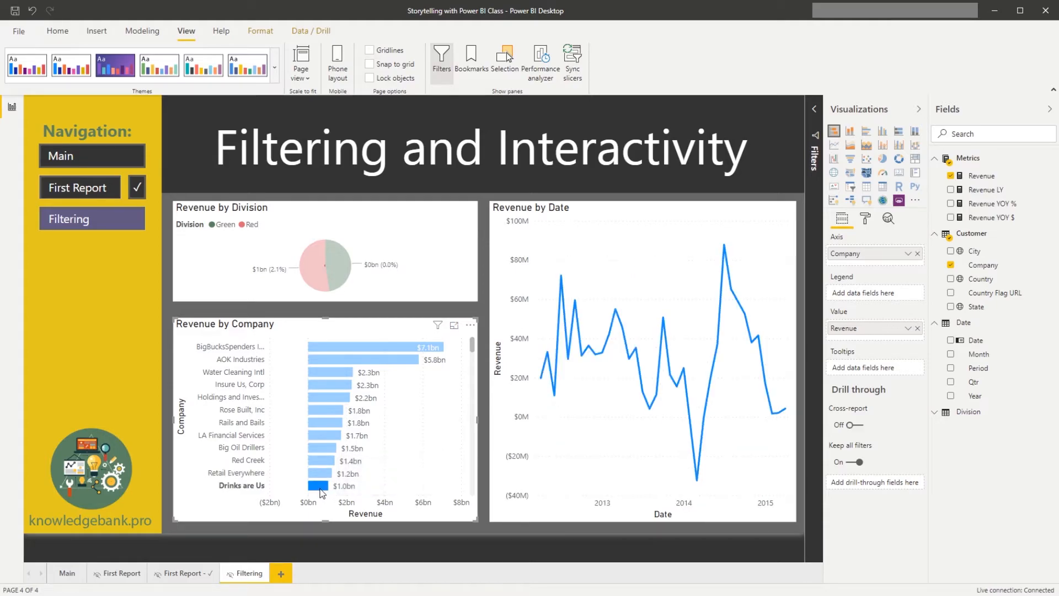
click(323, 474)
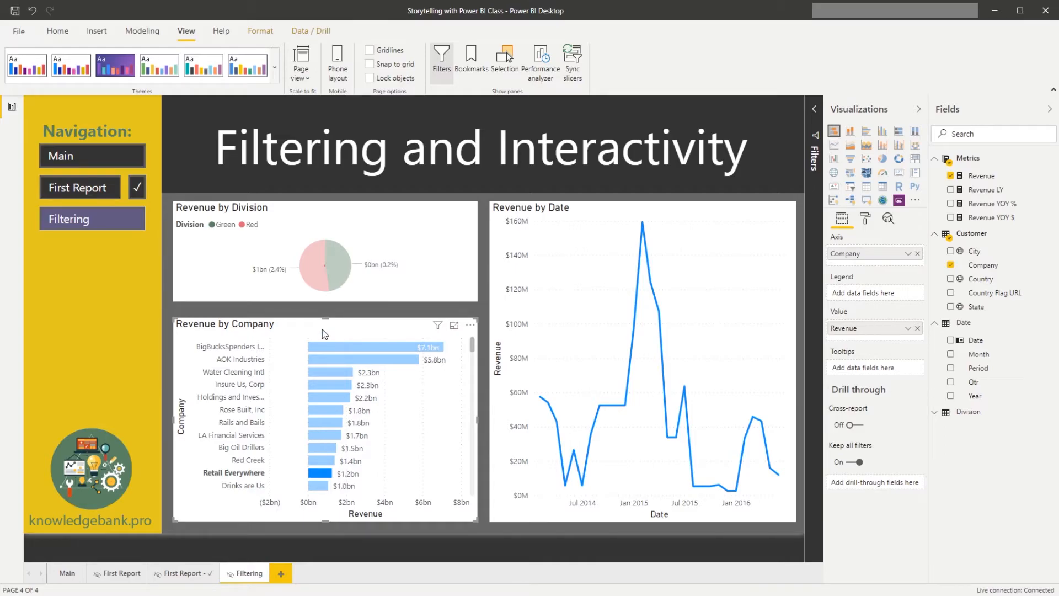
mouse_move(382, 274)
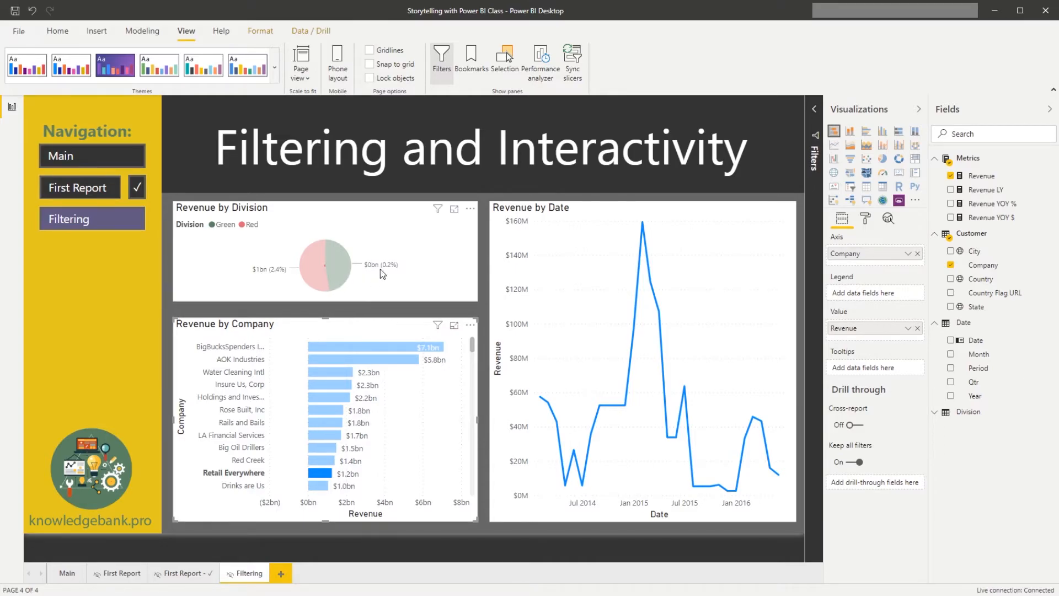
mouse_move(490, 404)
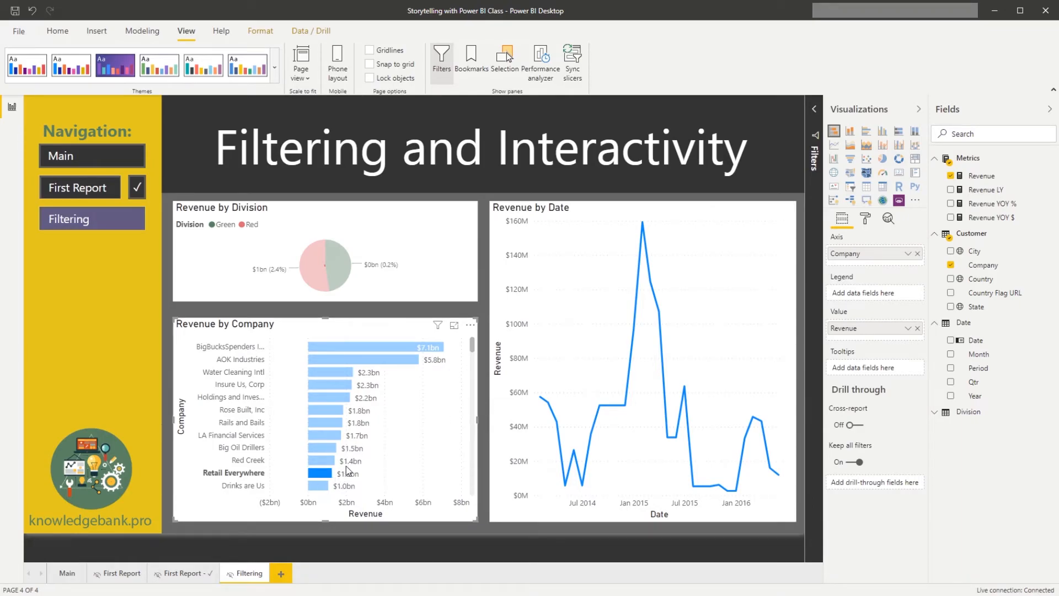
mouse_move(341, 273)
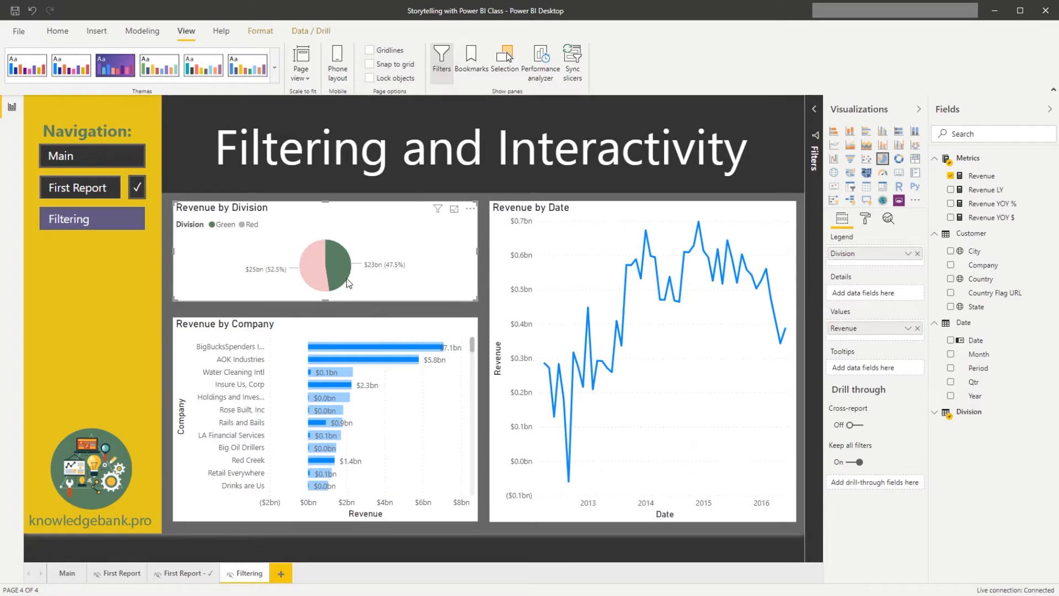
- Cross-filter the page from the division pie, selecting the Green then Red slices
click(318, 270)
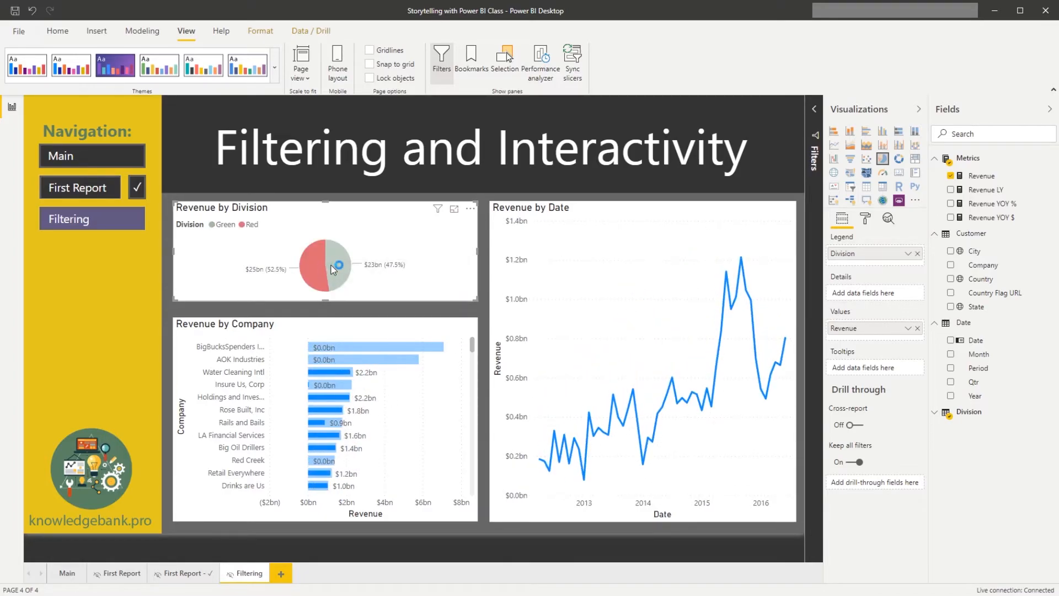
click(336, 272)
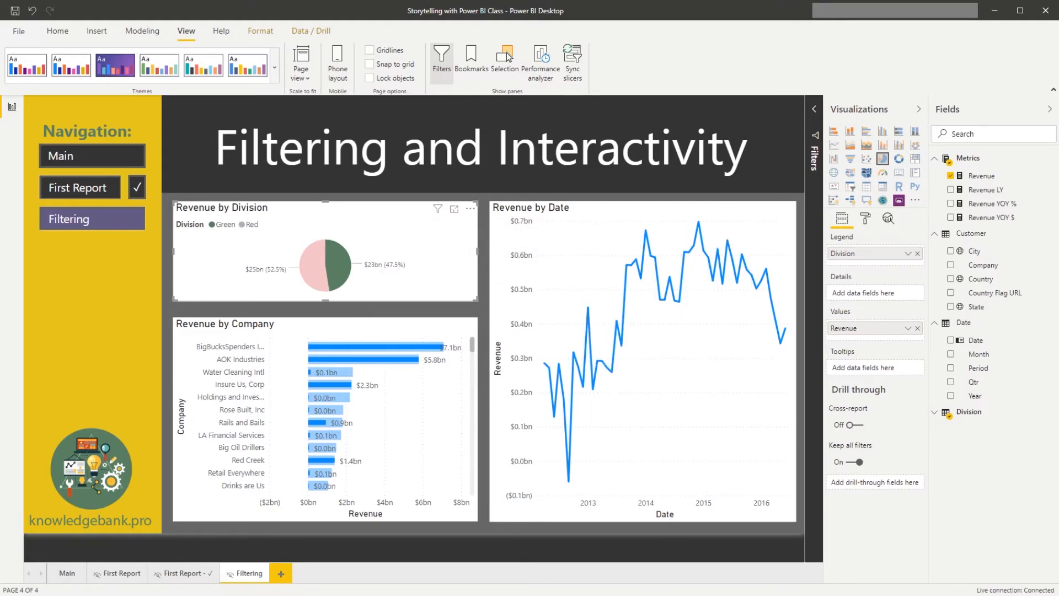
- Enter Edit interactions mode from the Format options
click(261, 31)
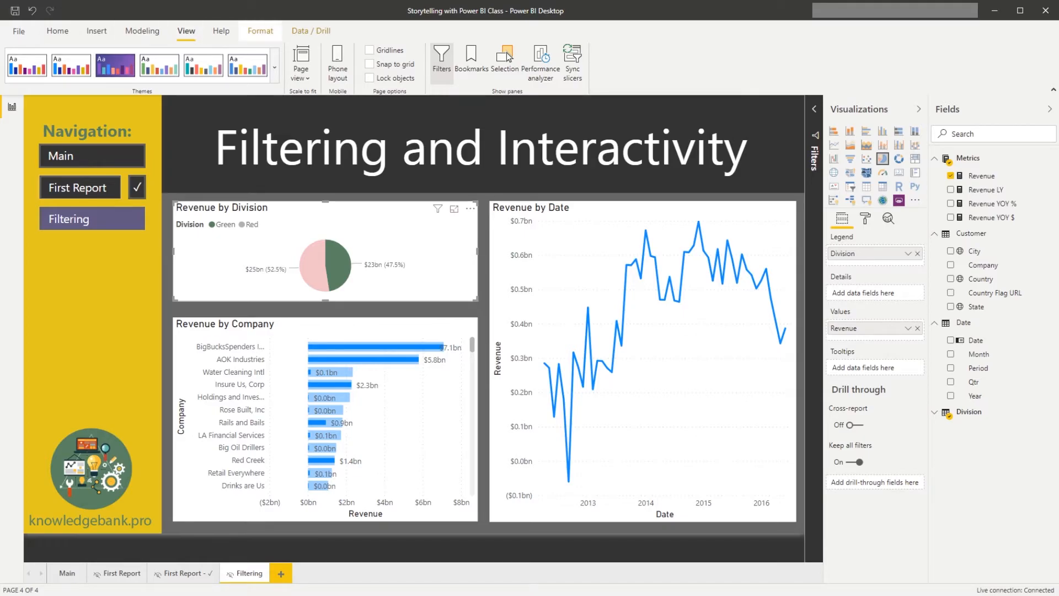
click(260, 31)
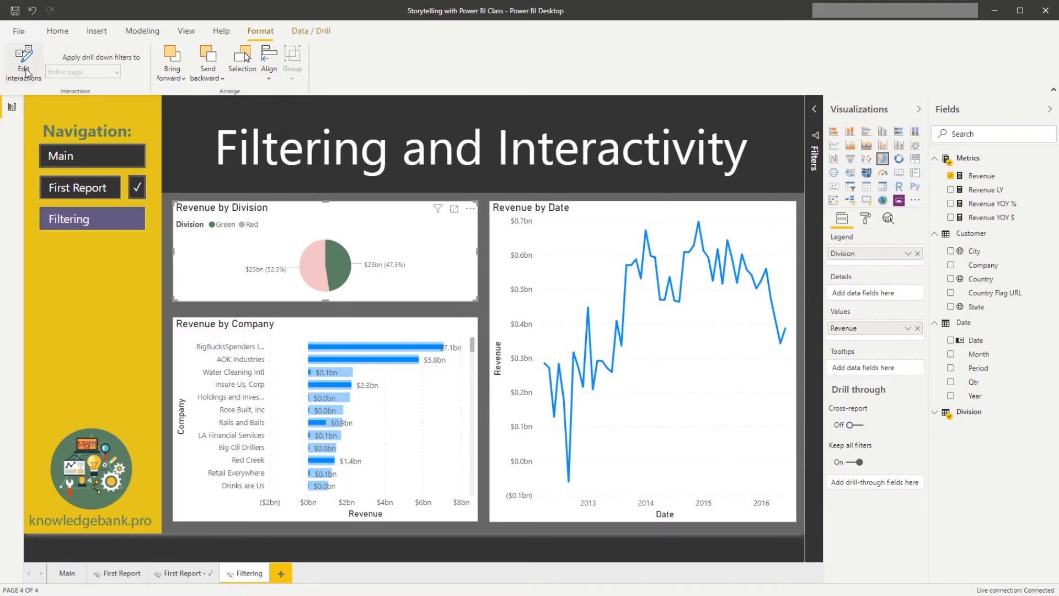
click(23, 64)
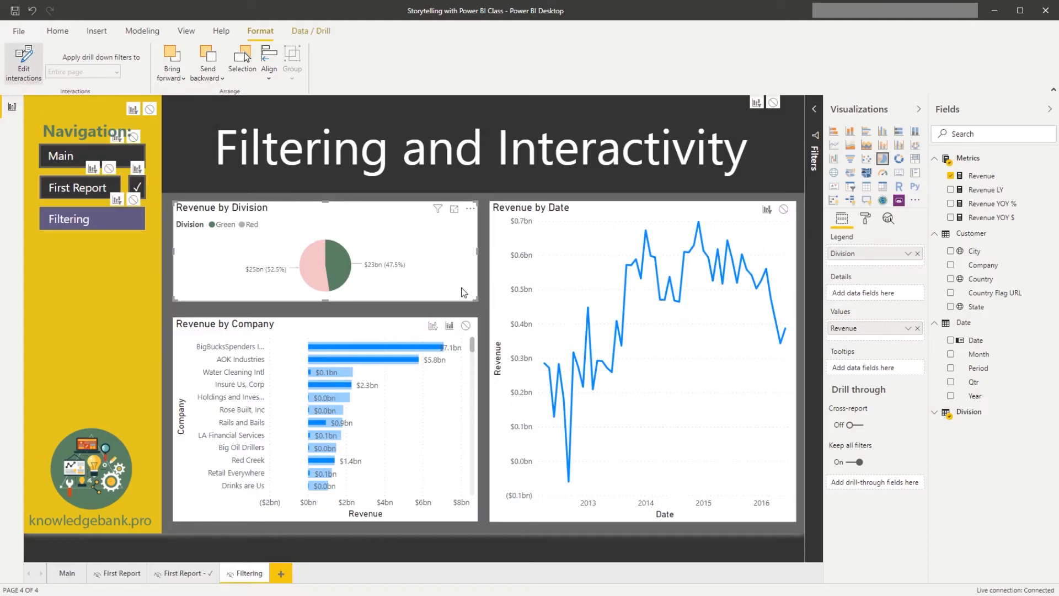
mouse_move(518, 341)
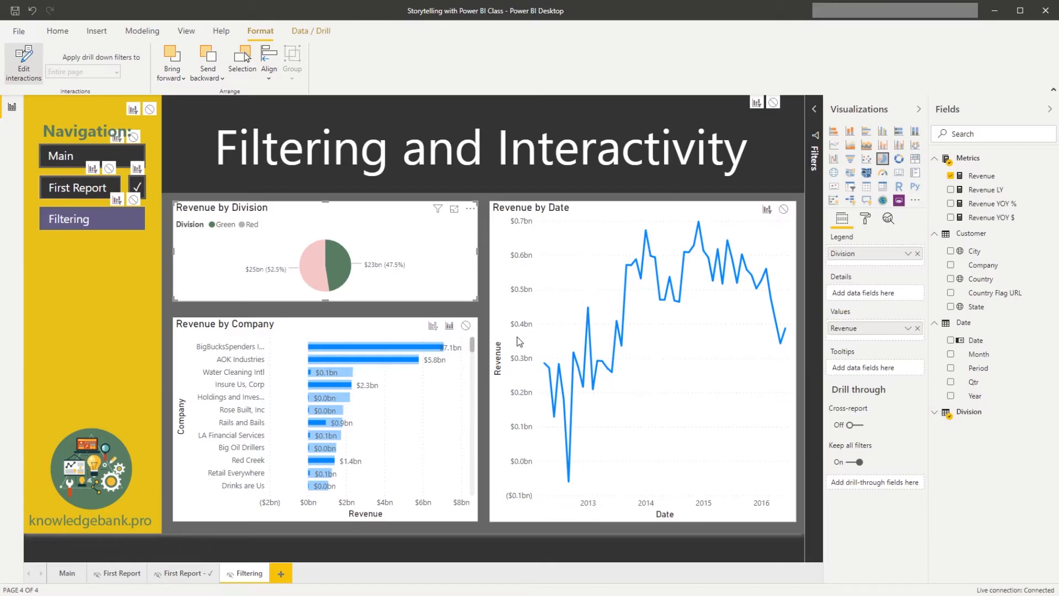
mouse_move(604, 308)
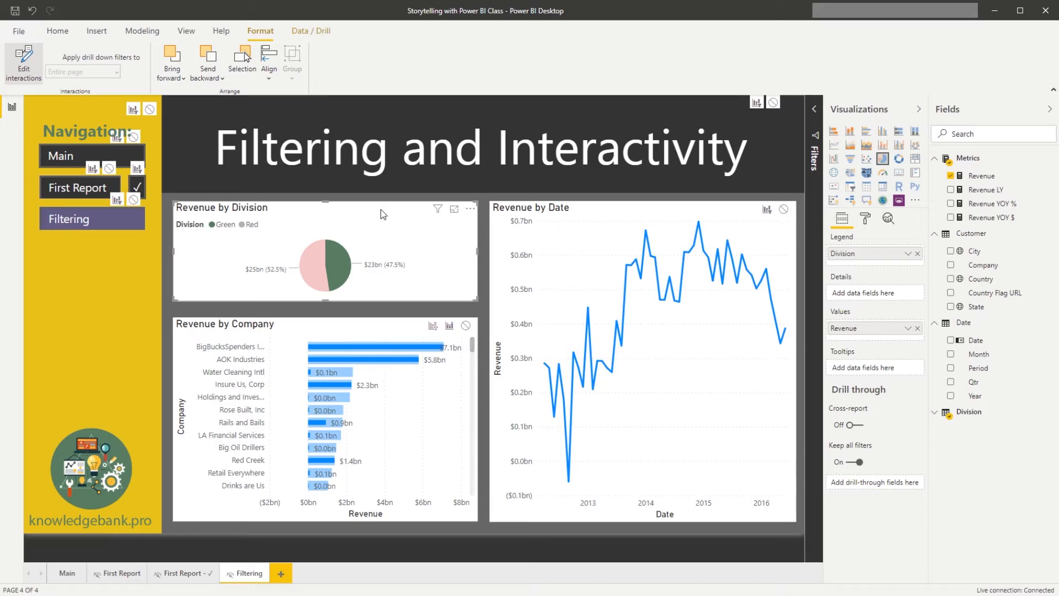
mouse_move(389, 327)
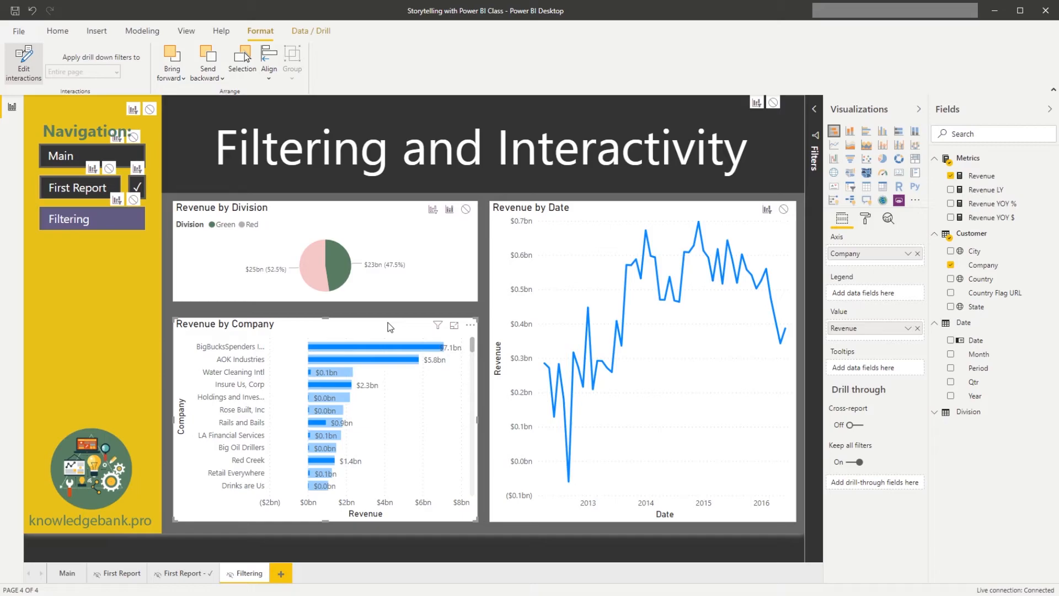
mouse_move(609, 207)
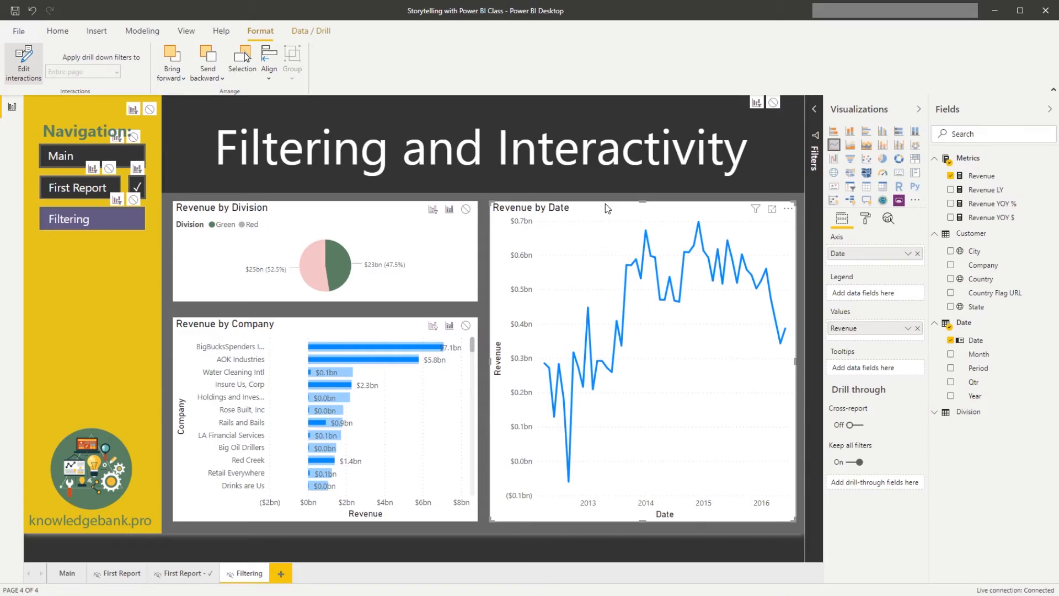
mouse_move(388, 213)
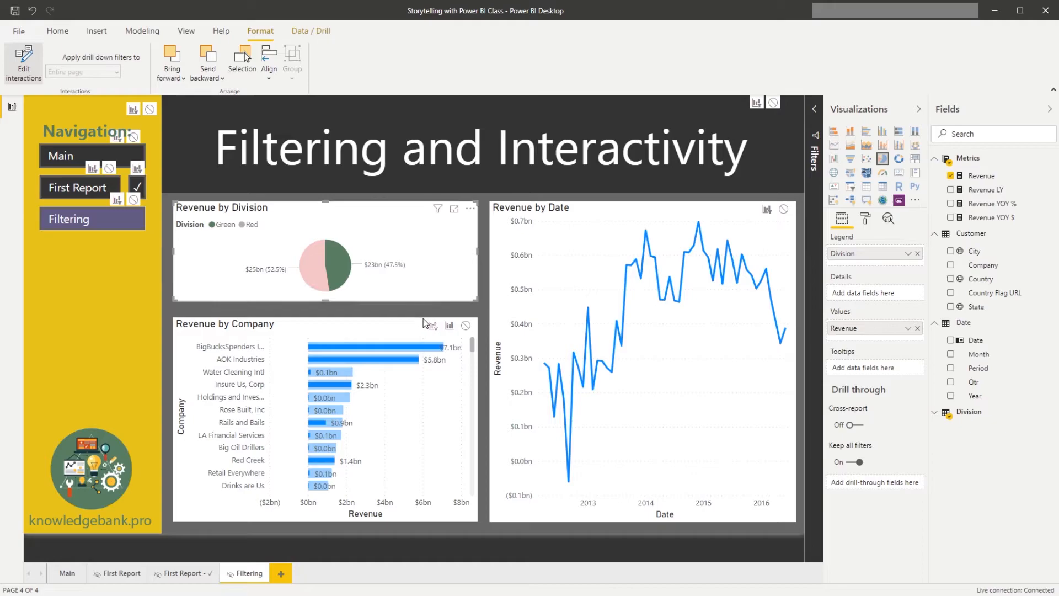
mouse_move(453, 319)
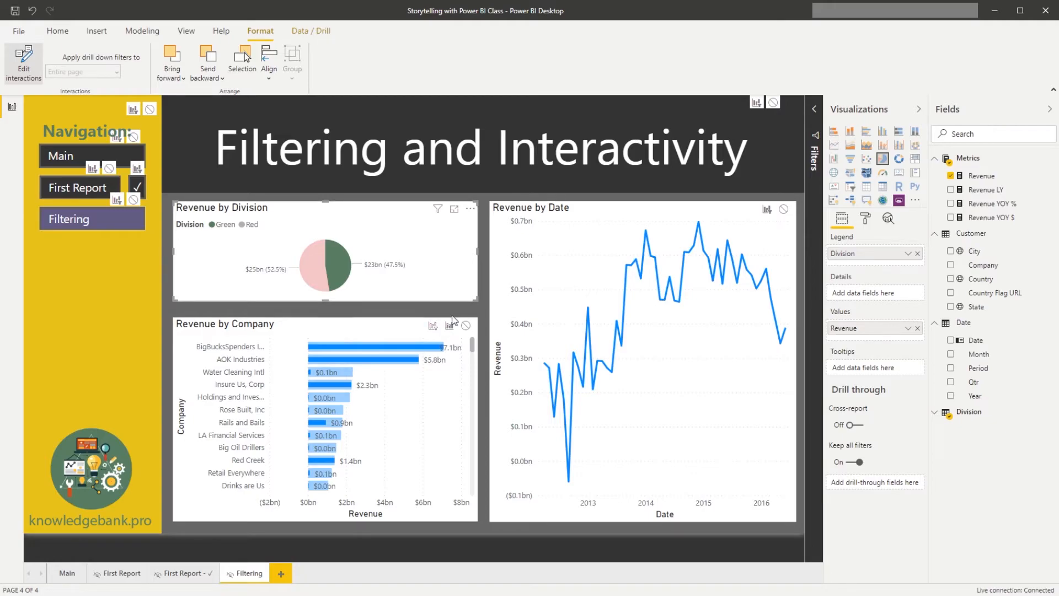
mouse_move(432, 327)
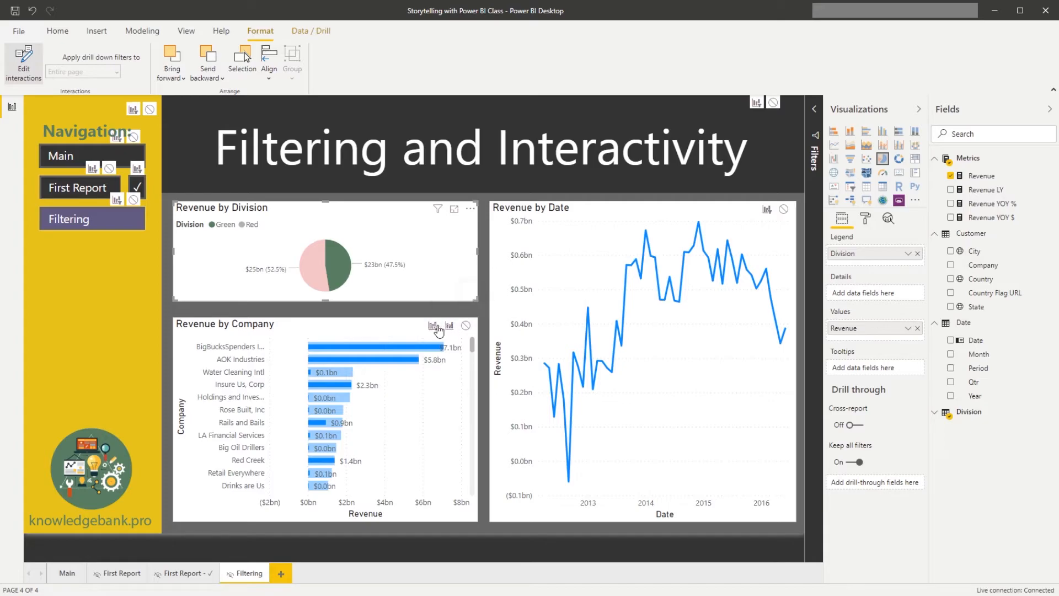
mouse_move(449, 326)
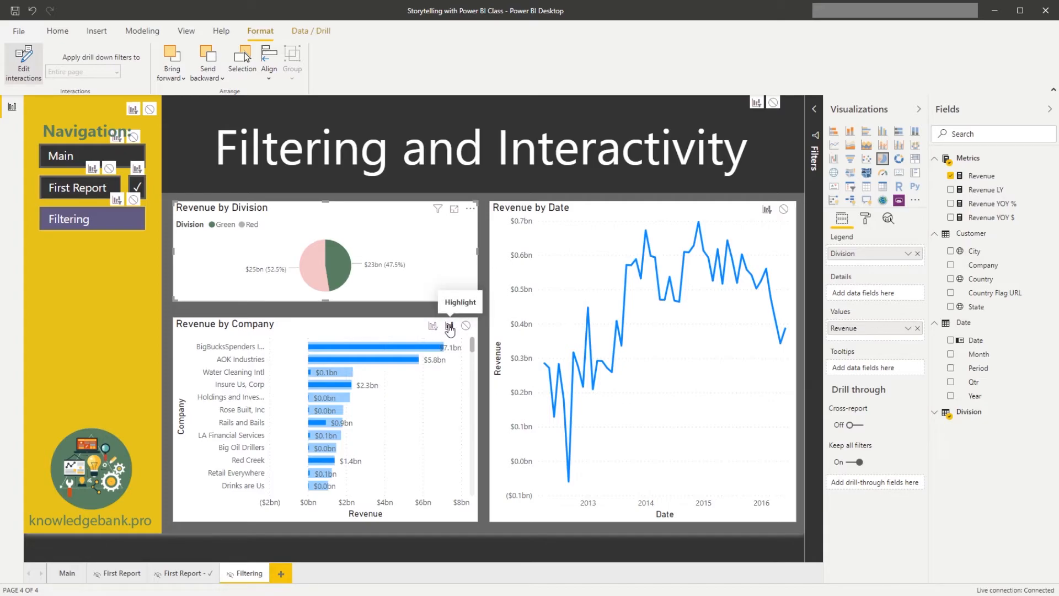
mouse_move(365, 236)
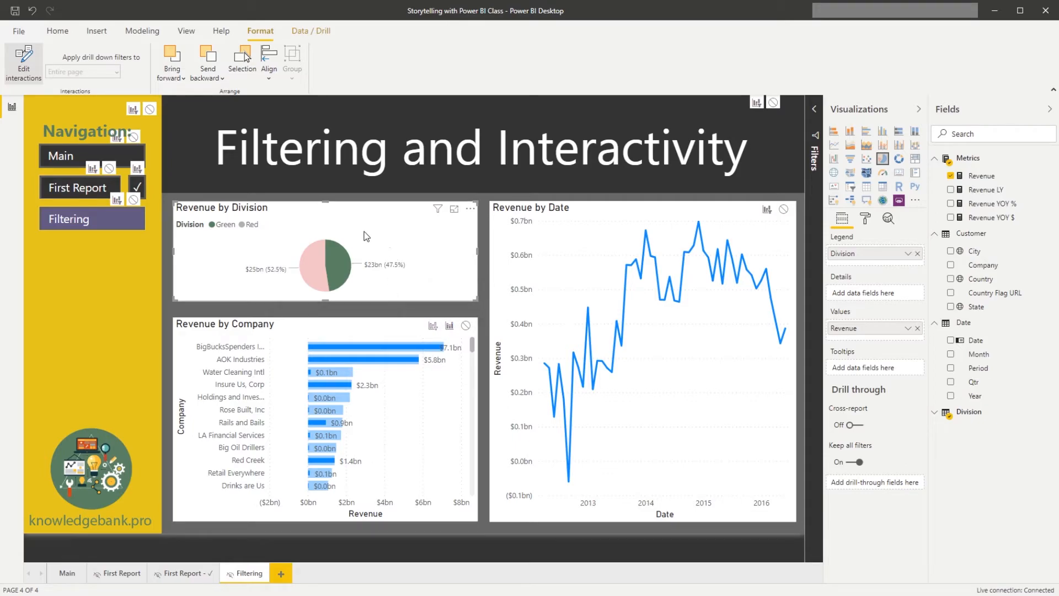
mouse_move(437, 326)
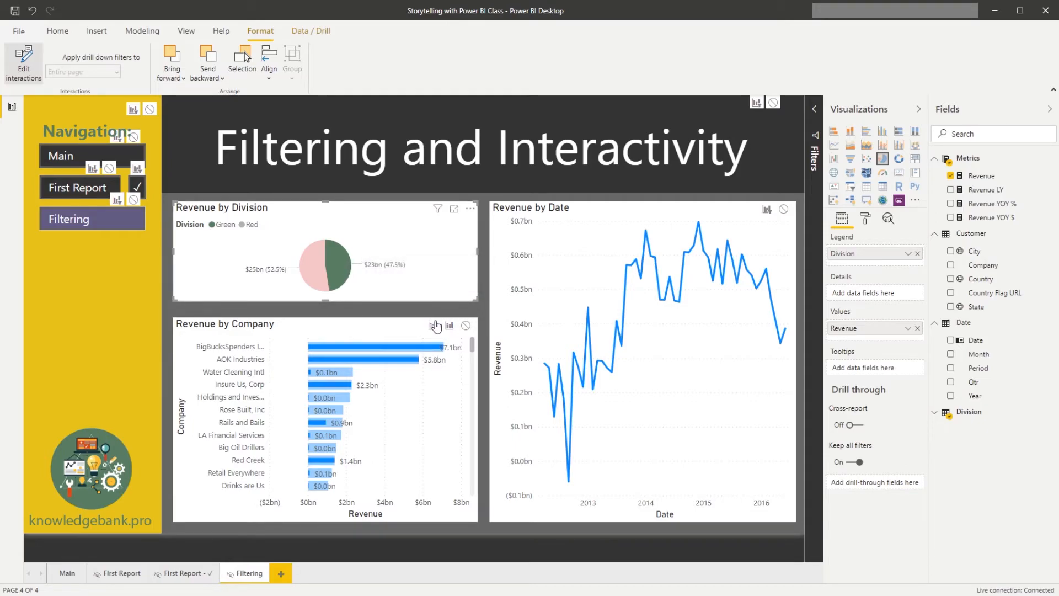
mouse_move(434, 326)
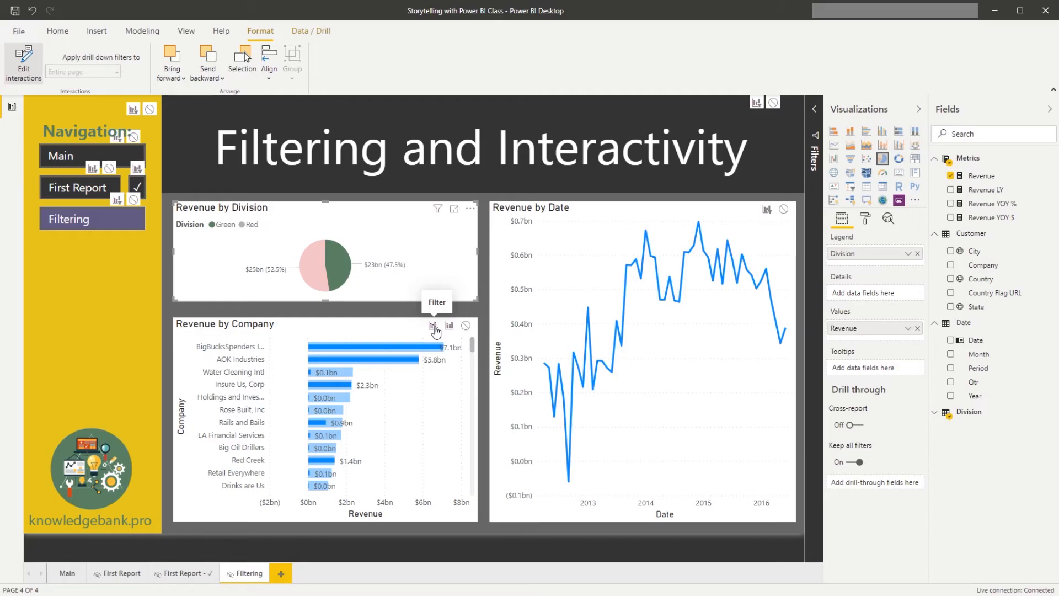
mouse_move(391, 234)
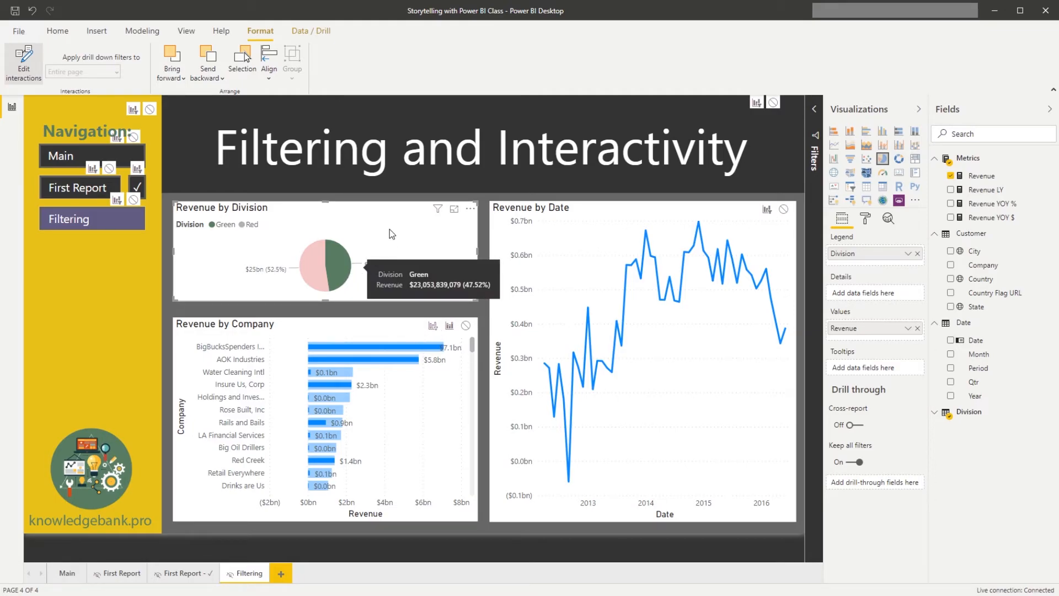
mouse_move(345, 241)
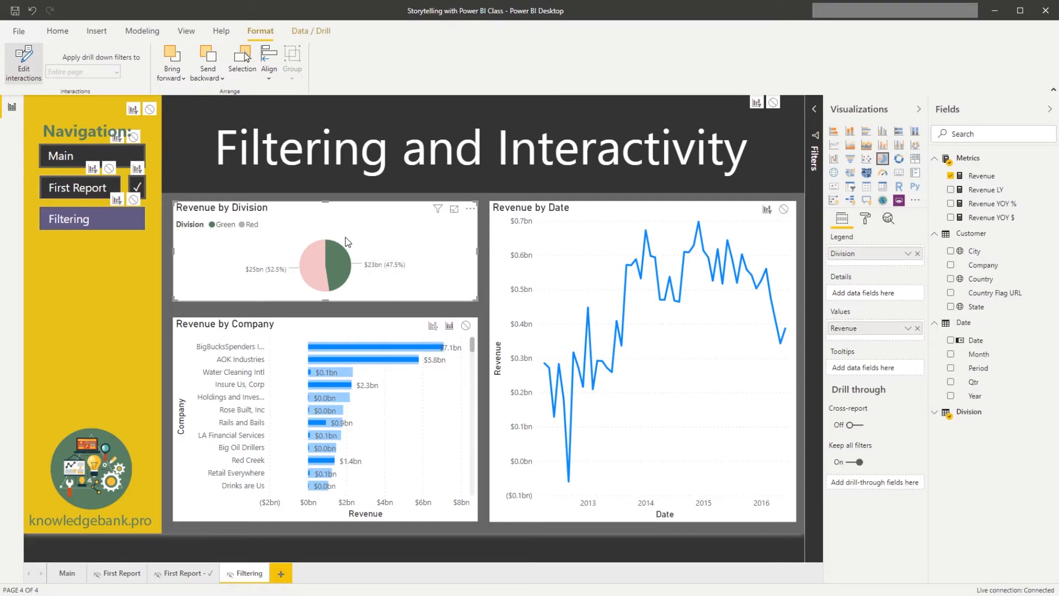
mouse_move(435, 327)
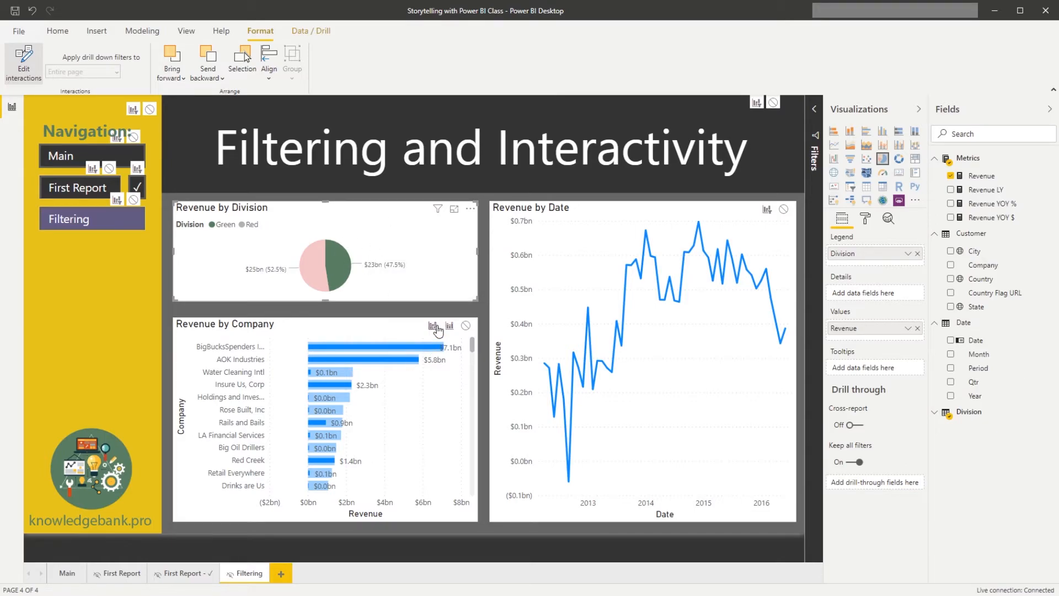
- Set the Revenue by Company chart to Filter on division selection, testing with the Green slice
click(432, 326)
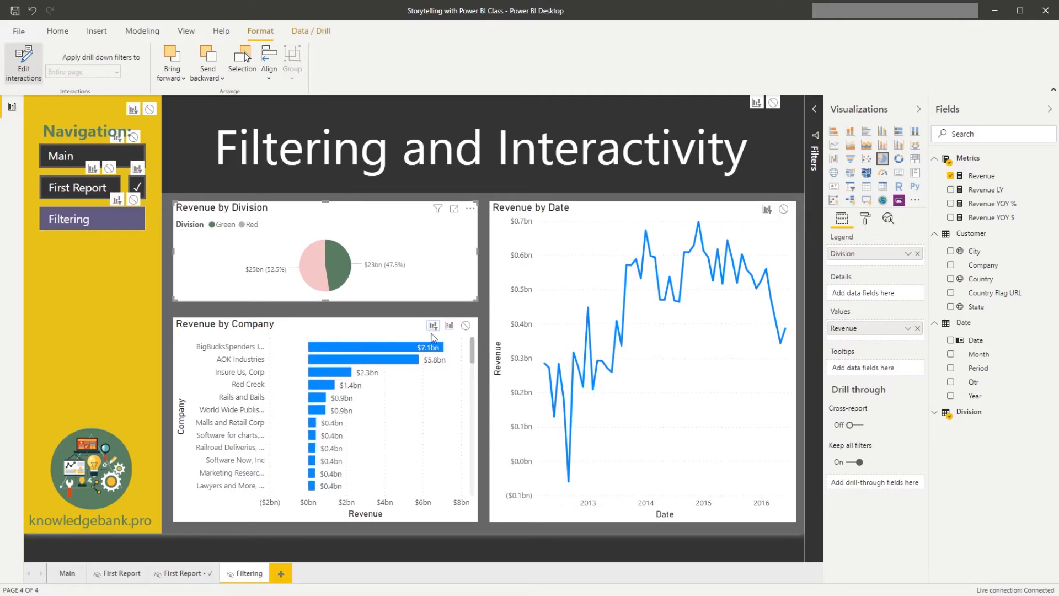
click(318, 277)
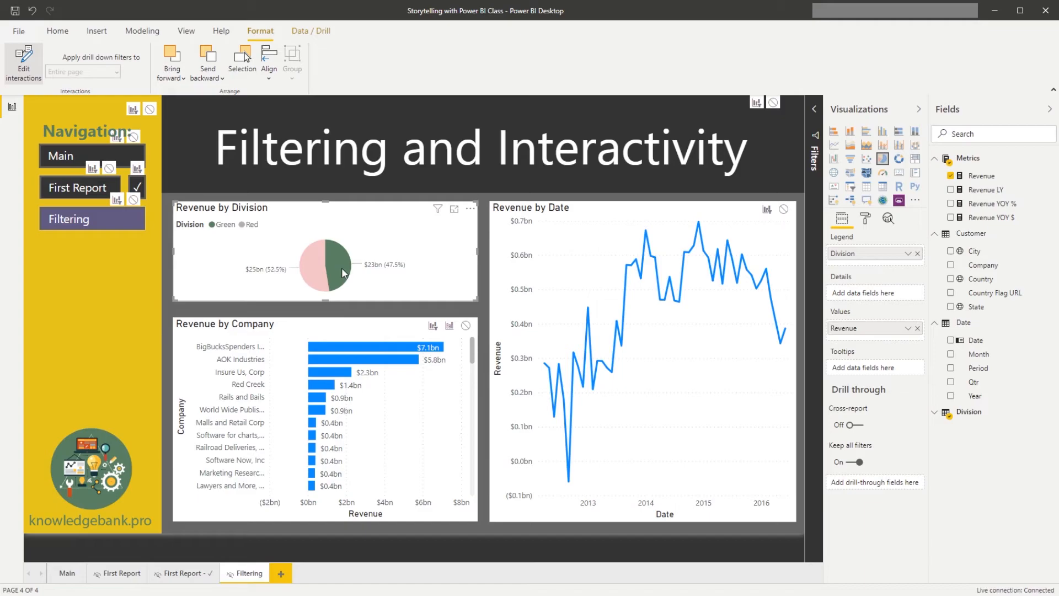
click(315, 274)
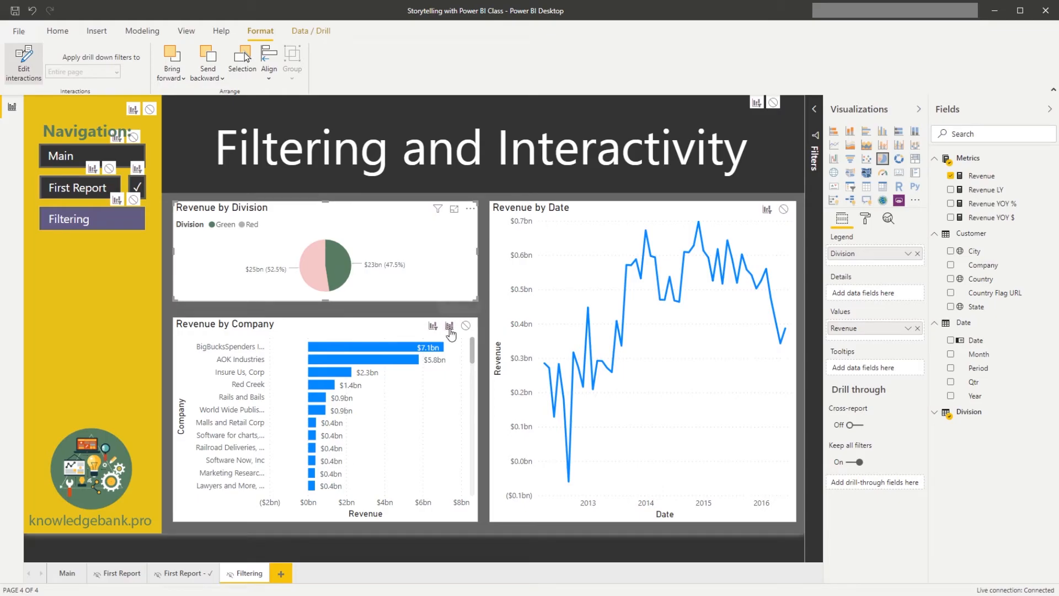
click(449, 325)
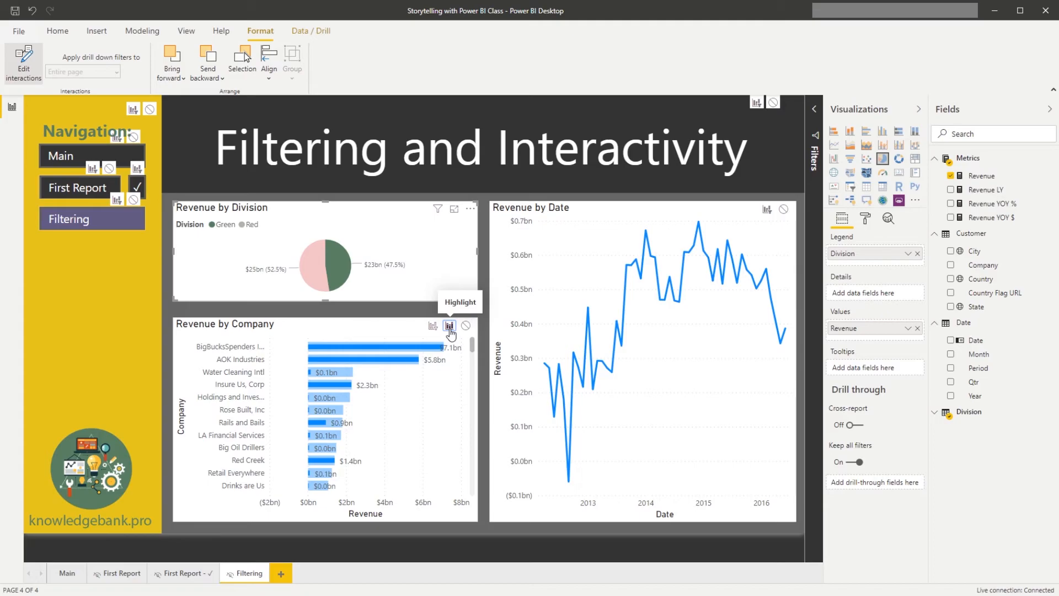
click(432, 326)
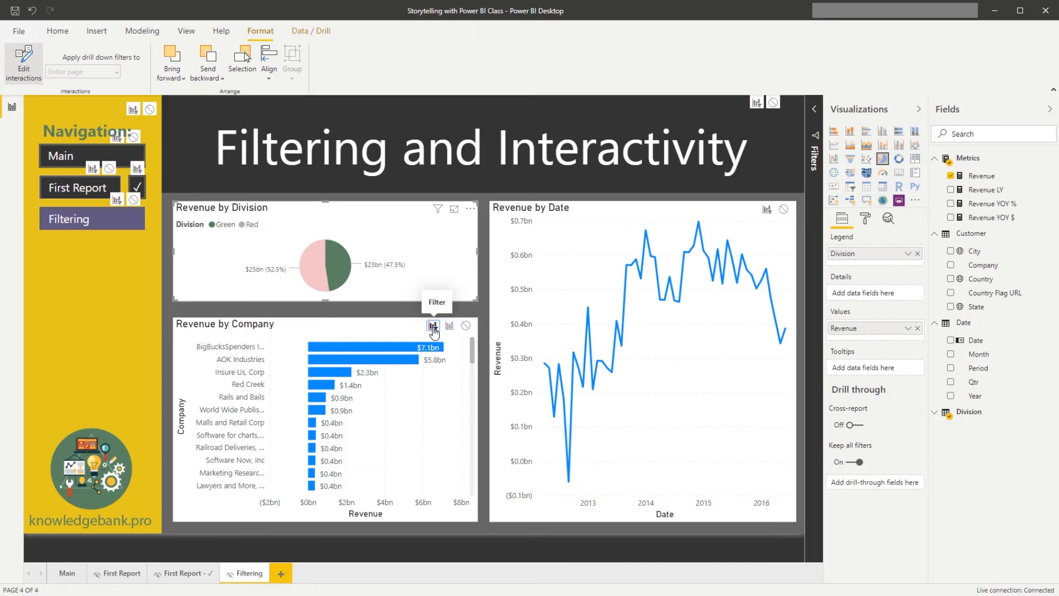
mouse_move(444, 332)
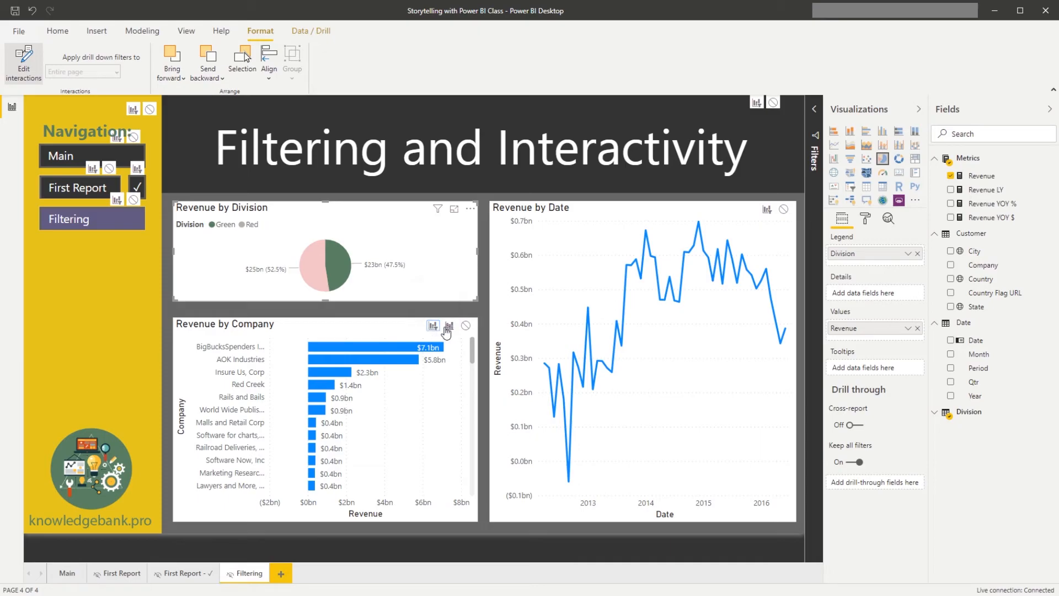
mouse_move(450, 327)
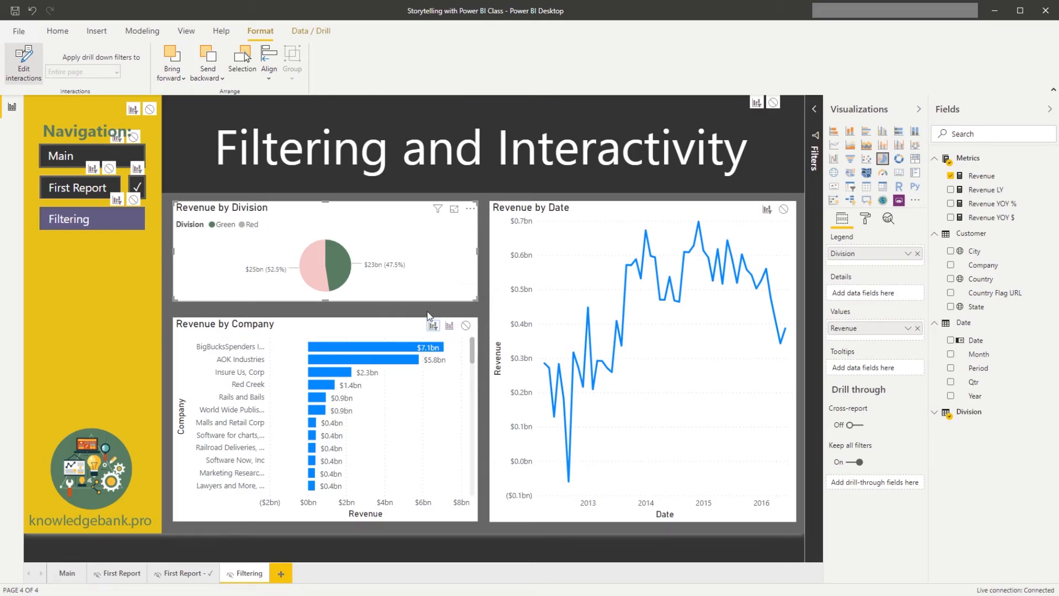
mouse_move(419, 291)
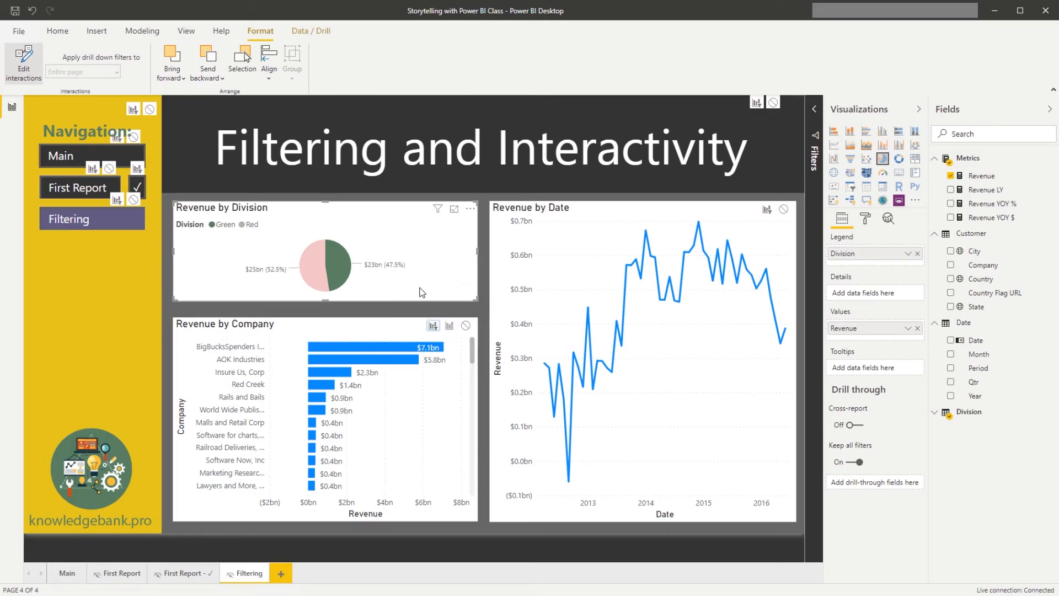
mouse_move(428, 309)
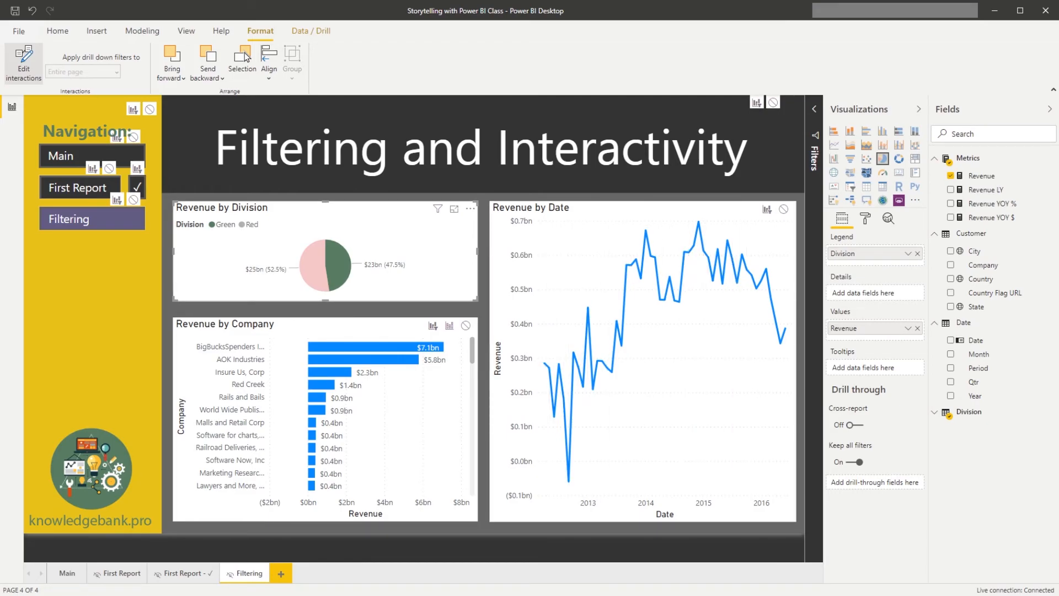
mouse_move(432, 326)
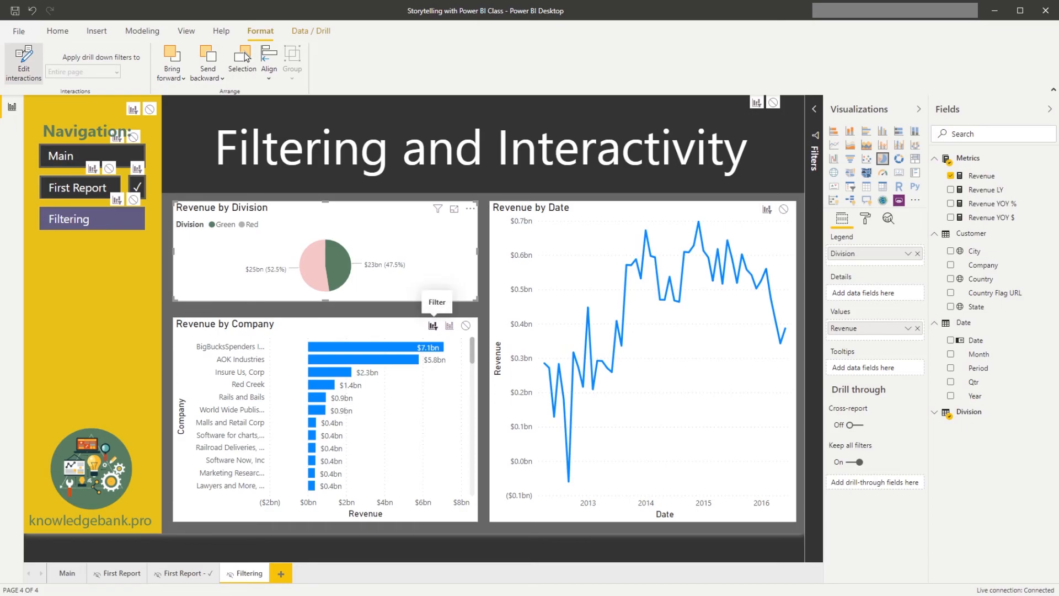
mouse_move(403, 215)
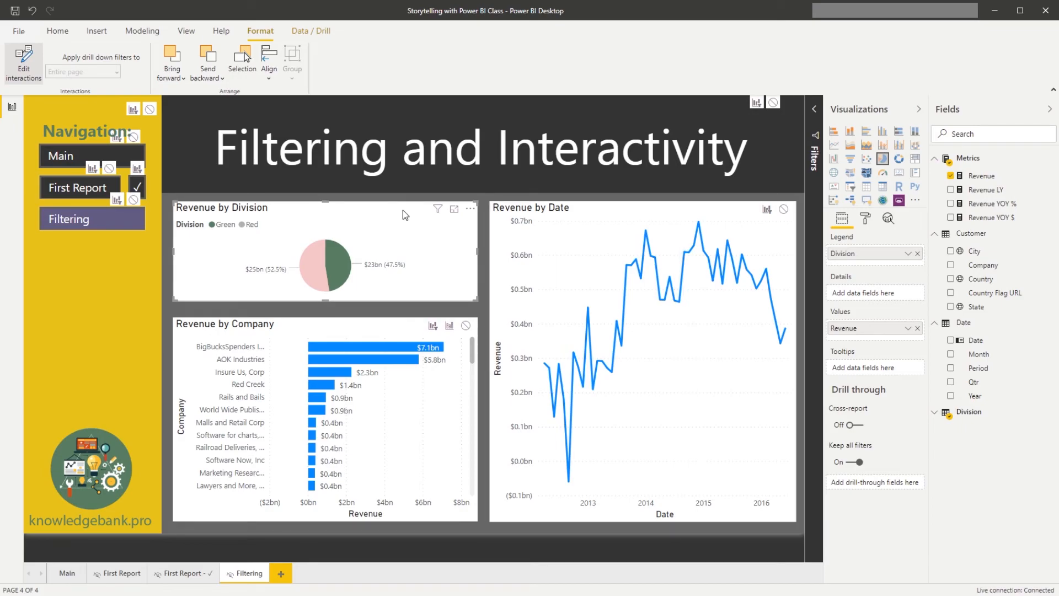
mouse_move(766, 211)
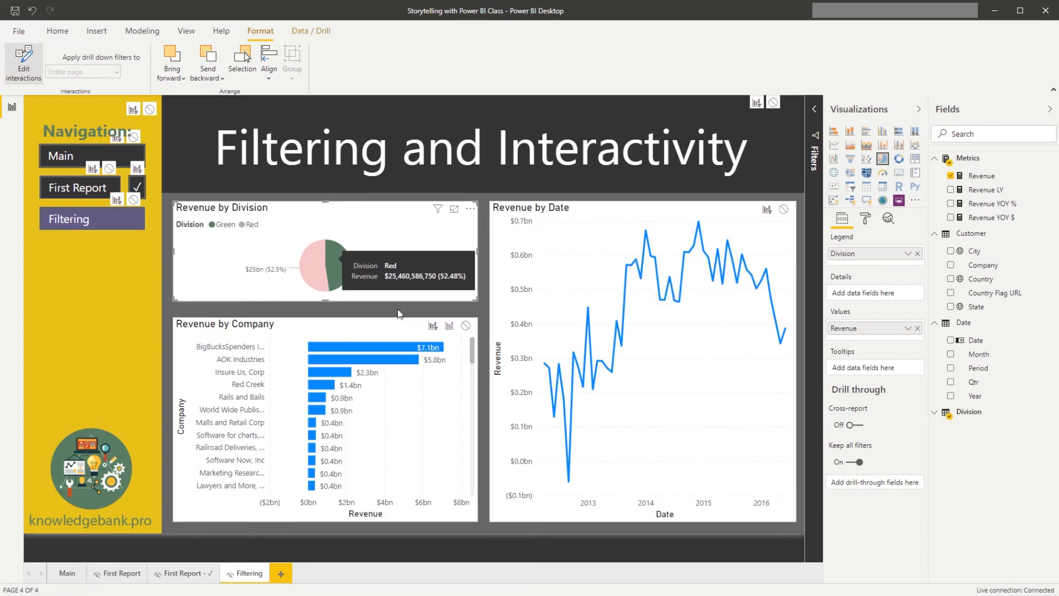
mouse_move(378, 220)
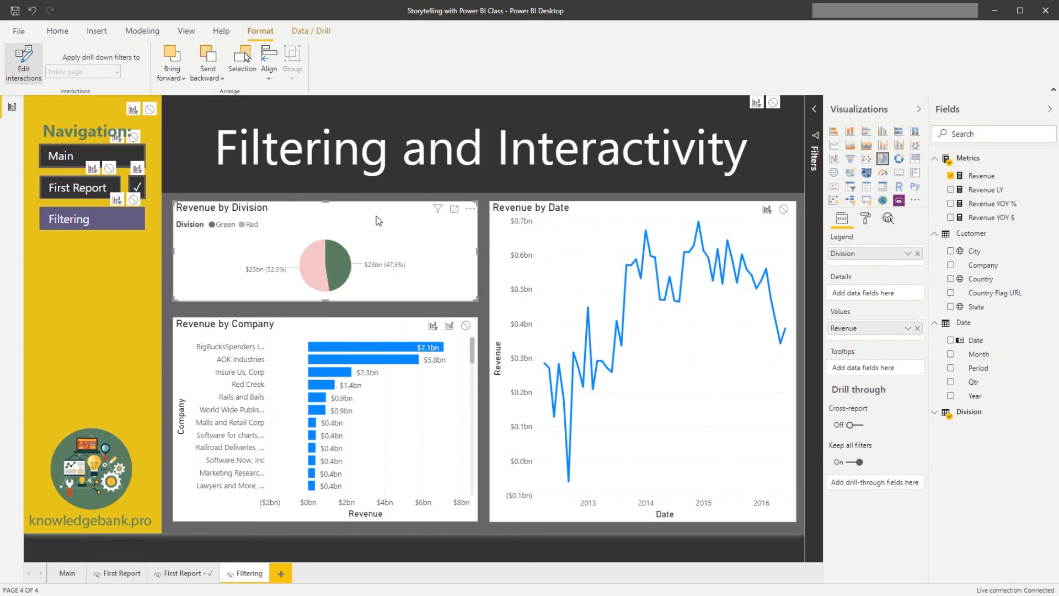
mouse_move(781, 245)
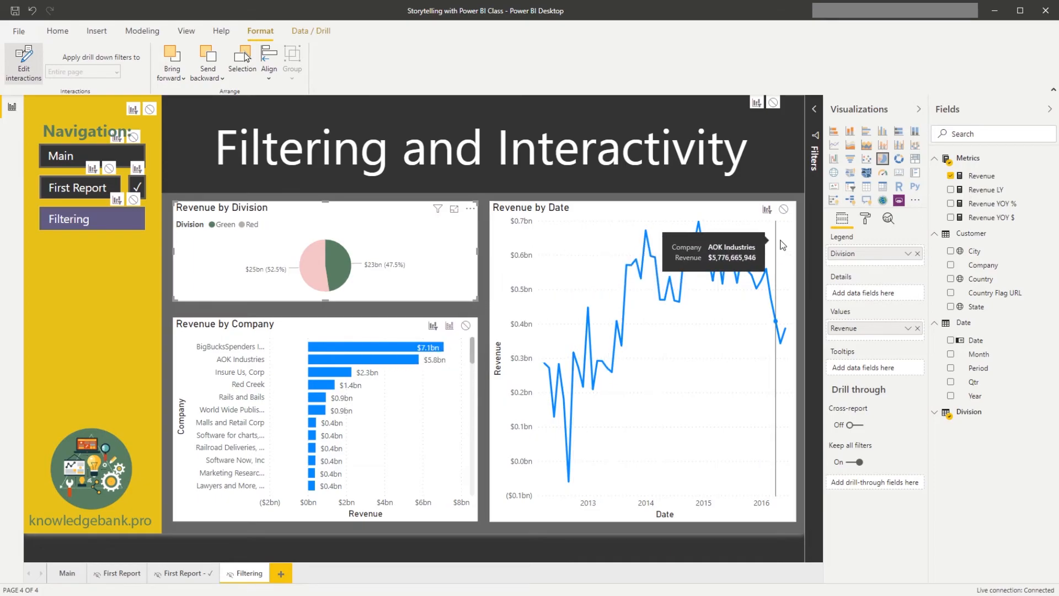
mouse_move(782, 215)
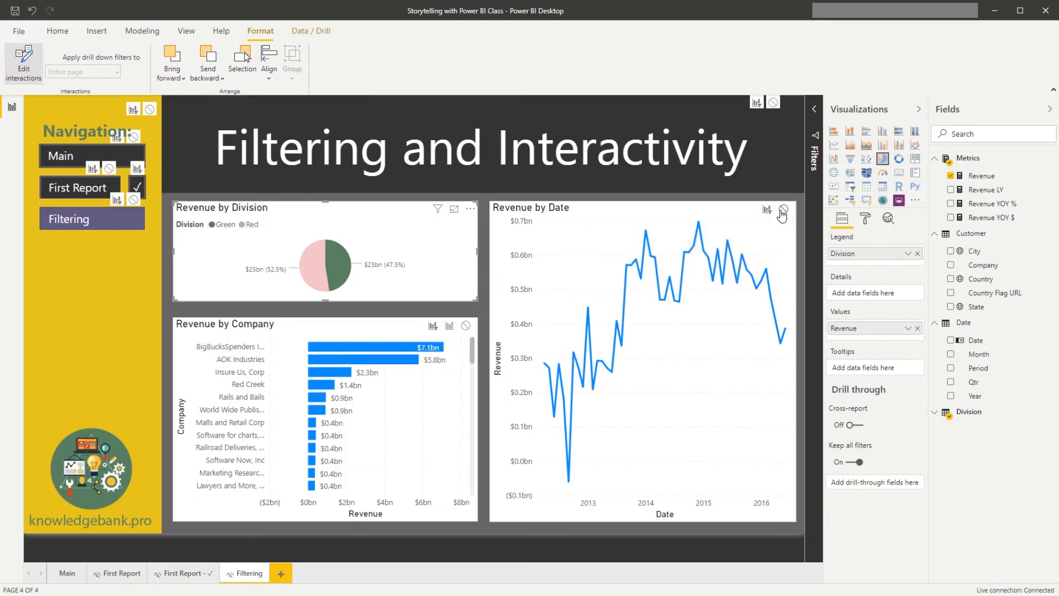
- Select the company bar chart as source and set Revenue by Date to Filter
click(783, 210)
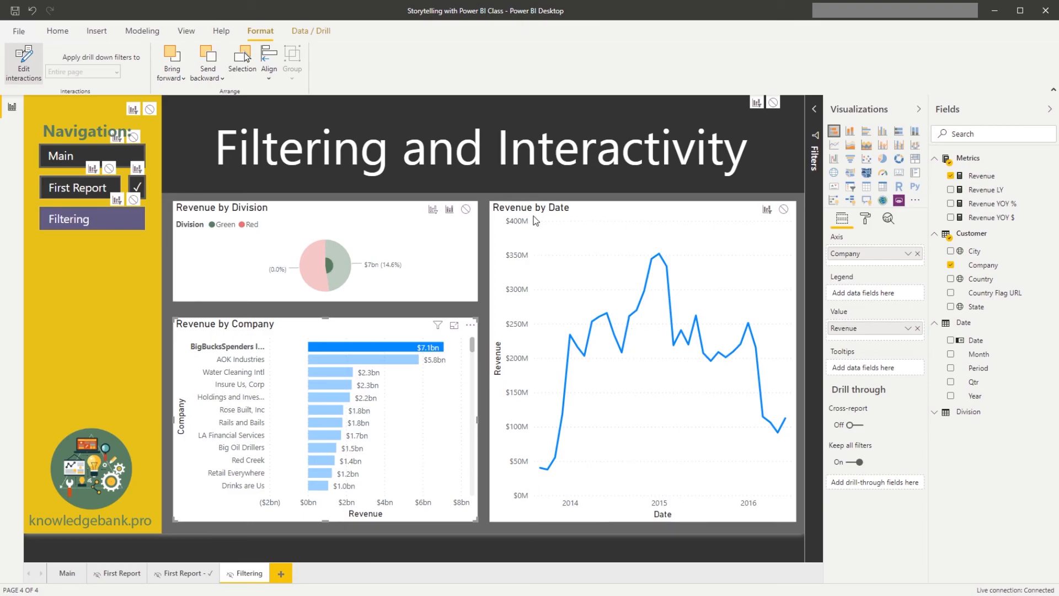
click(304, 251)
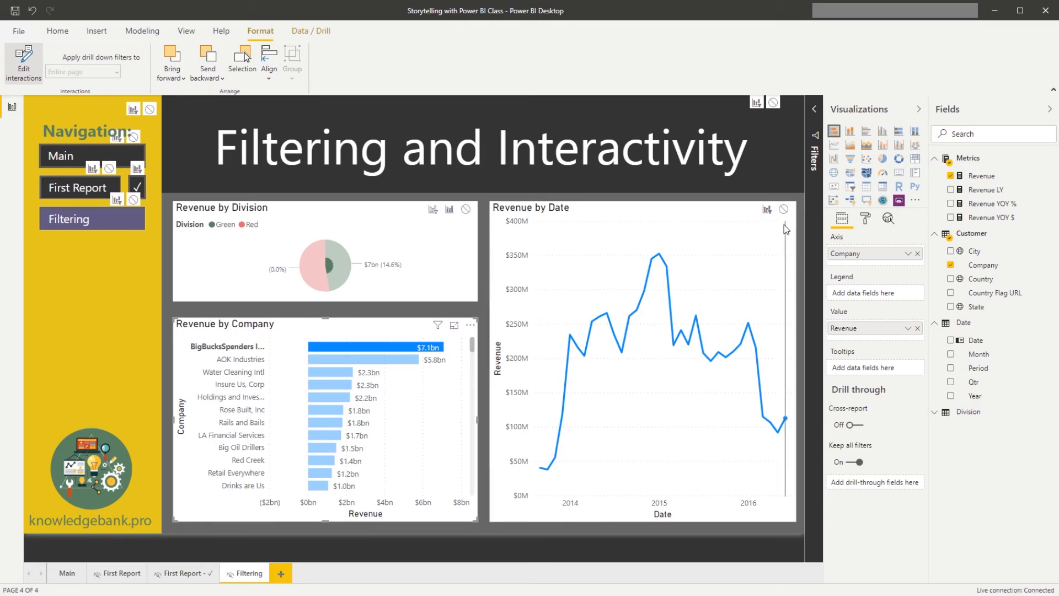
mouse_move(783, 212)
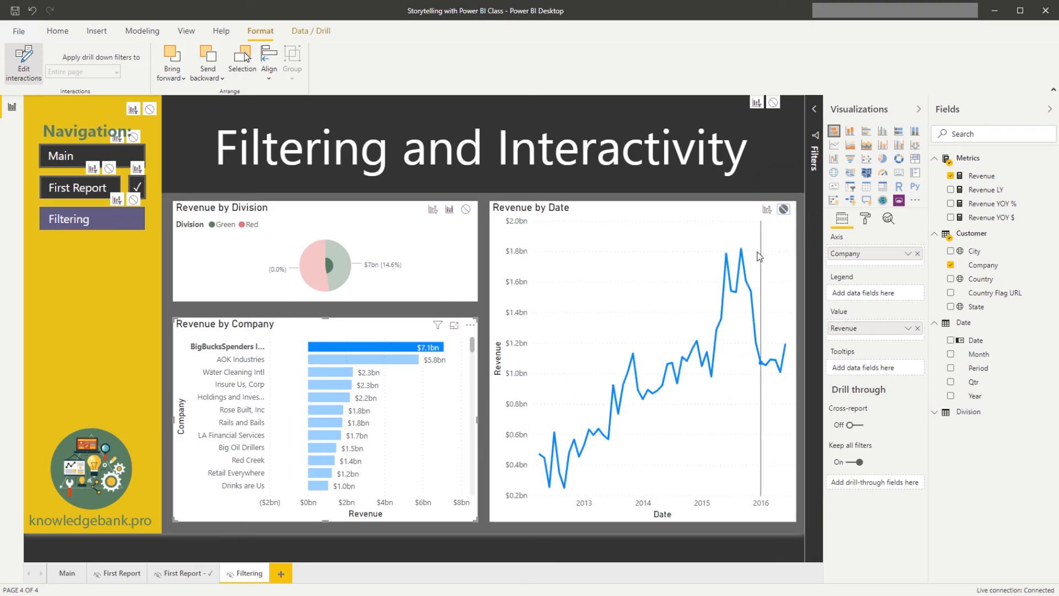
mouse_move(381, 312)
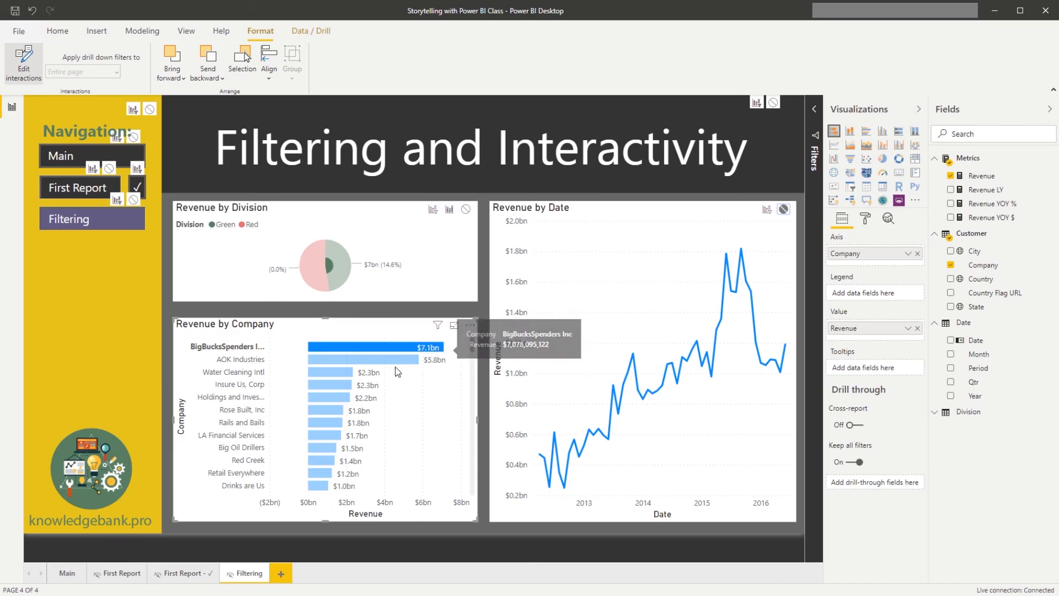
mouse_move(482, 203)
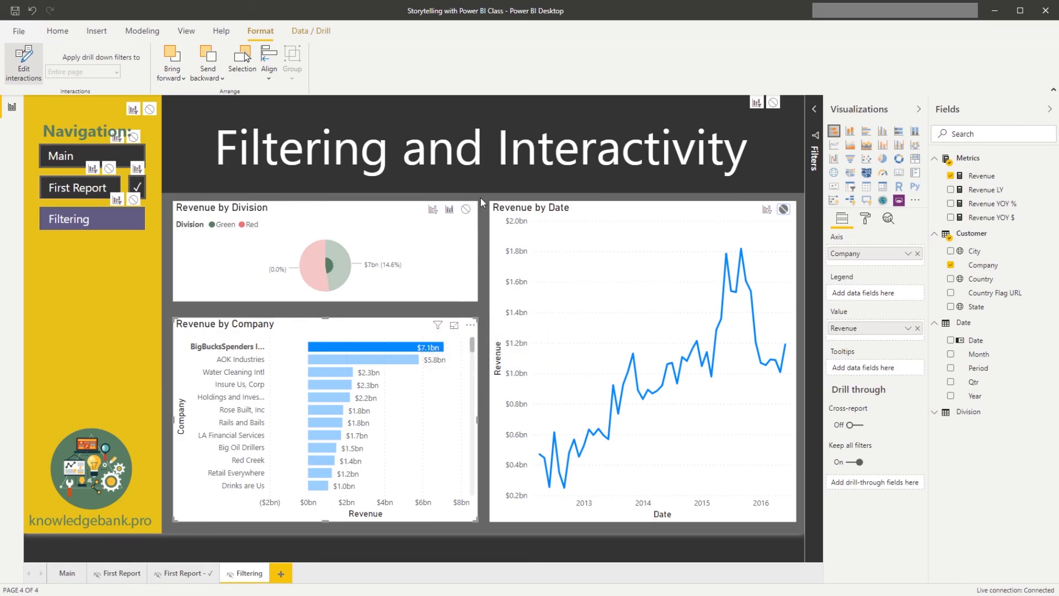
mouse_move(679, 239)
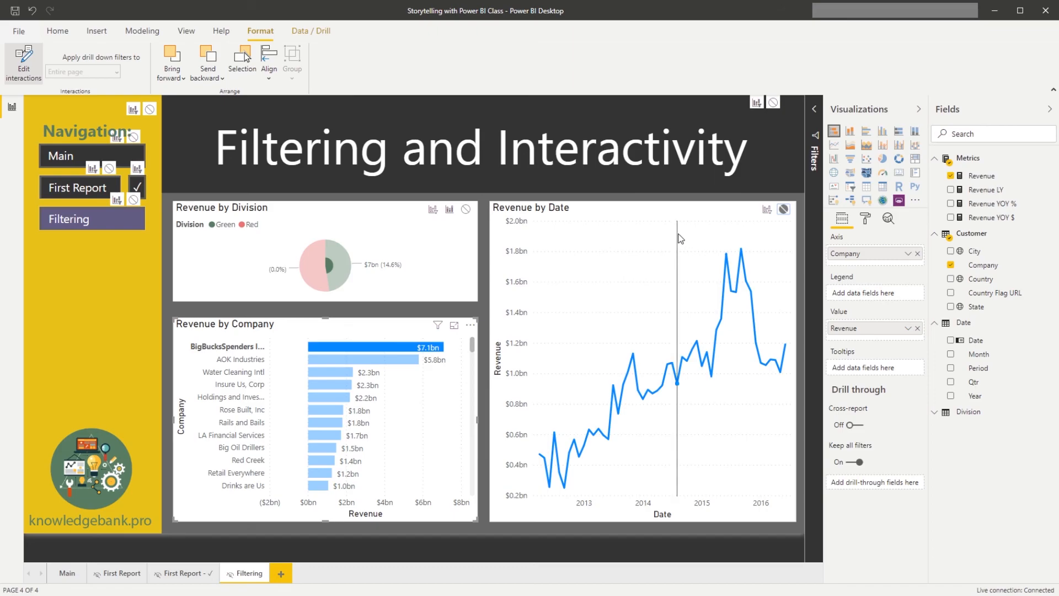
mouse_move(622, 333)
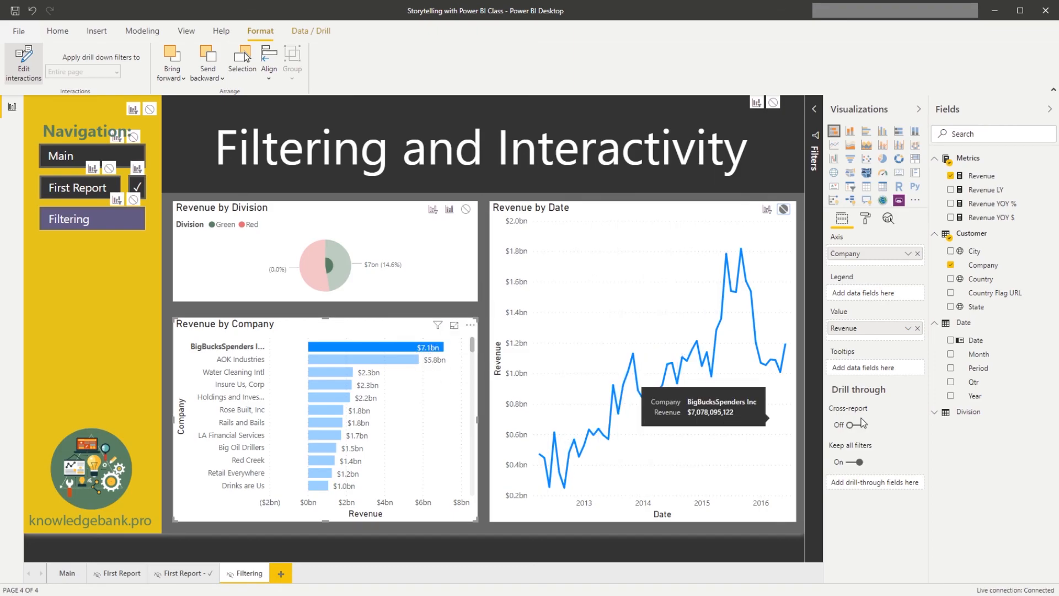
mouse_move(553, 373)
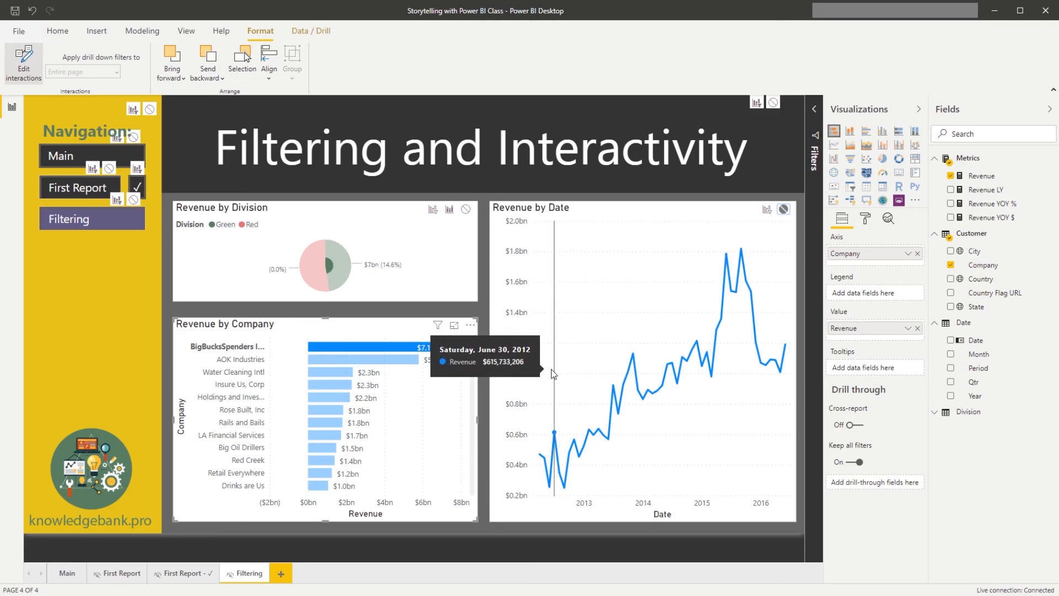
mouse_move(513, 377)
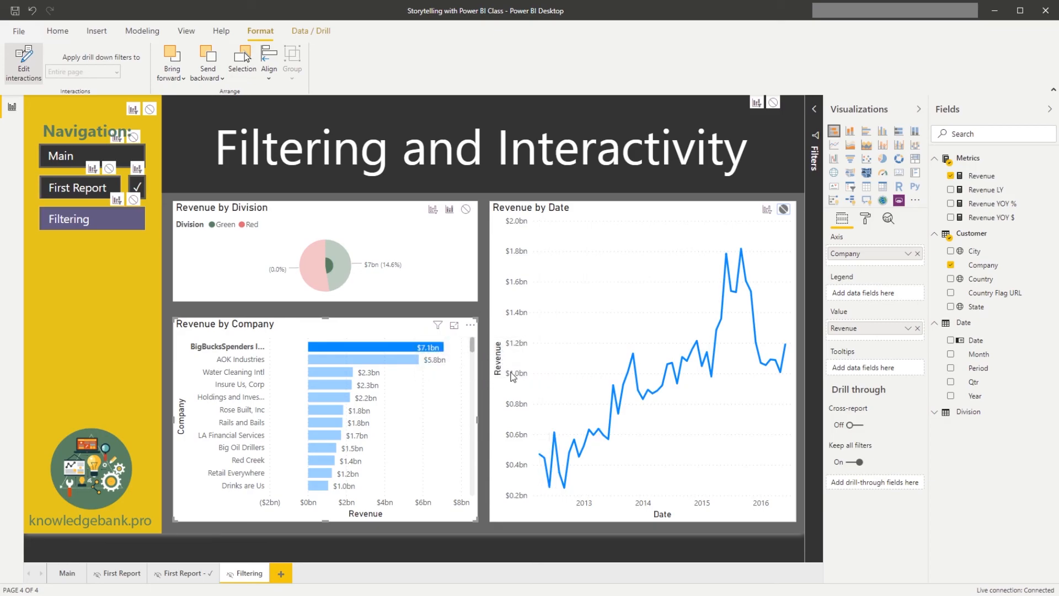
mouse_move(416, 277)
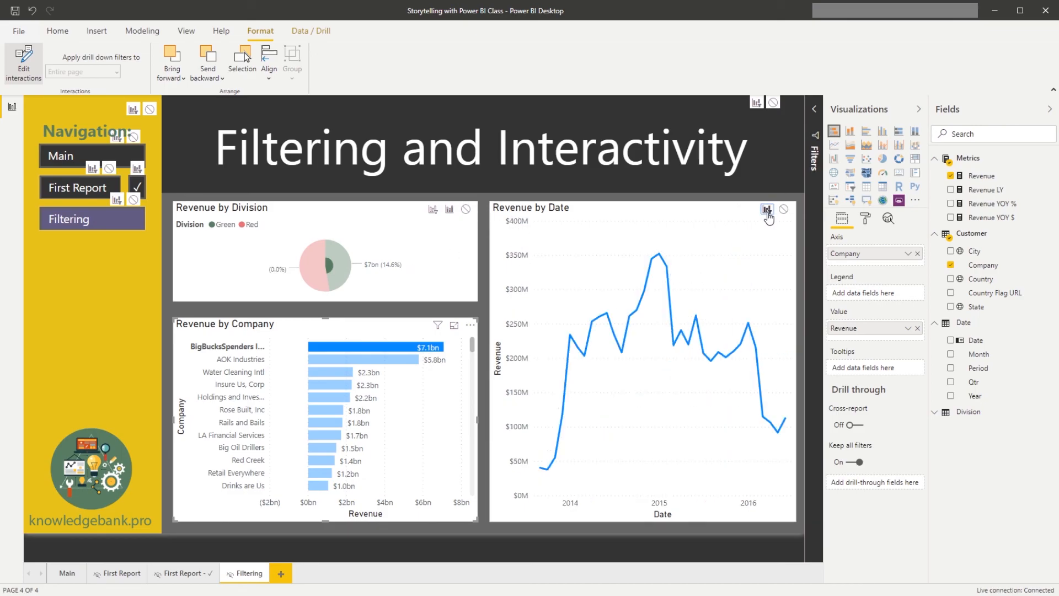
mouse_move(397, 232)
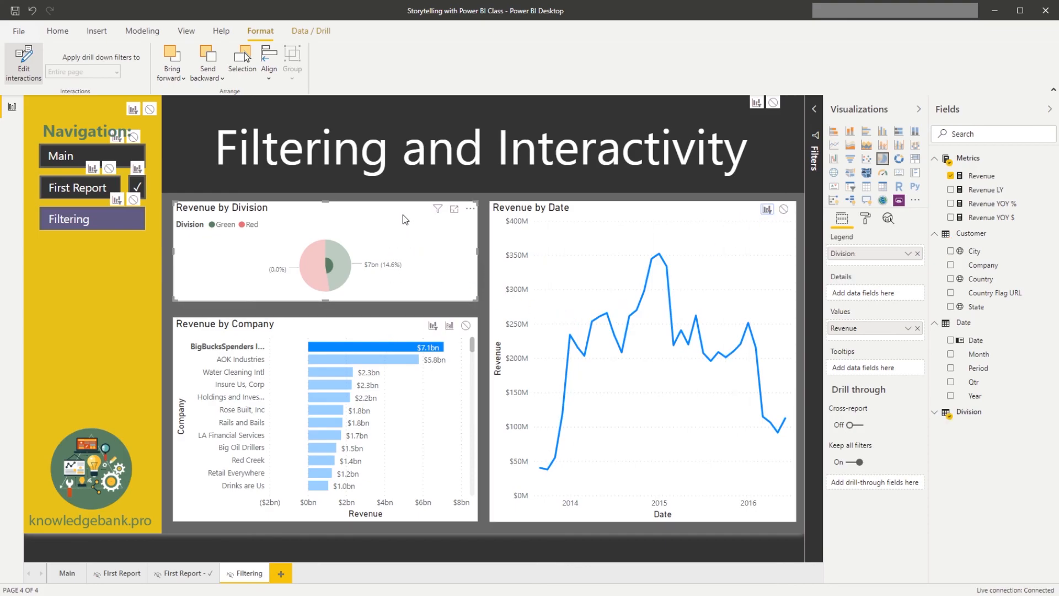
mouse_move(378, 215)
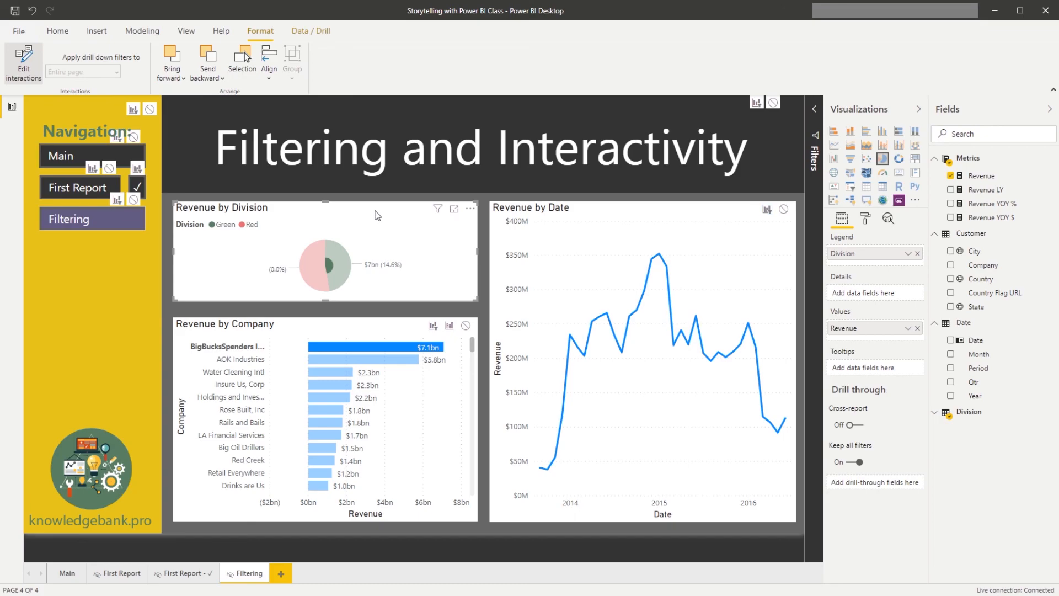
mouse_move(373, 215)
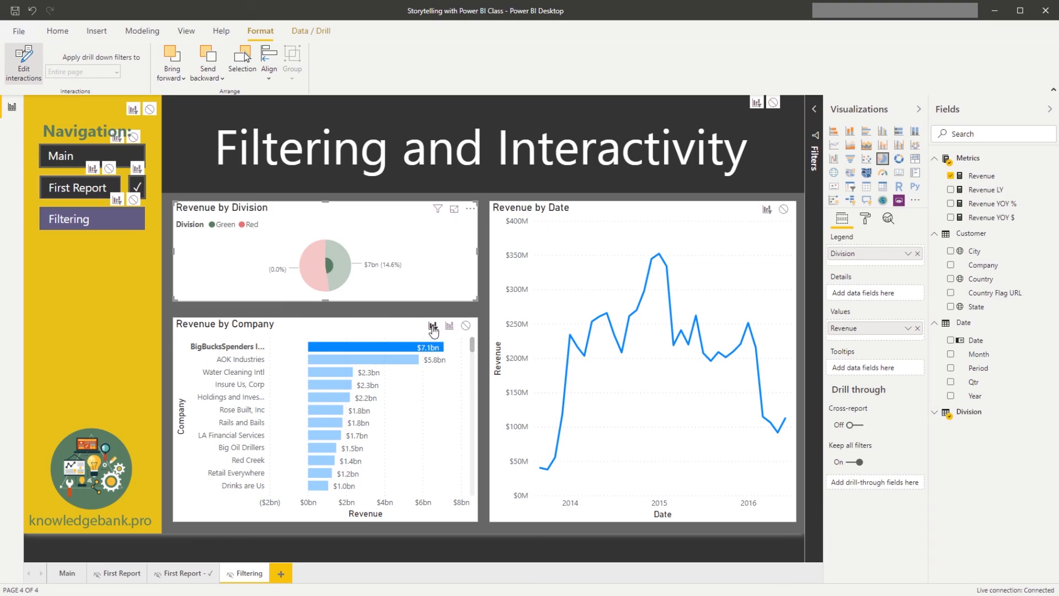
mouse_move(433, 327)
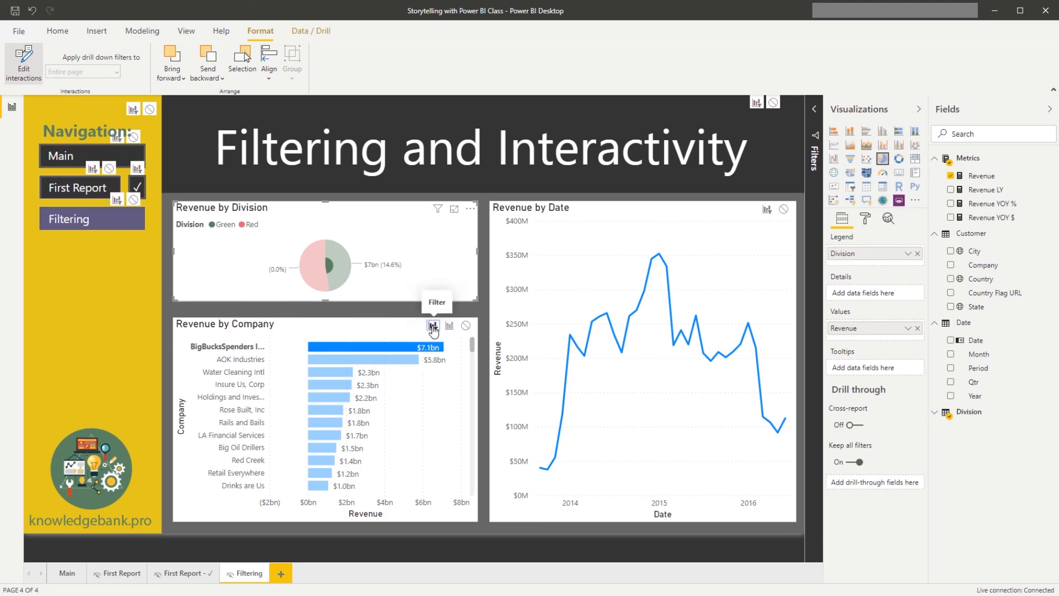
- Set the division pie to Filter when a company bar is selected
click(314, 347)
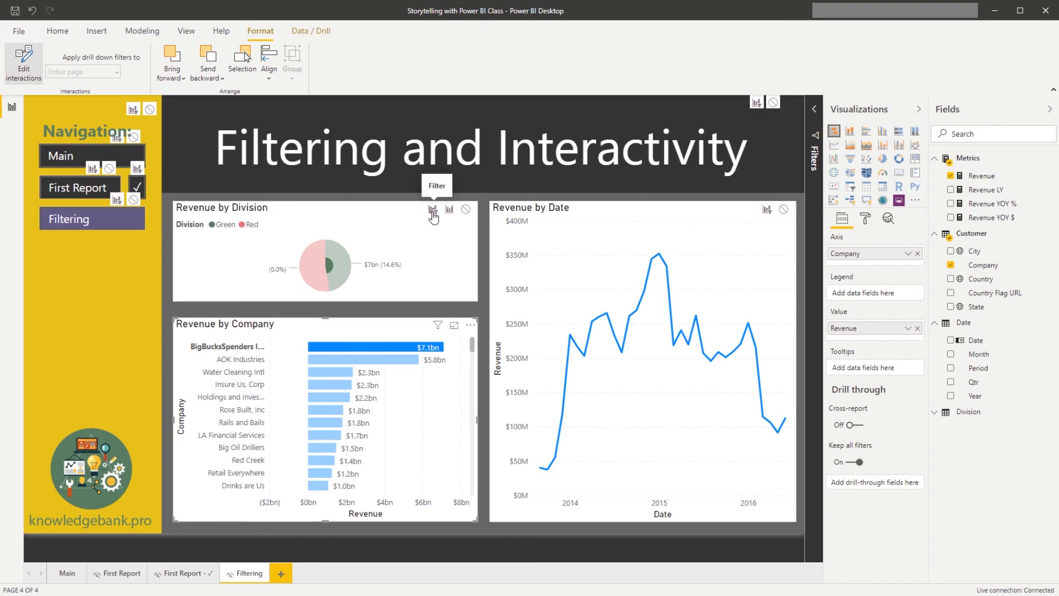
click(432, 209)
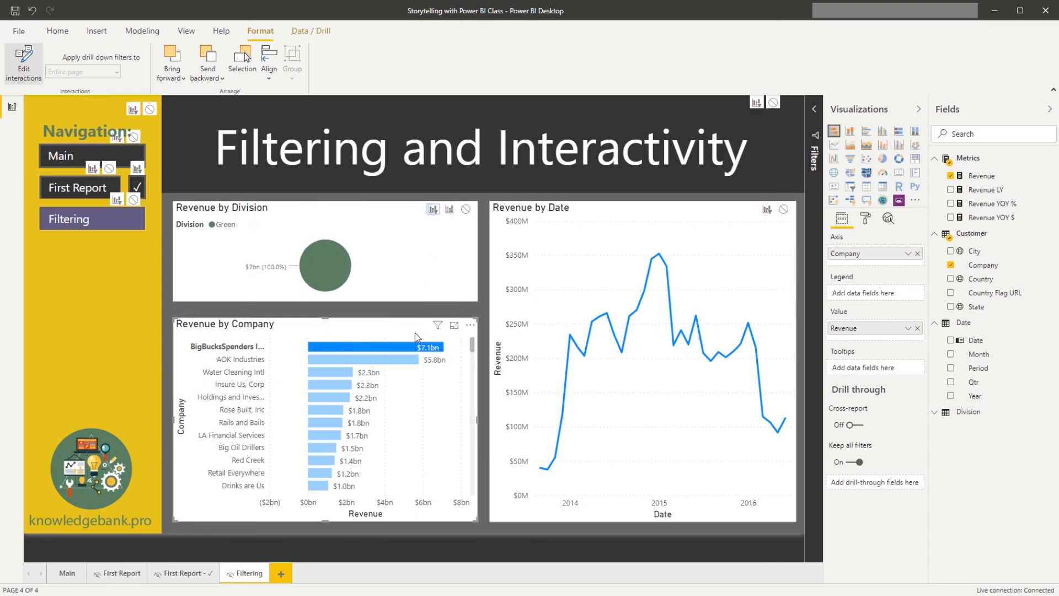
- Test filtering with Water Cleaning Intl, Holdings and BigBucksSpenders bars, then clear the selection
click(331, 372)
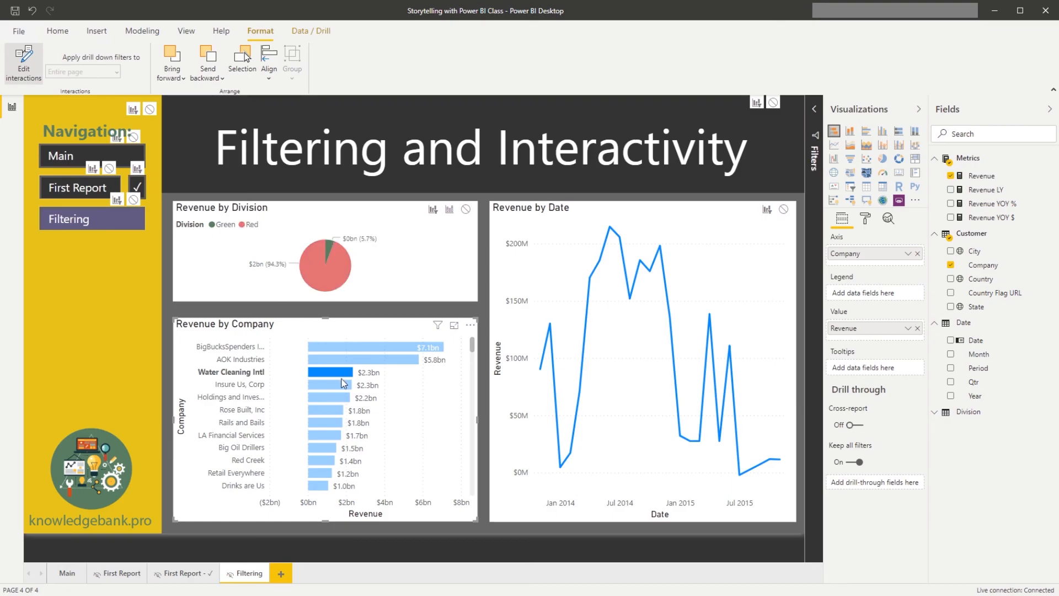
click(324, 397)
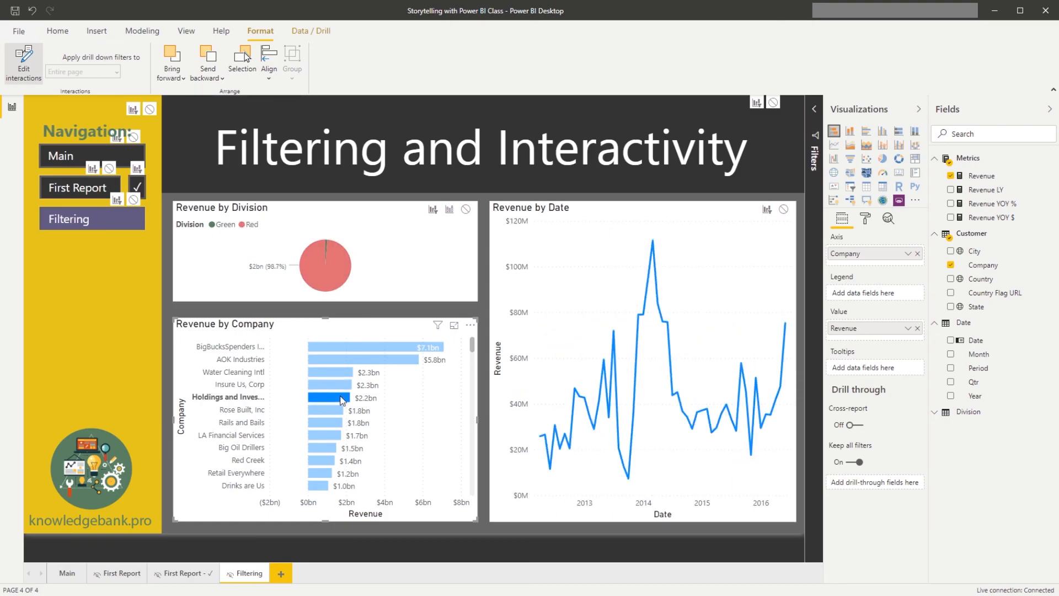
click(371, 347)
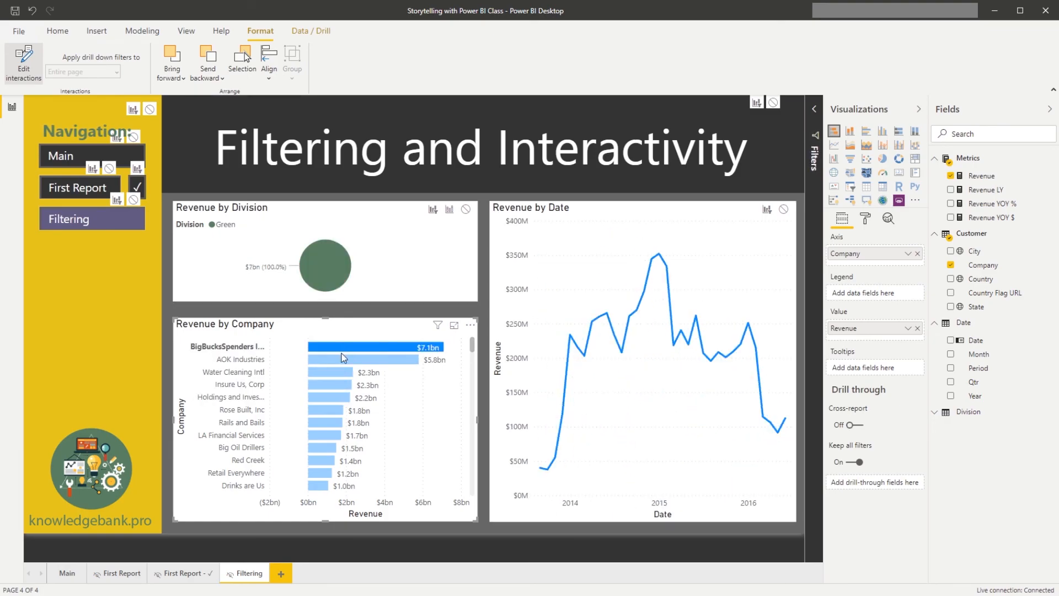
click(341, 371)
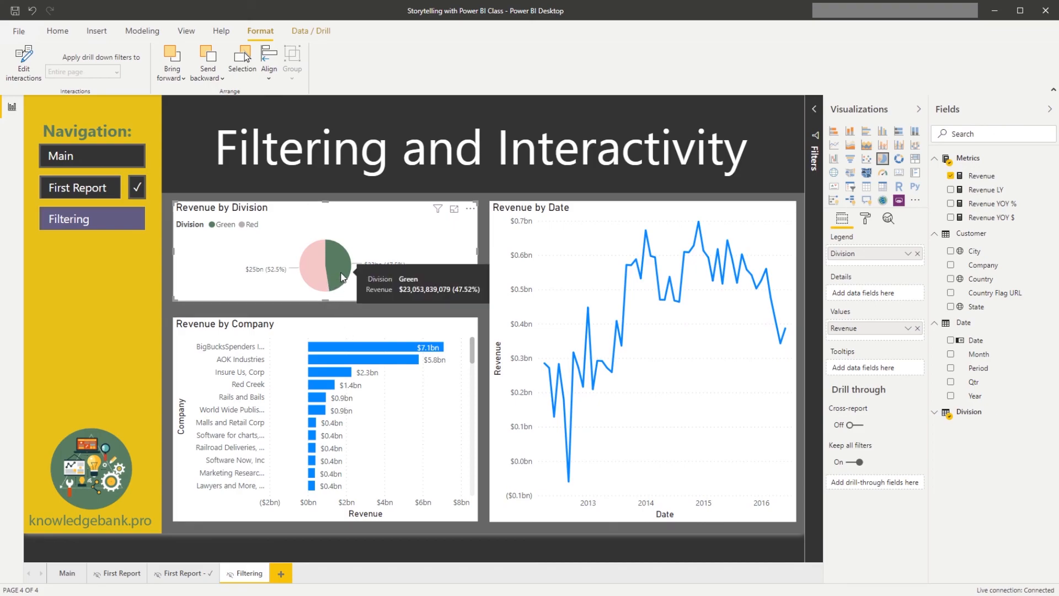
mouse_move(648, 296)
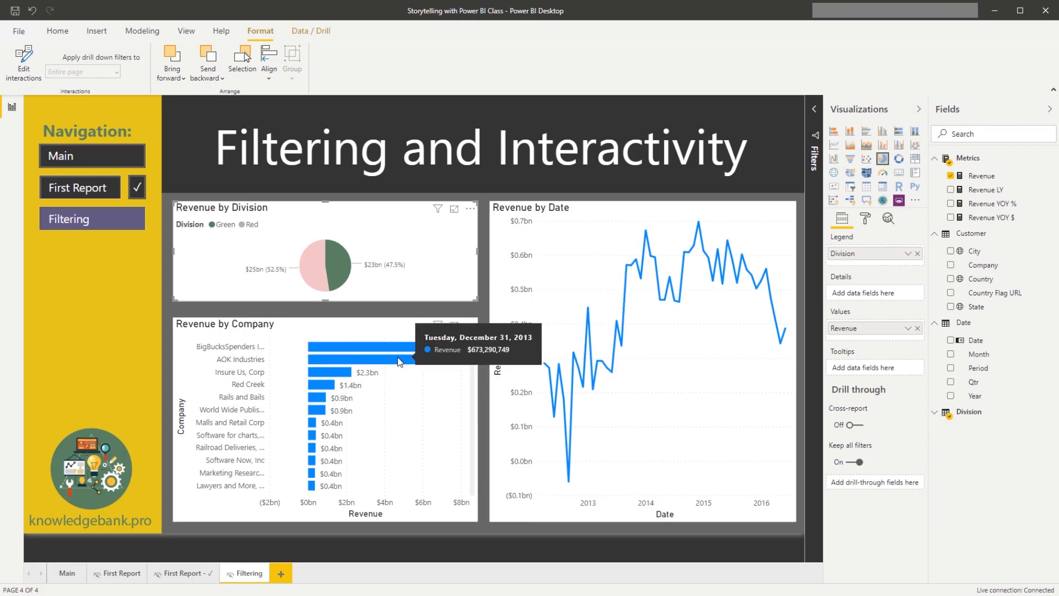
mouse_move(365, 408)
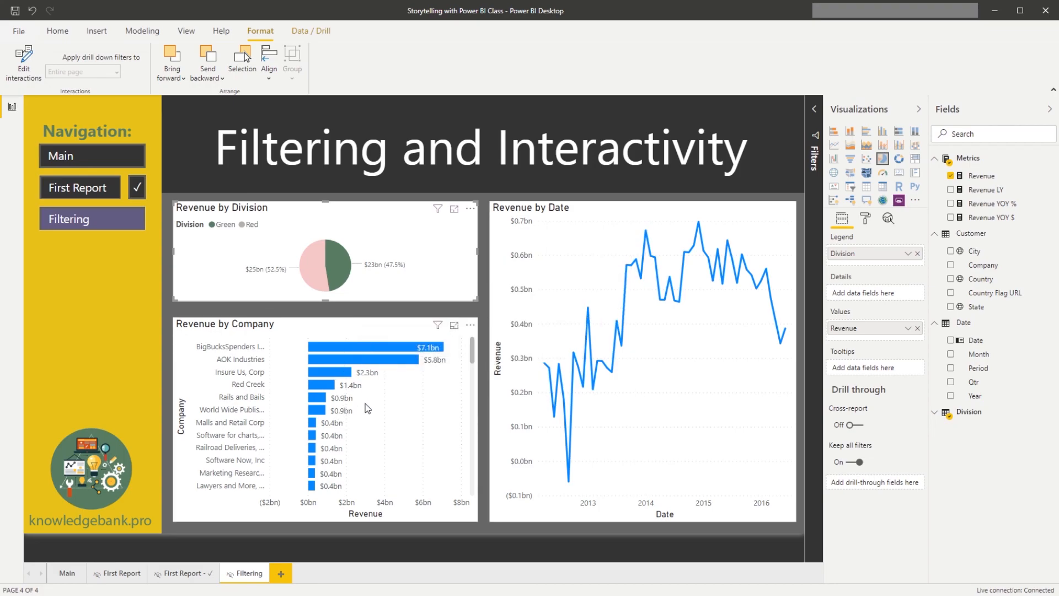
- Verify cross-filtering by selecting AOK Industries, then Water Cleaning Intl in the company chart
click(372, 347)
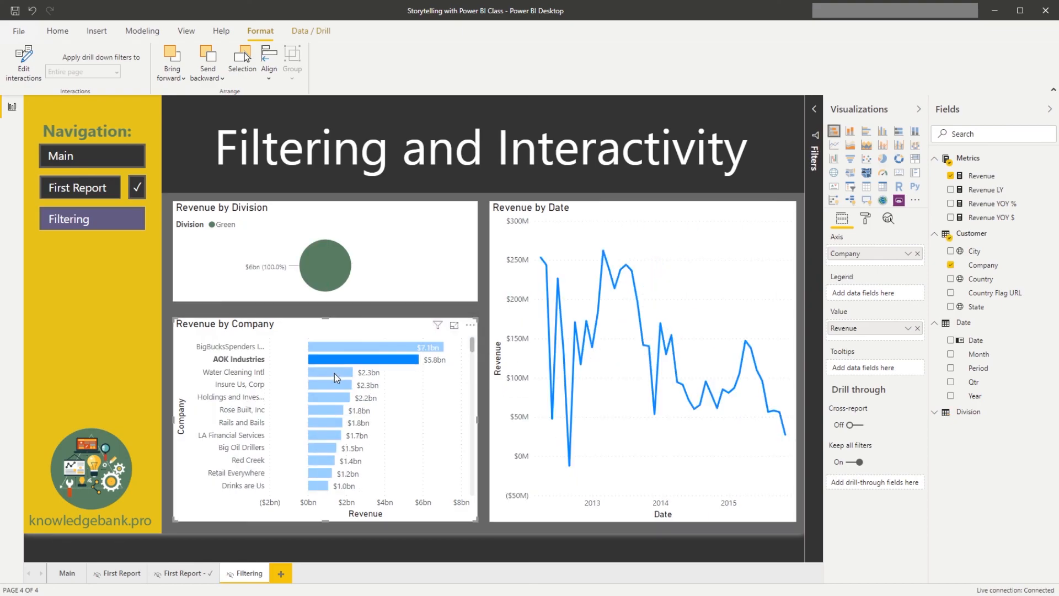
click(328, 372)
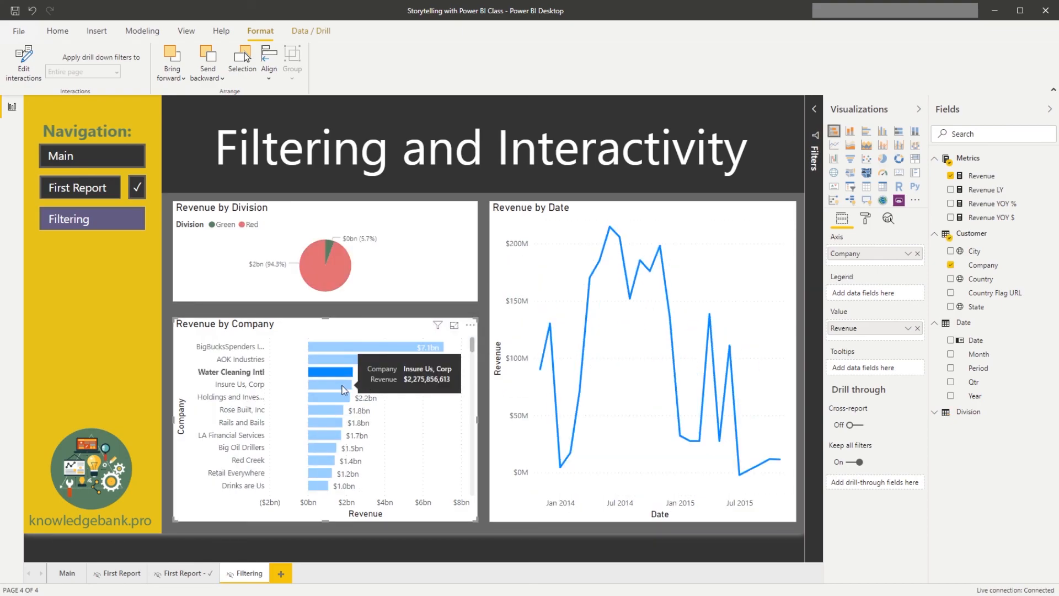